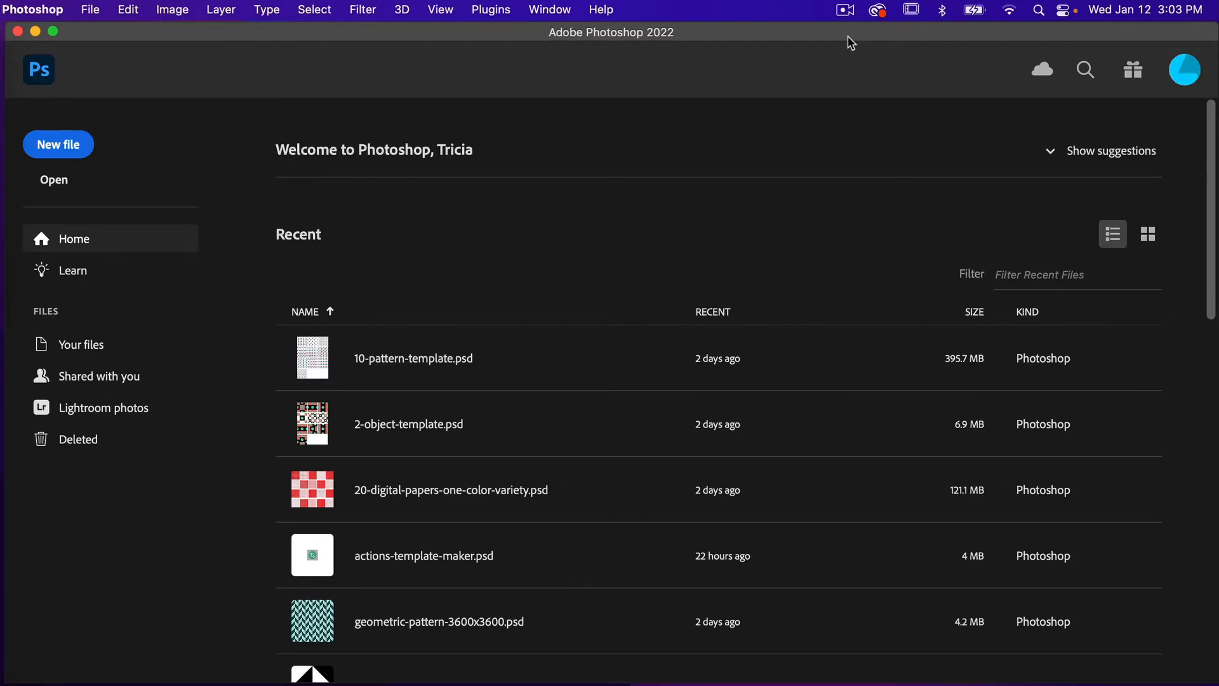
pyautogui.moveTo(25, 122)
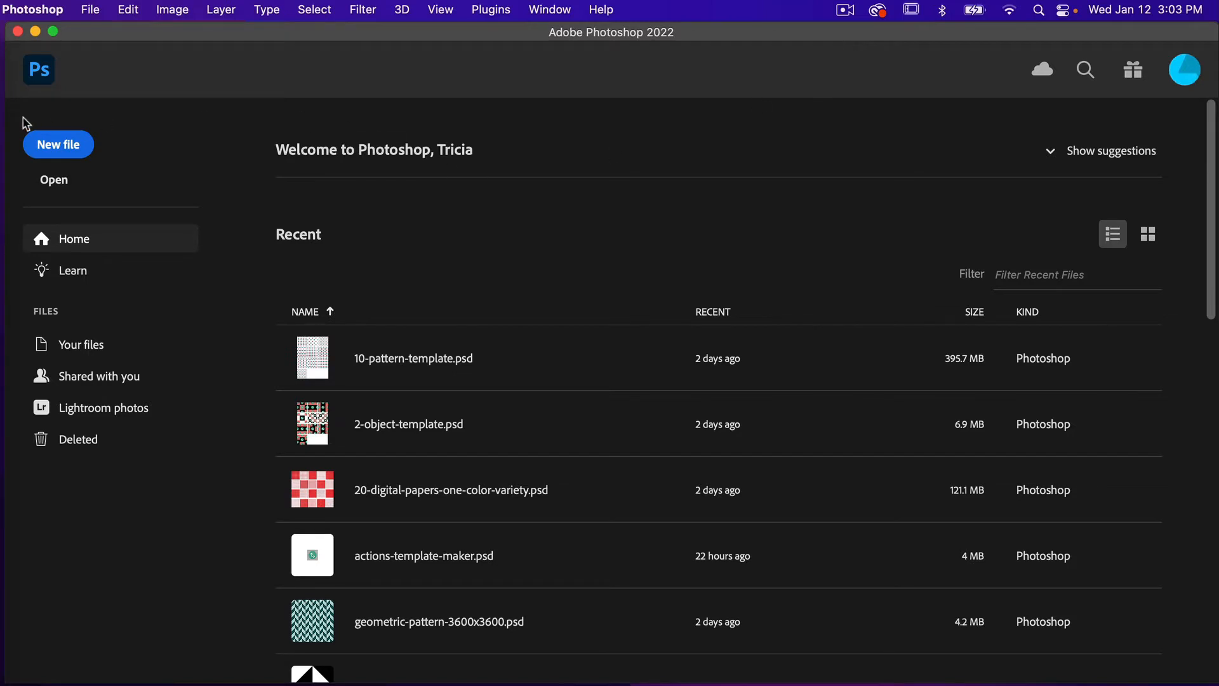
# Begin a new document using the recent 1200 × 1200 px, 300 ppi transparent preset.
pyautogui.click(58, 145)
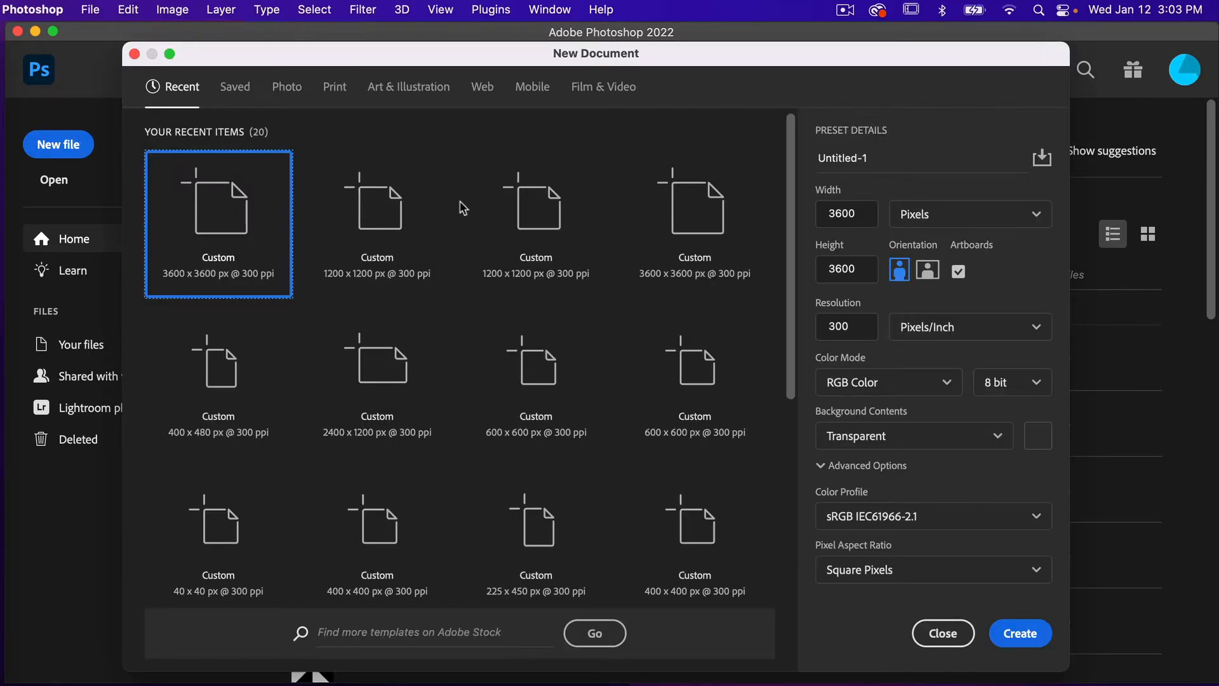
pyautogui.click(377, 204)
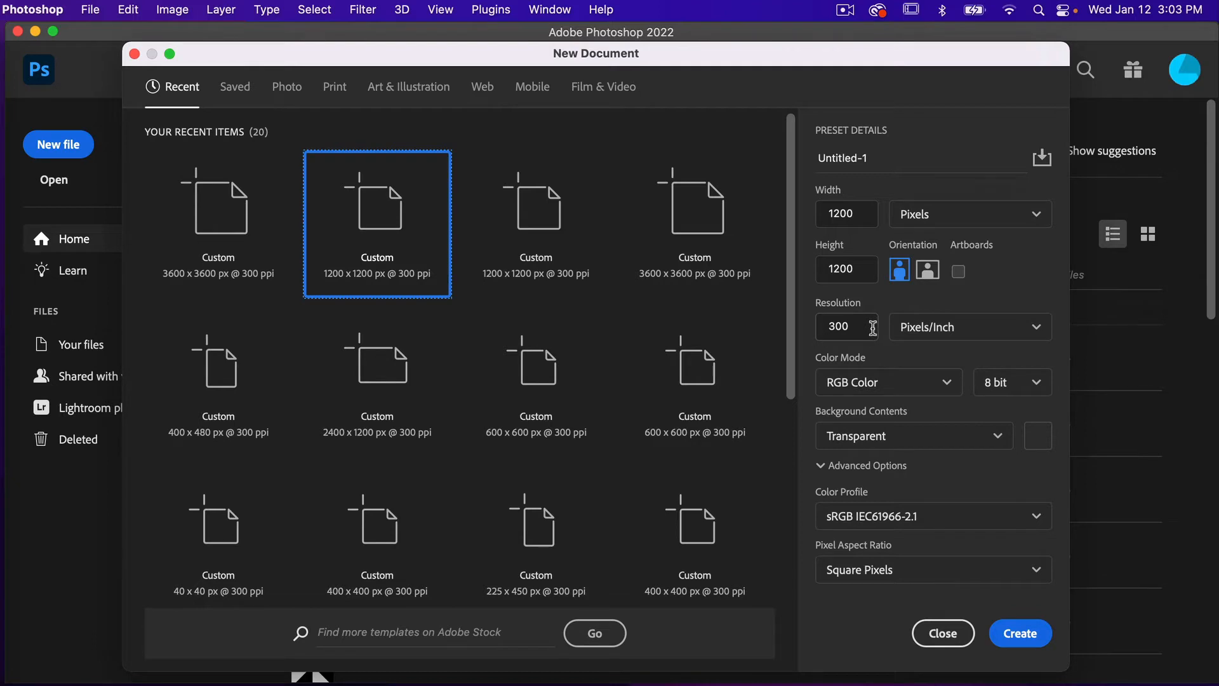
pyautogui.moveTo(912, 388)
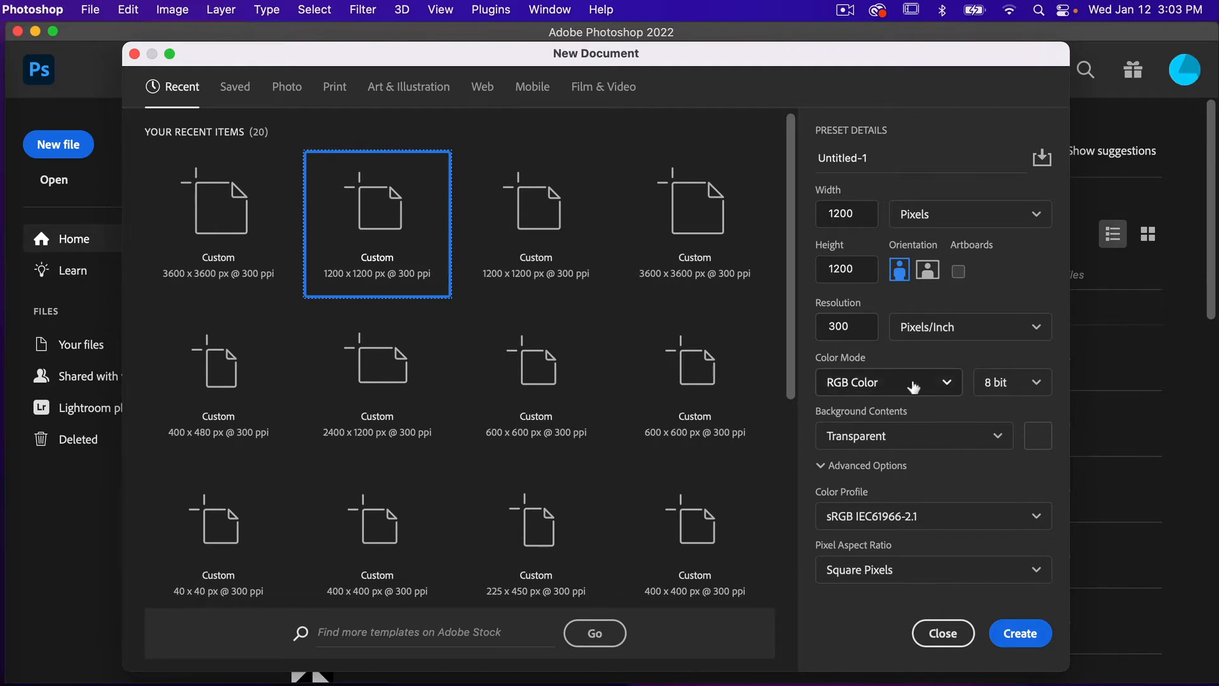
pyautogui.moveTo(922, 446)
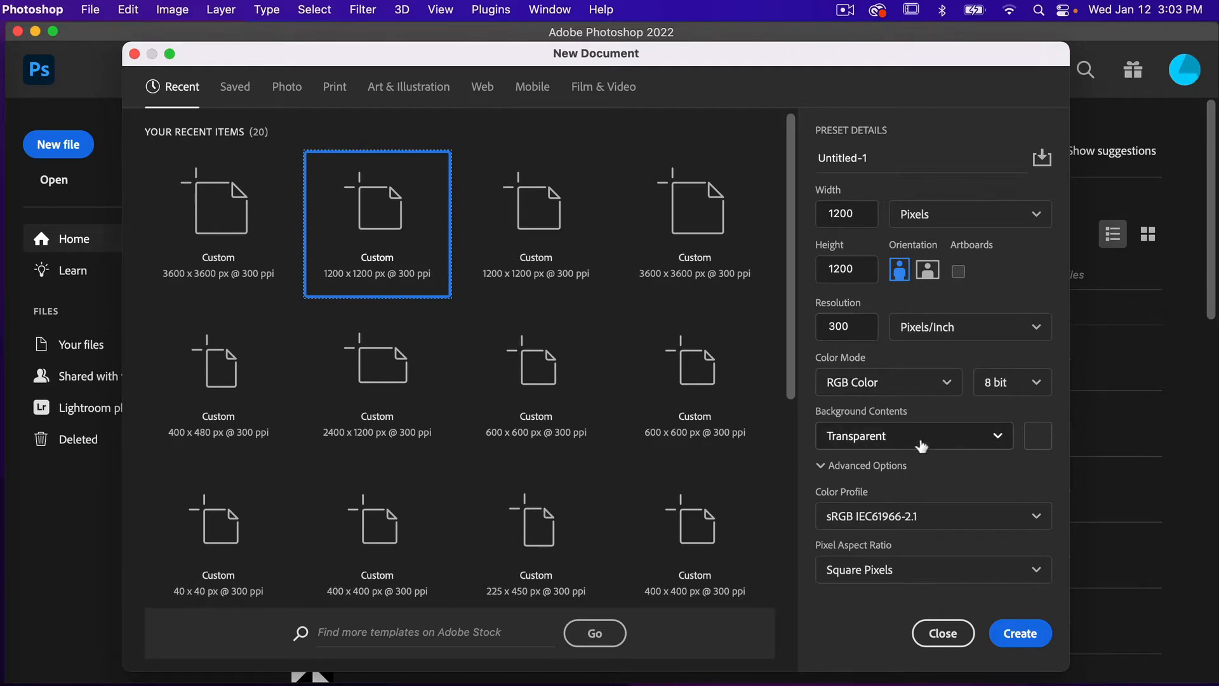
pyautogui.moveTo(998, 606)
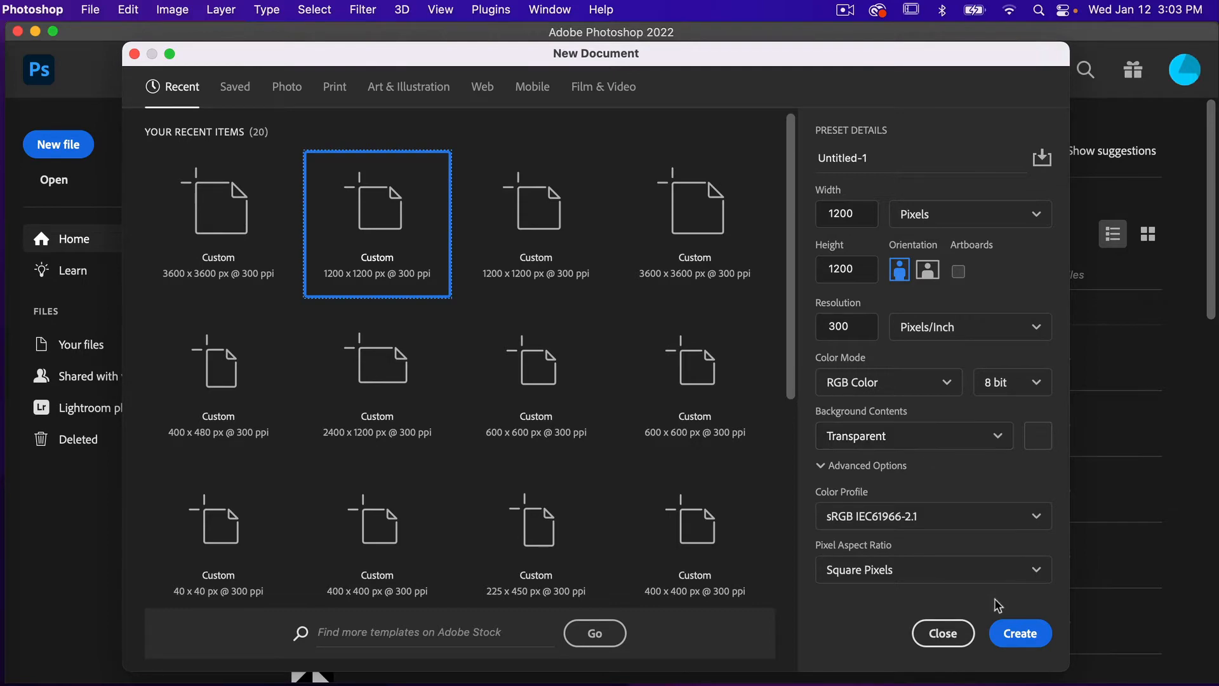
# Create the canvas and add a black 1200 × 1200 px circle with the Ellipse tool.
pyautogui.click(1019, 633)
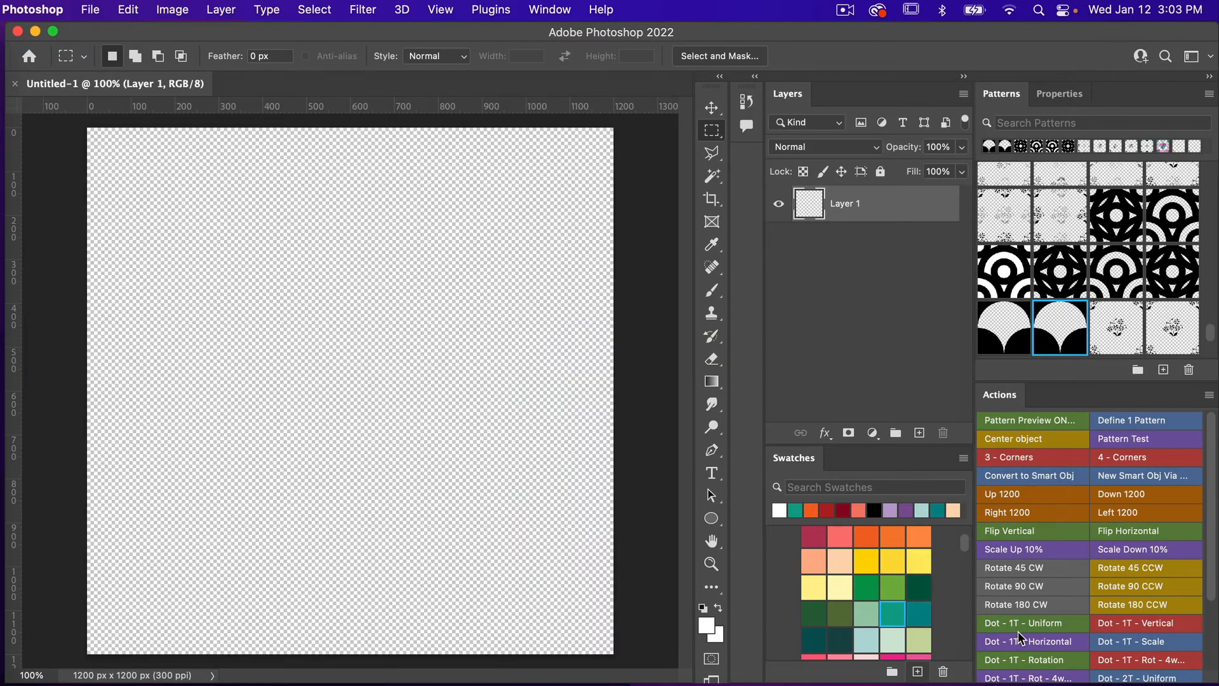
pyautogui.moveTo(735, 637)
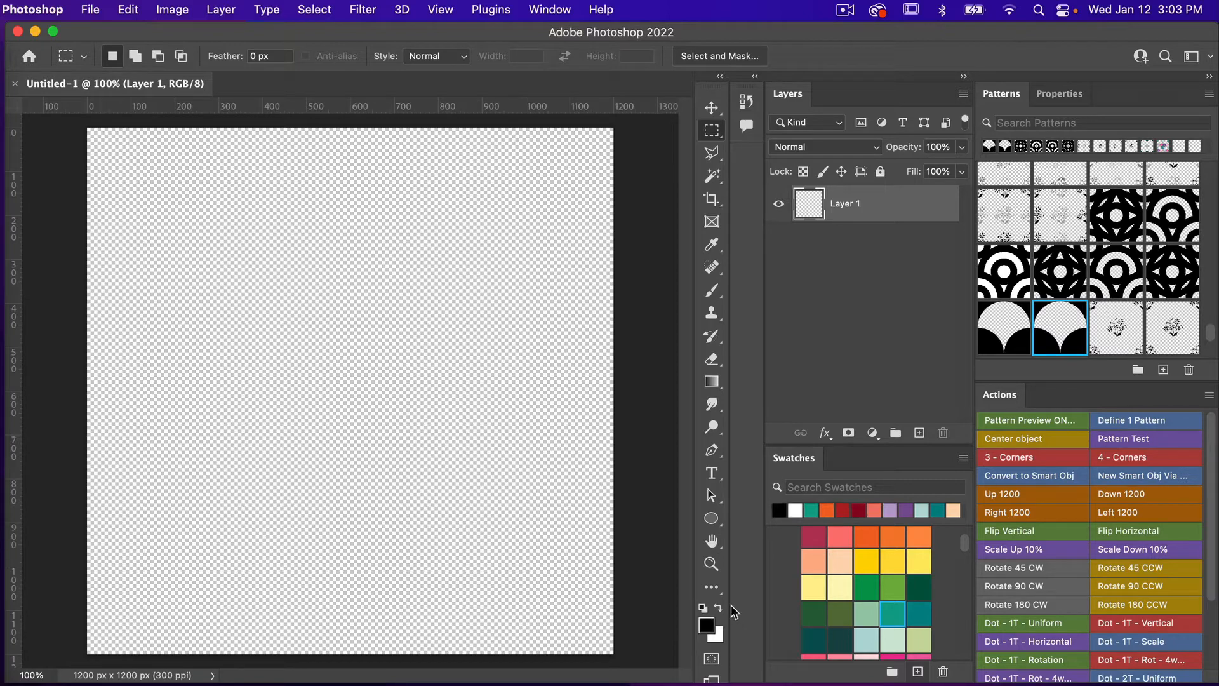
pyautogui.moveTo(638, 481)
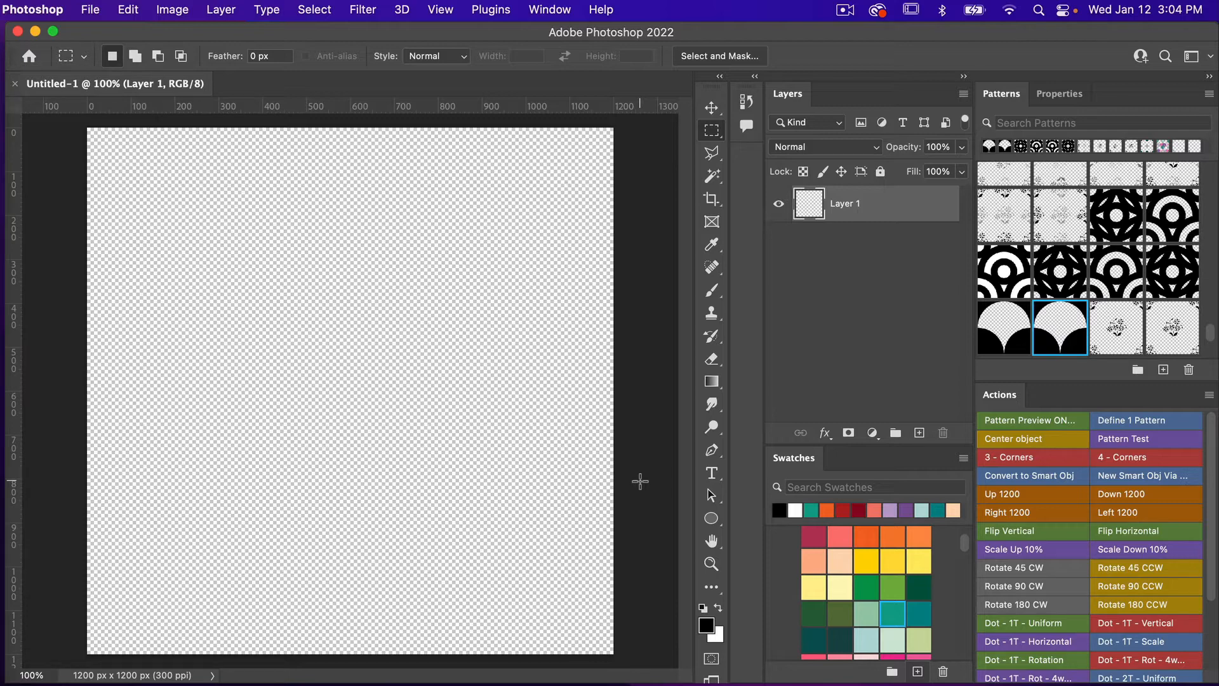
pyautogui.click(711, 518)
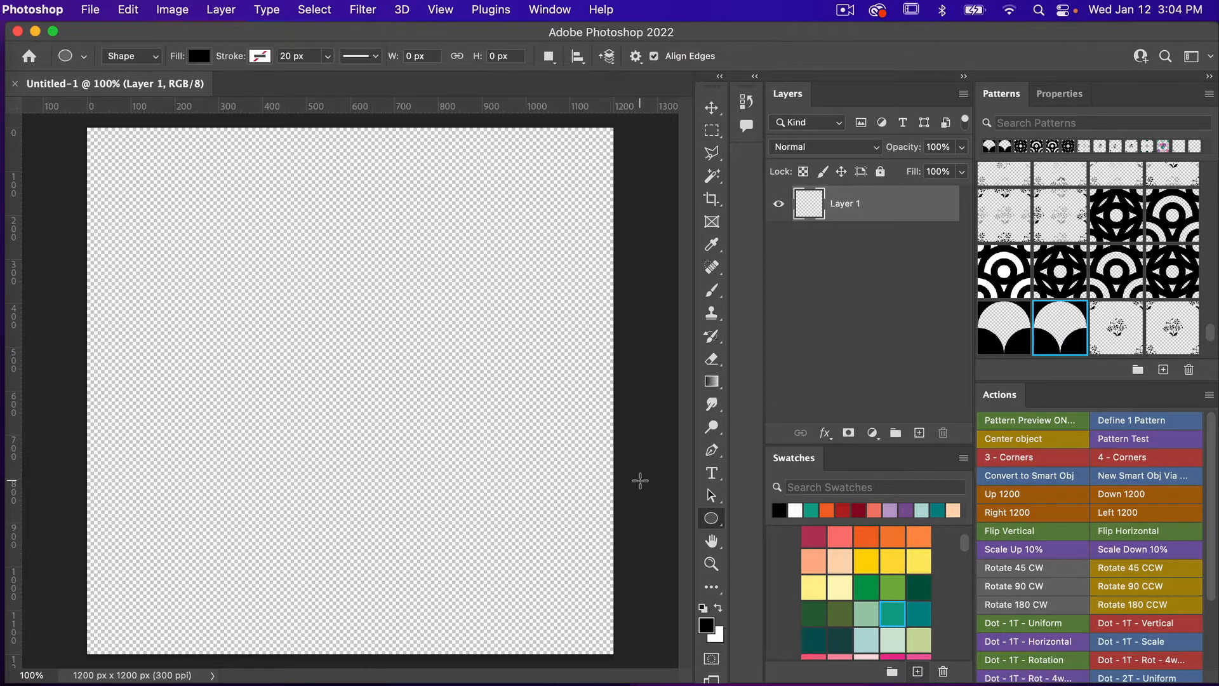
pyautogui.moveTo(726, 520)
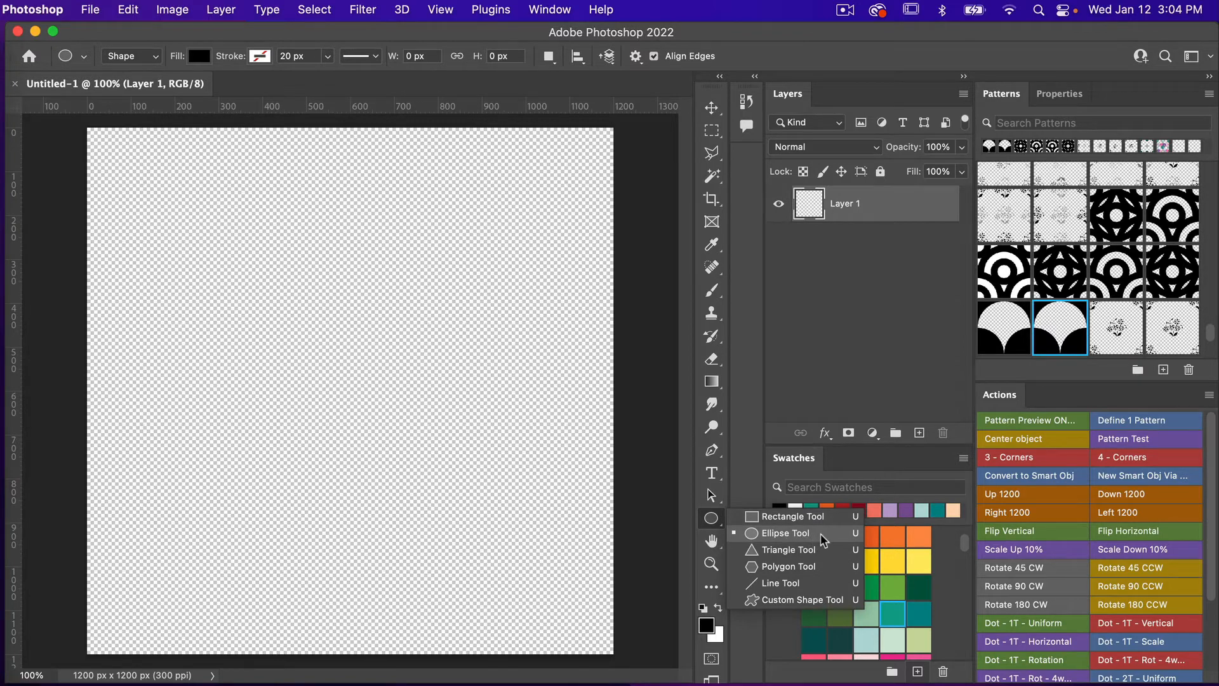
pyautogui.click(784, 533)
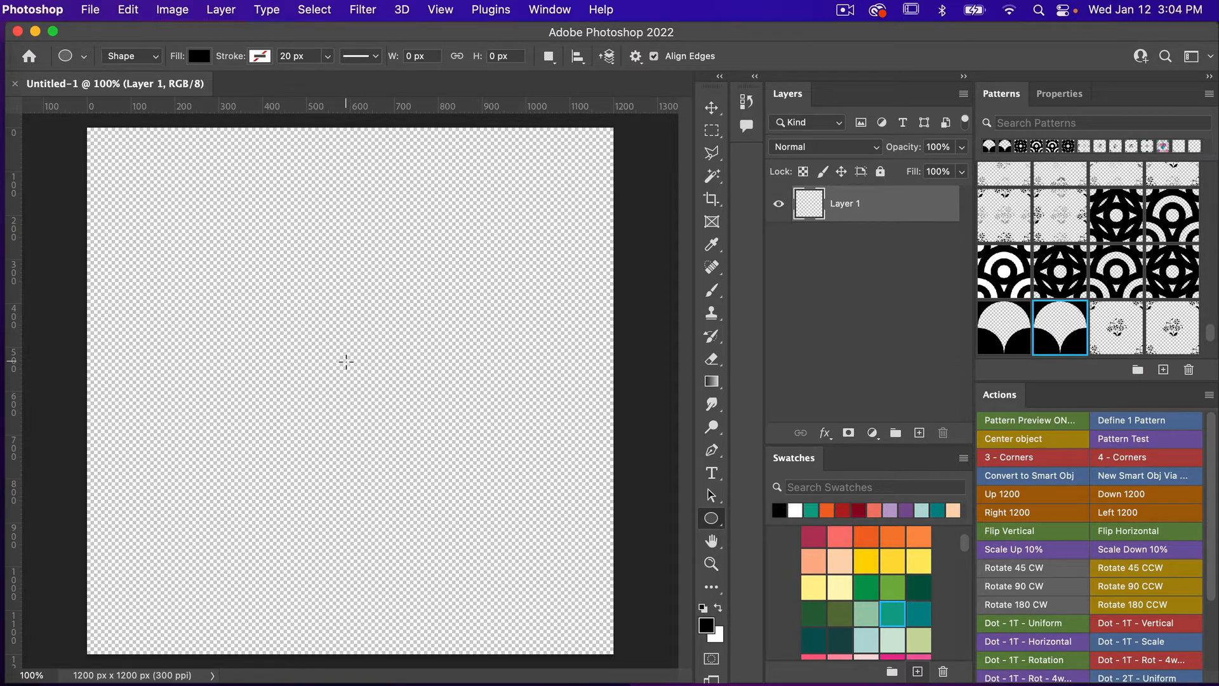
pyautogui.click(345, 361)
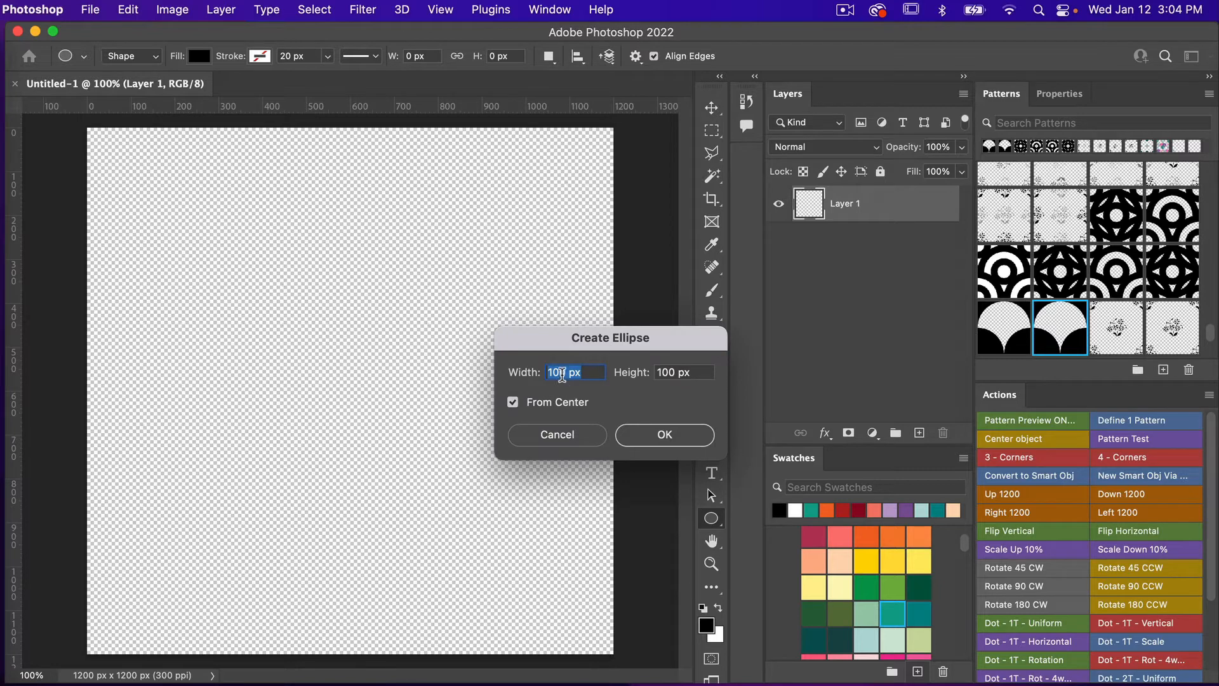
pyautogui.moveTo(563, 371)
pyautogui.write('1')
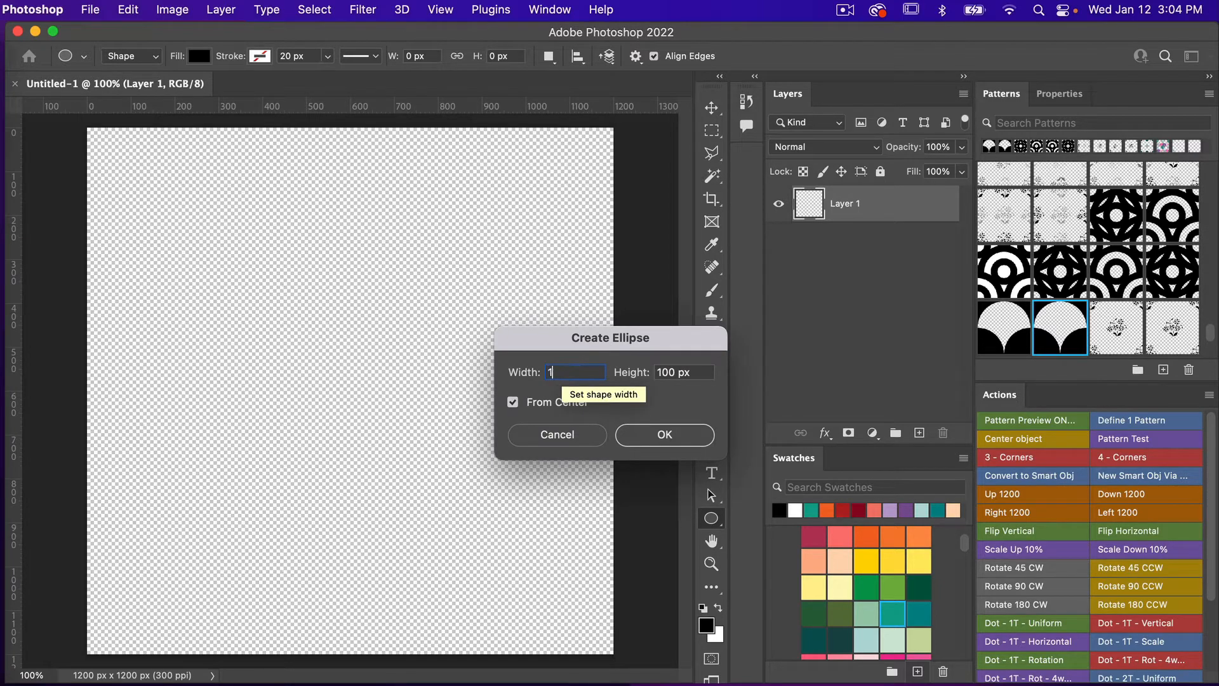
pyautogui.click(683, 371)
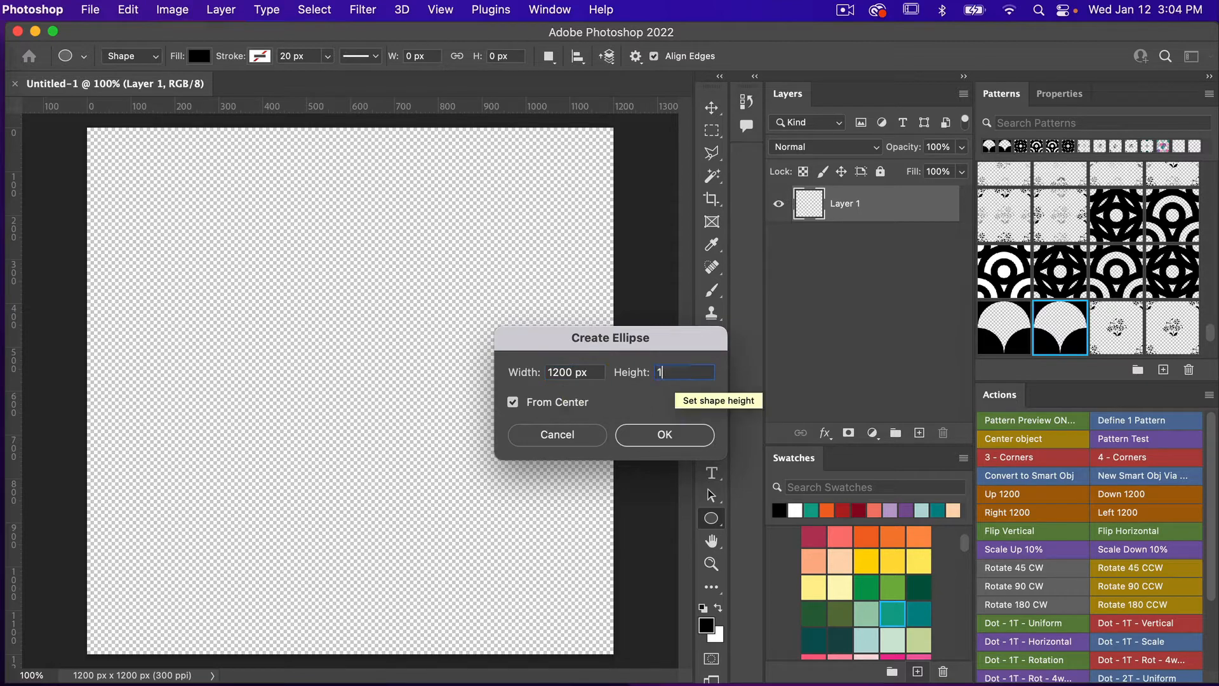
pyautogui.click(663, 434)
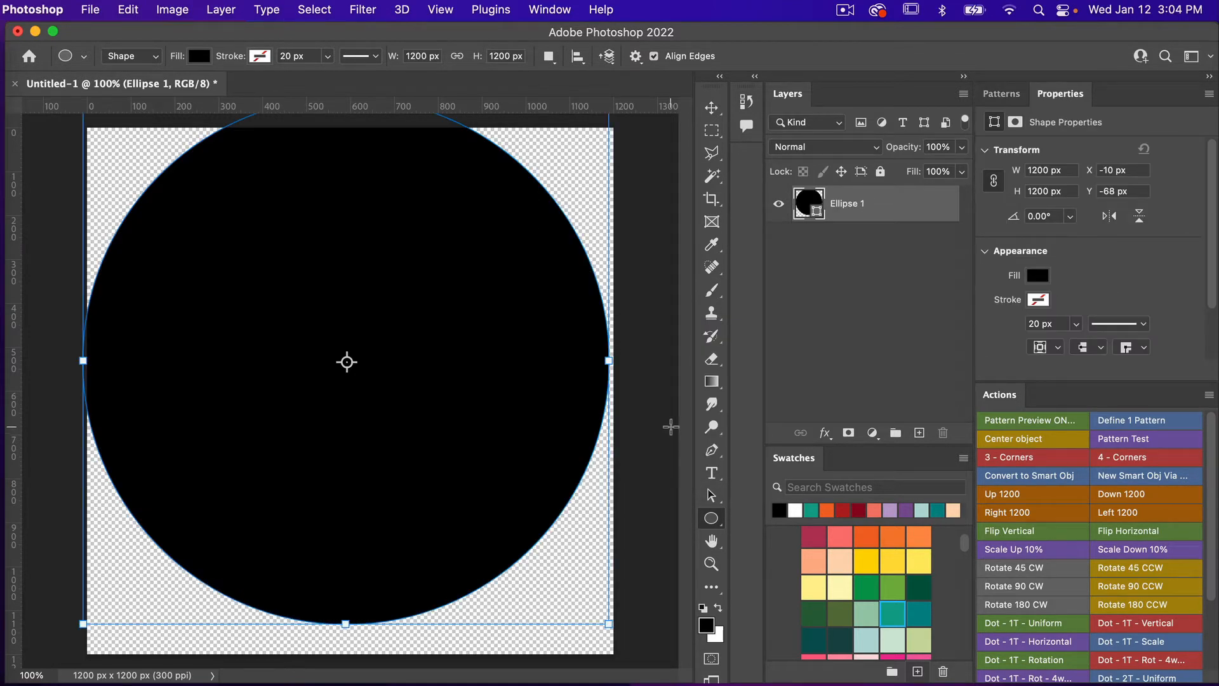
pyautogui.moveTo(1060, 443)
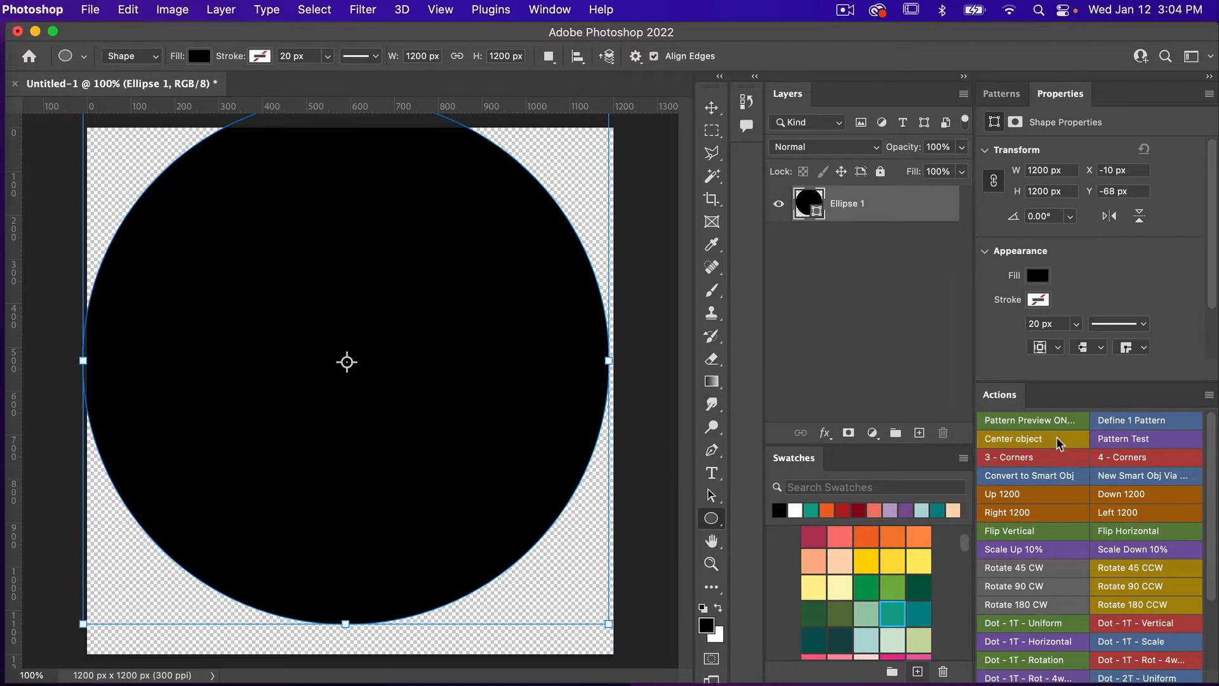
# Centre the circle on the canvas at X 0, Y 0 with the Center object action.
pyautogui.click(1012, 439)
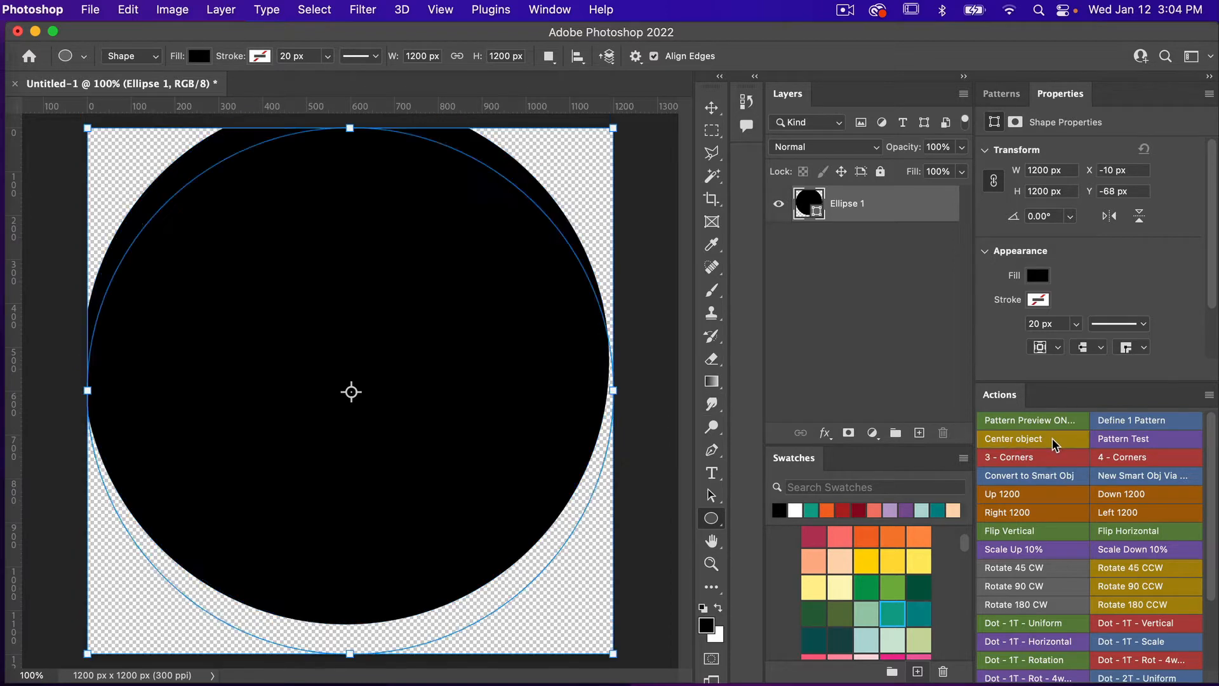
pyautogui.click(1014, 439)
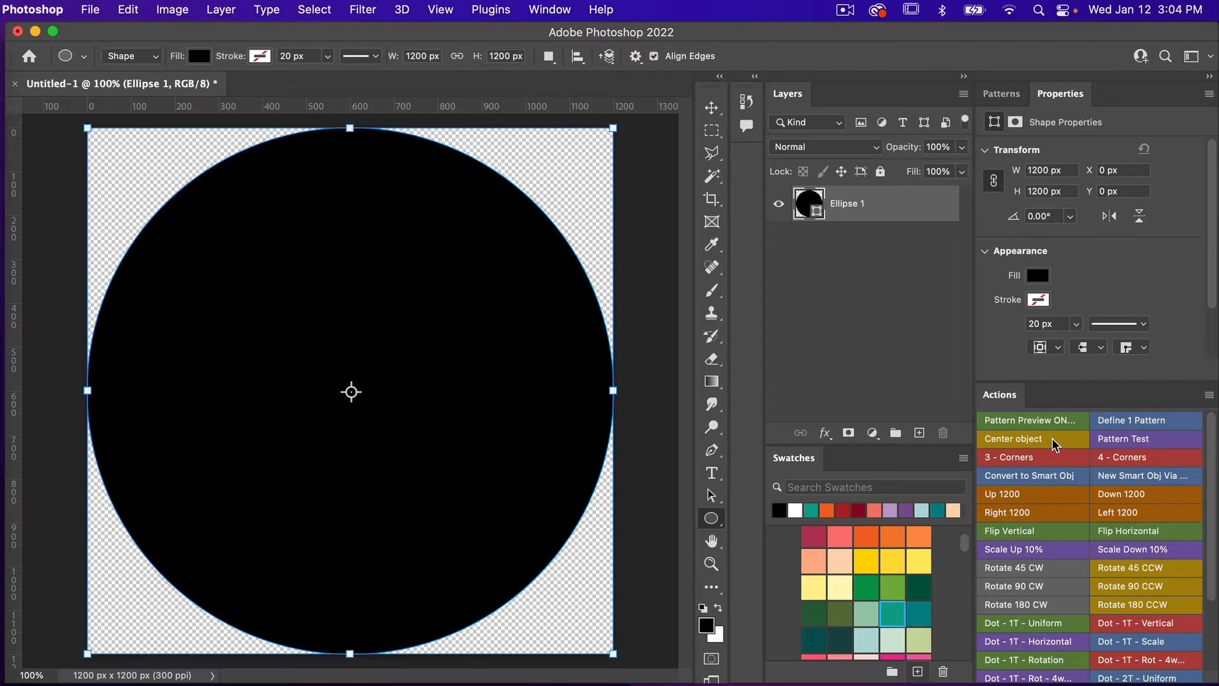
pyautogui.moveTo(1087, 497)
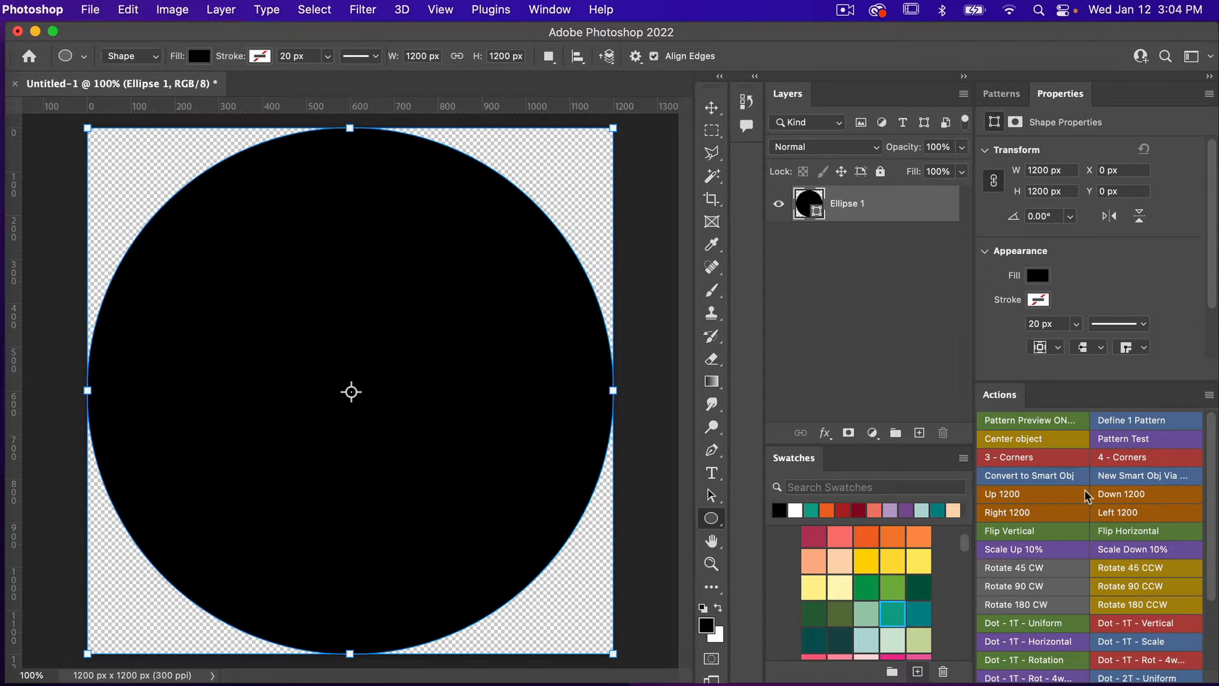
pyautogui.moveTo(1092, 449)
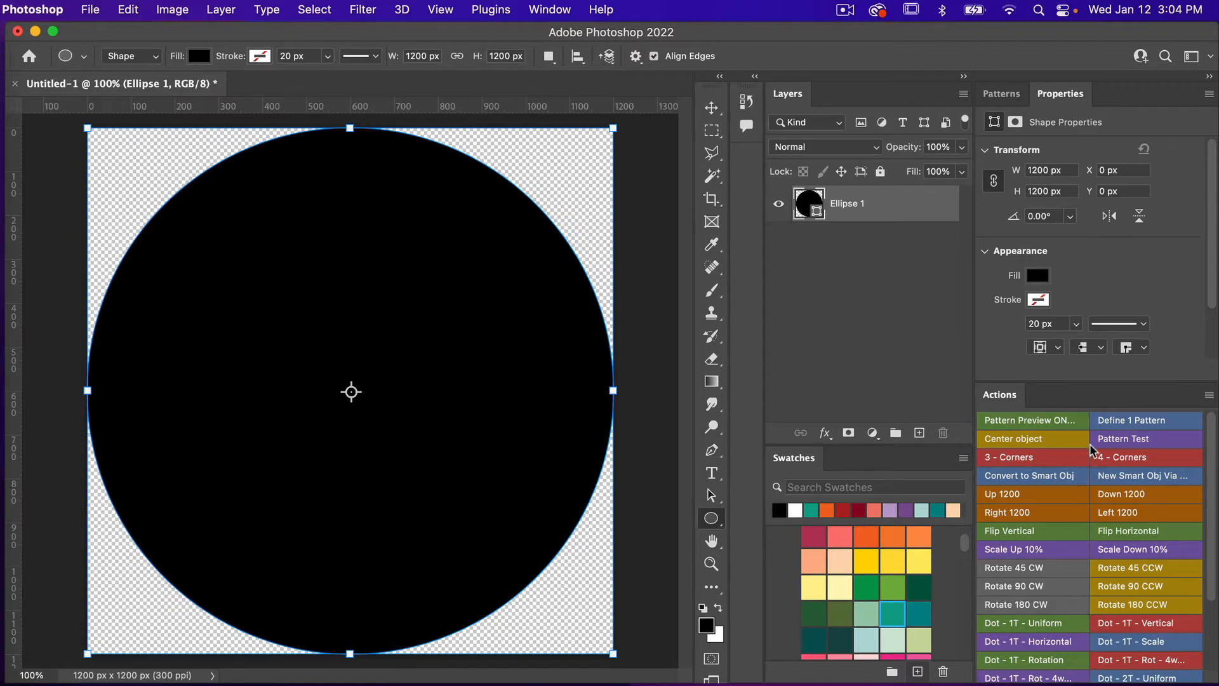
pyautogui.moveTo(1086, 486)
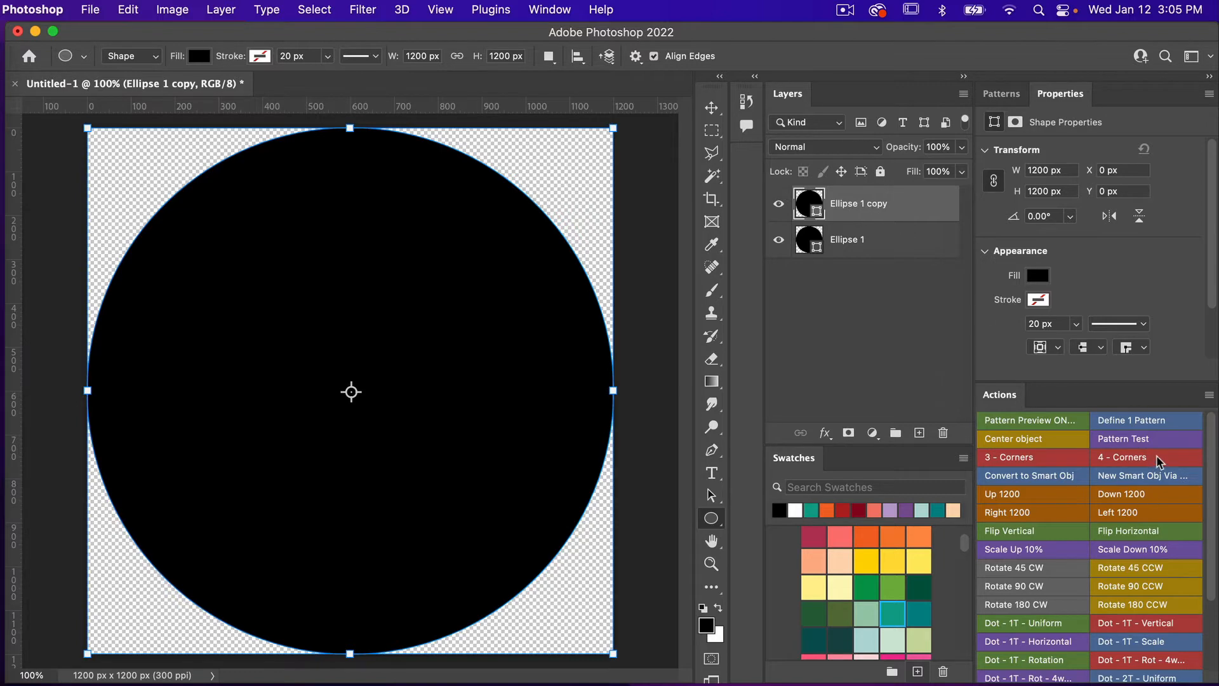
# Run the 4 - Corners action, make the centre copy white and restack the corner circle layers.
pyautogui.click(1122, 456)
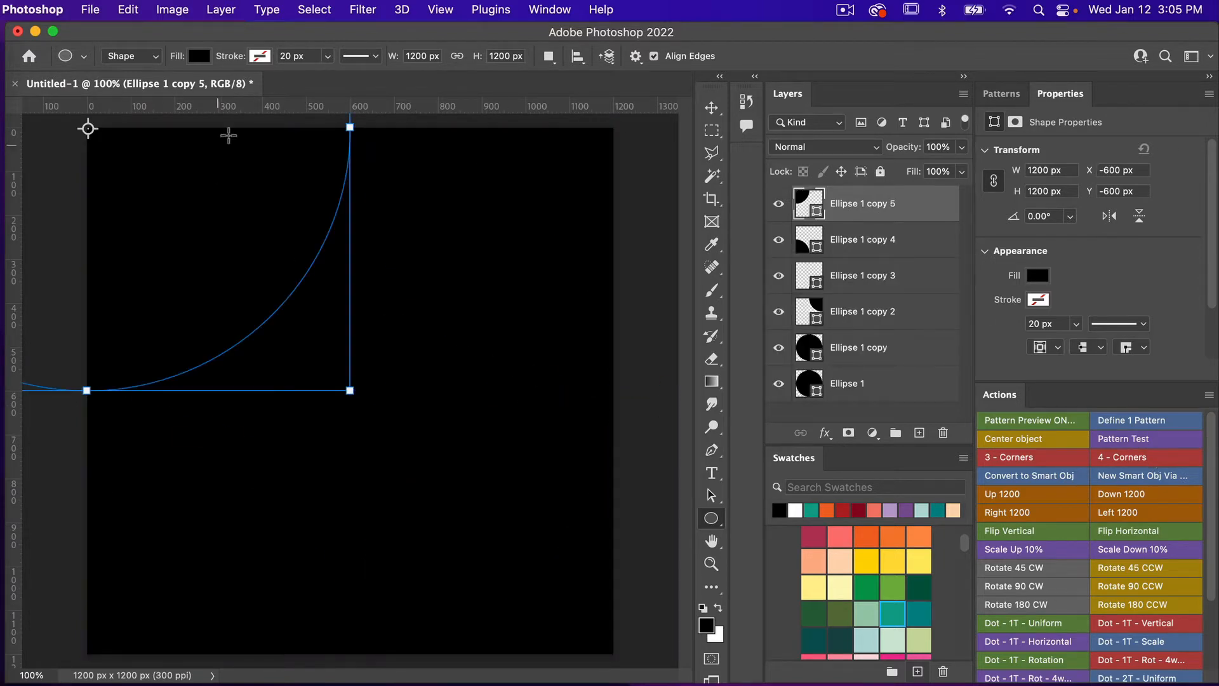
pyautogui.moveTo(848, 346)
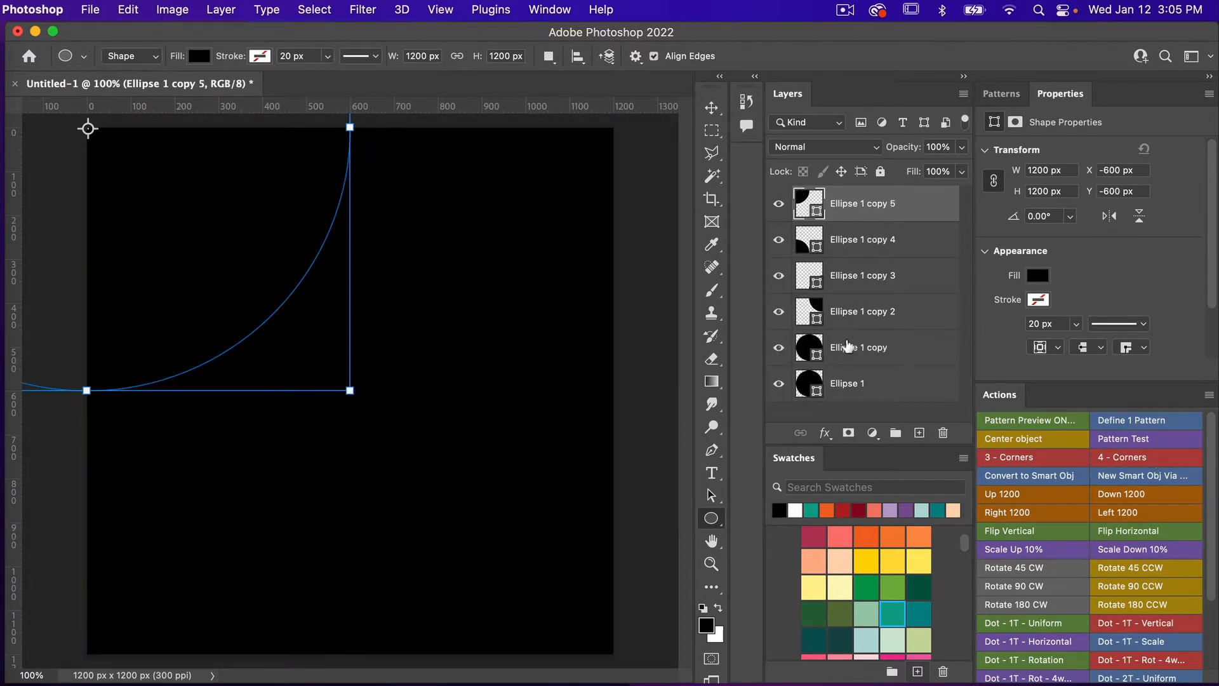
pyautogui.click(859, 347)
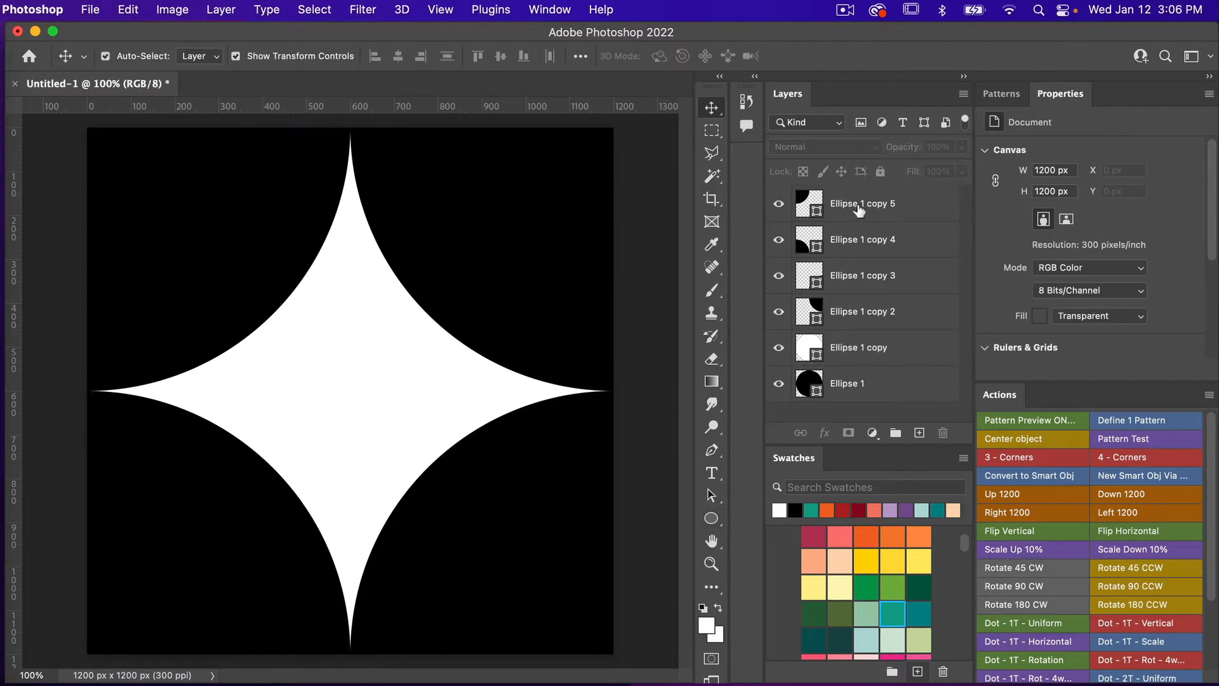
pyautogui.click(861, 203)
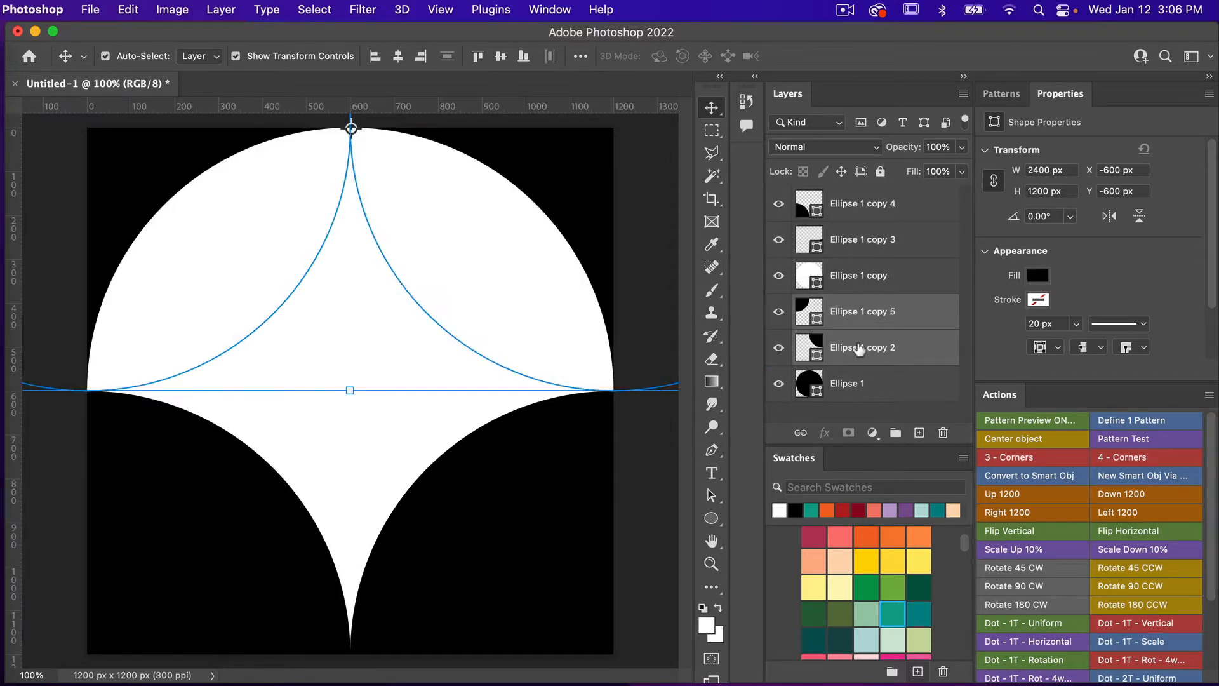
pyautogui.click(847, 383)
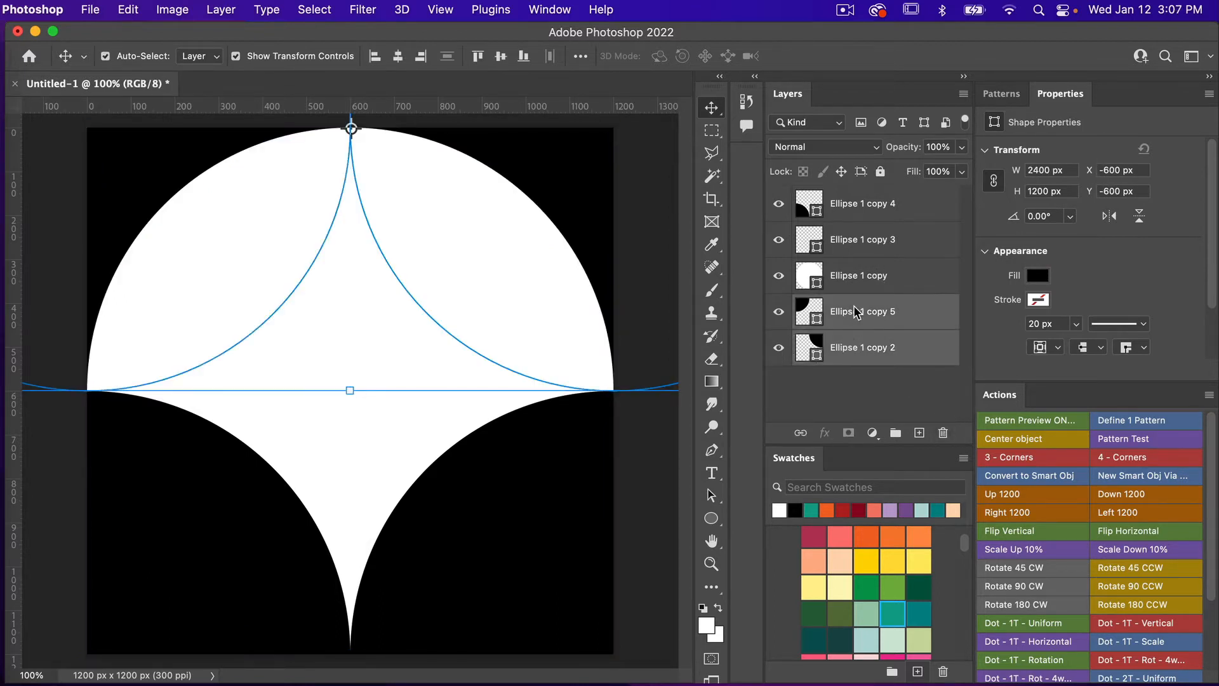
pyautogui.rightClick(858, 311)
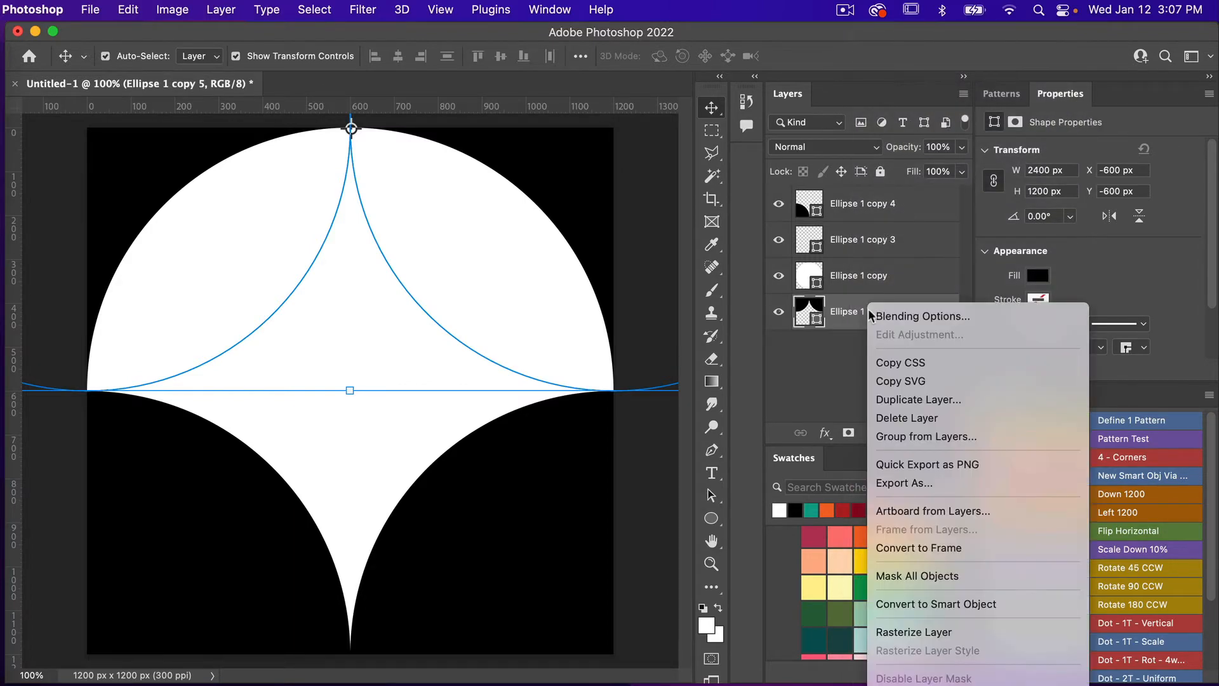
pyautogui.click(914, 631)
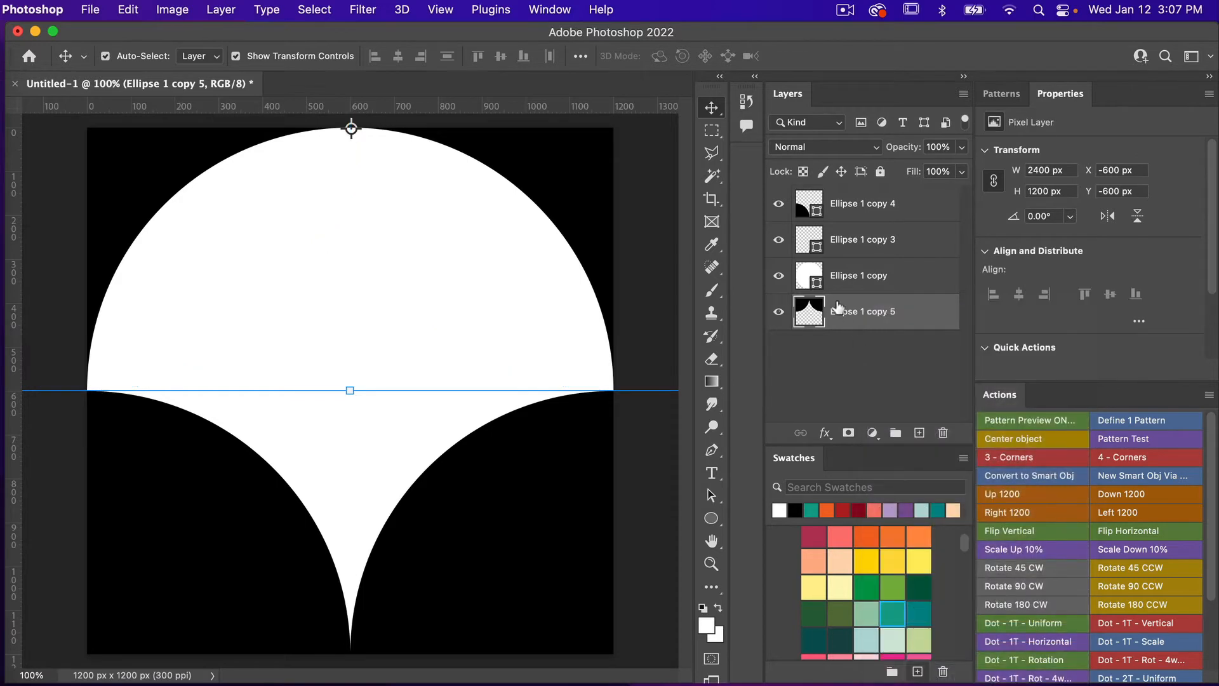
pyautogui.click(859, 275)
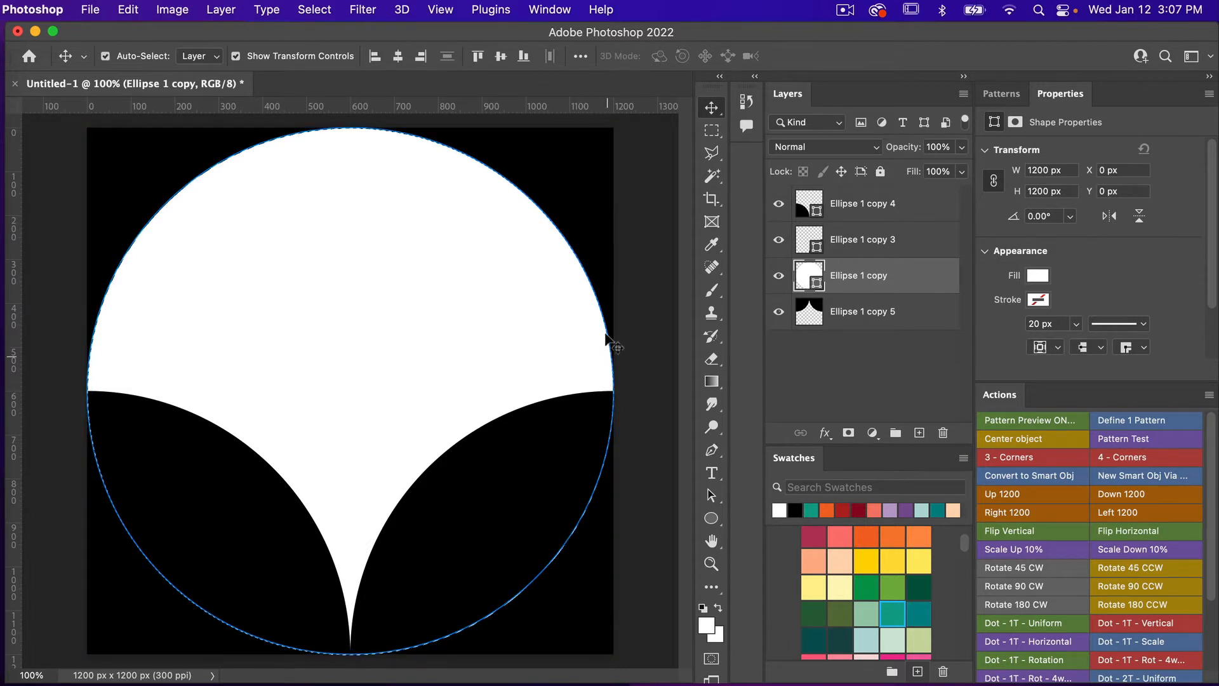
pyautogui.moveTo(579, 315)
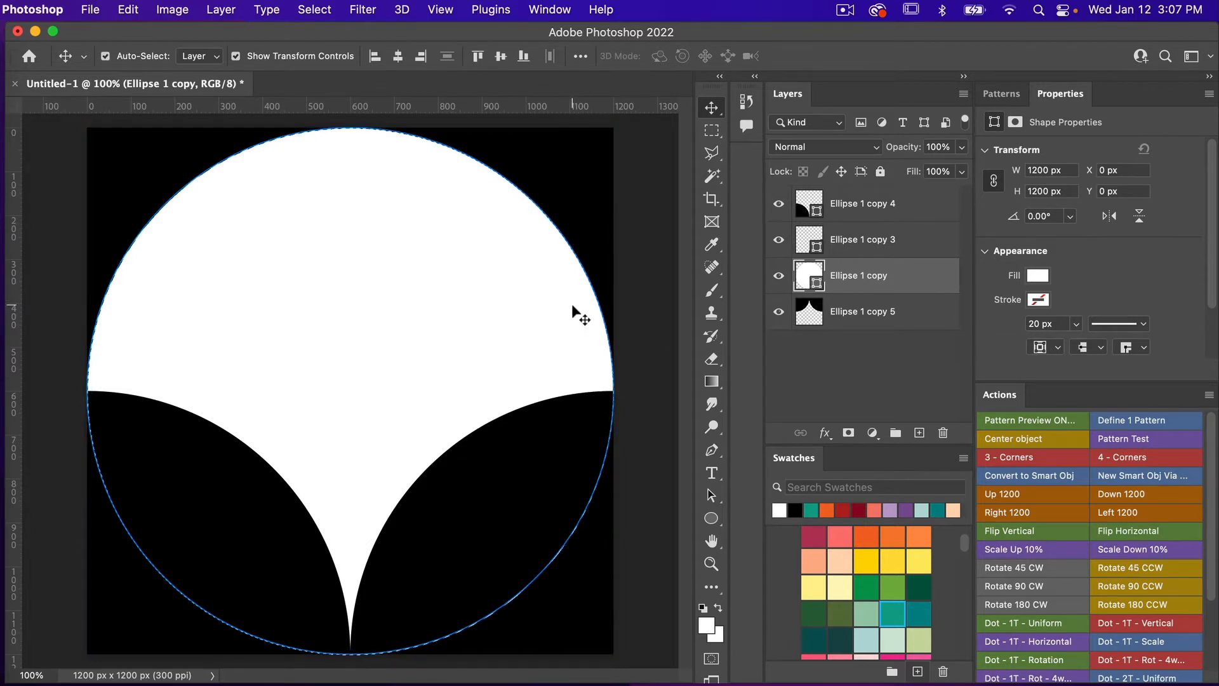
pyautogui.moveTo(852, 319)
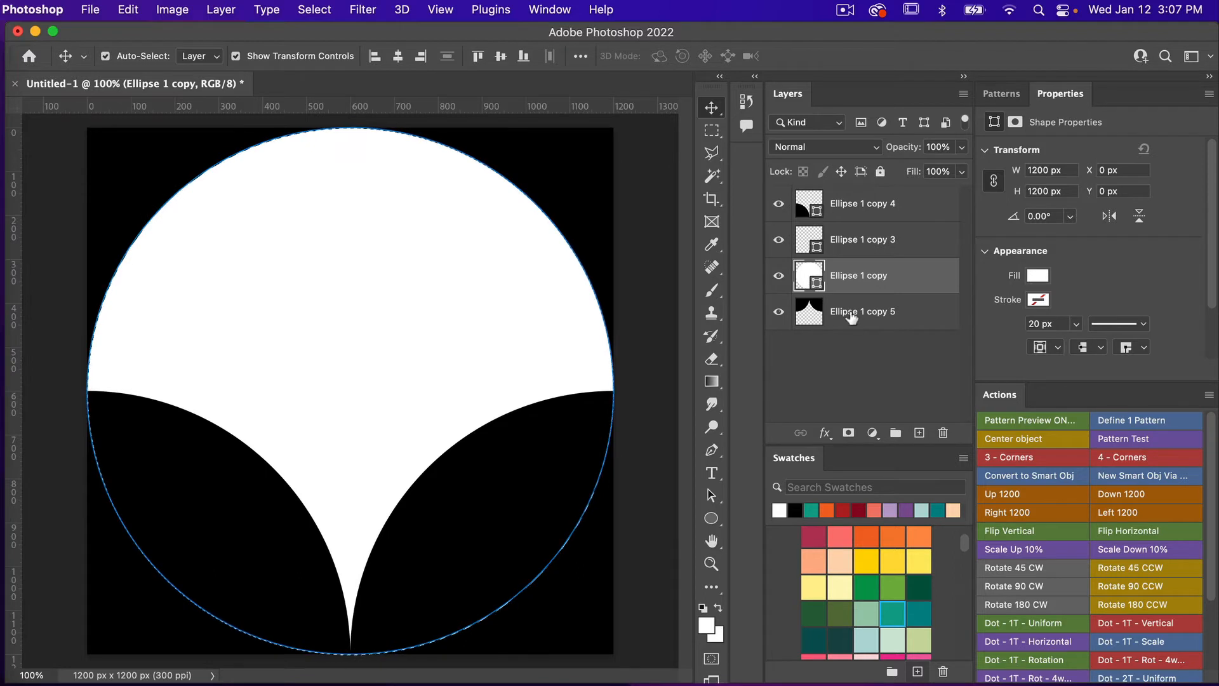
# Cut the circle-shaped area of the black arch layer onto a new Layer 1 via Layer Via Cut.
pyautogui.click(862, 311)
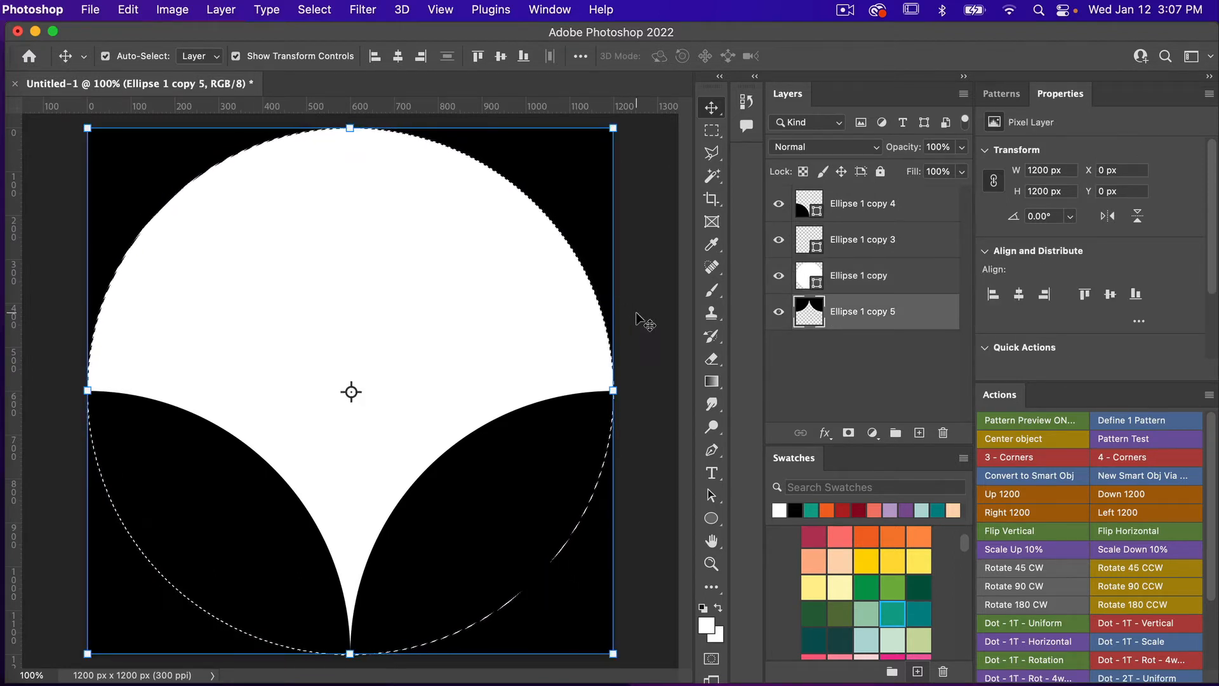
pyautogui.click(711, 130)
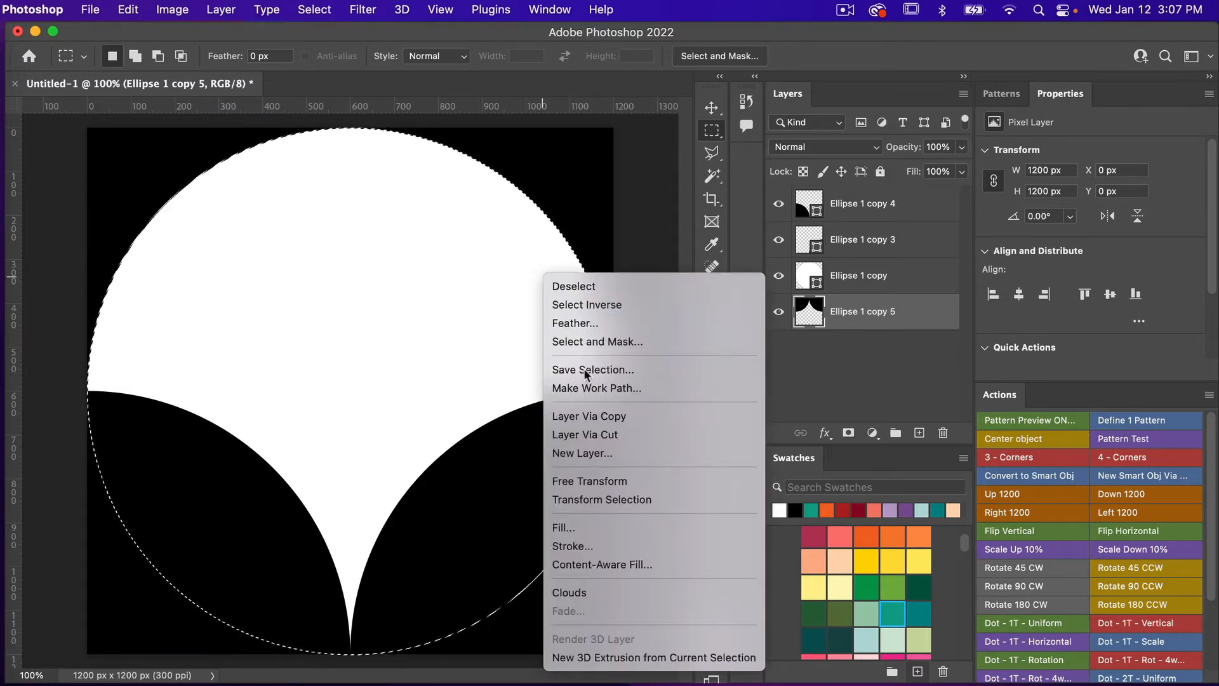
pyautogui.click(588, 416)
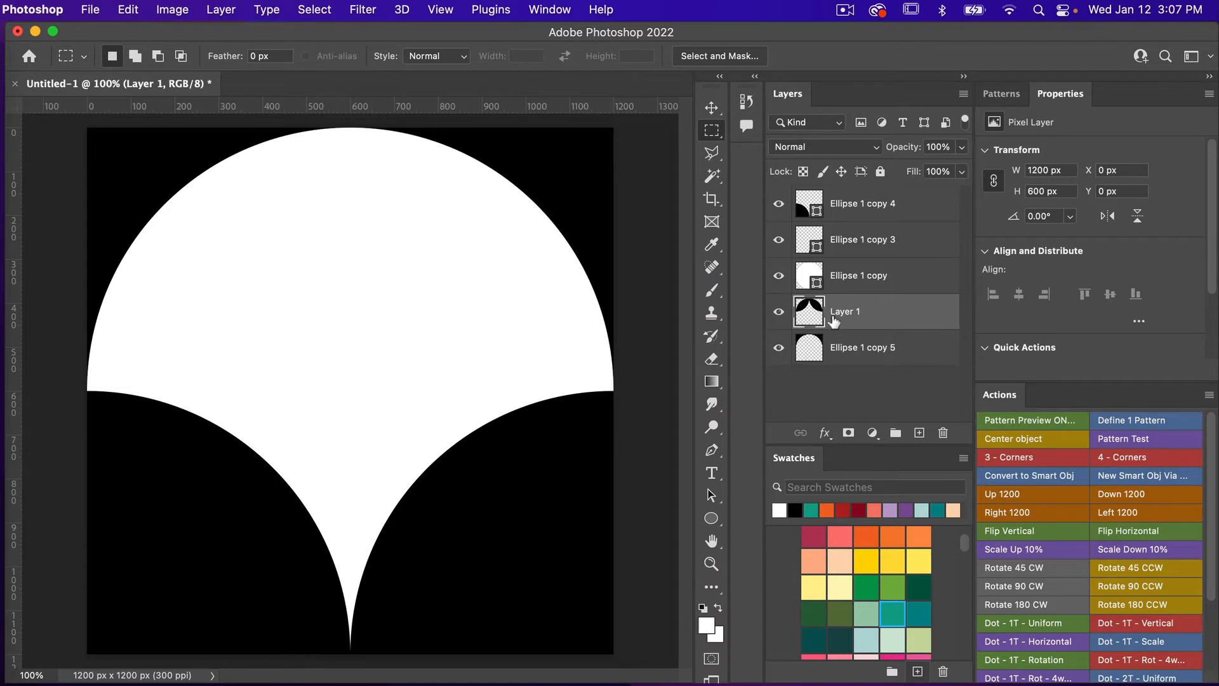
pyautogui.moveTo(869, 321)
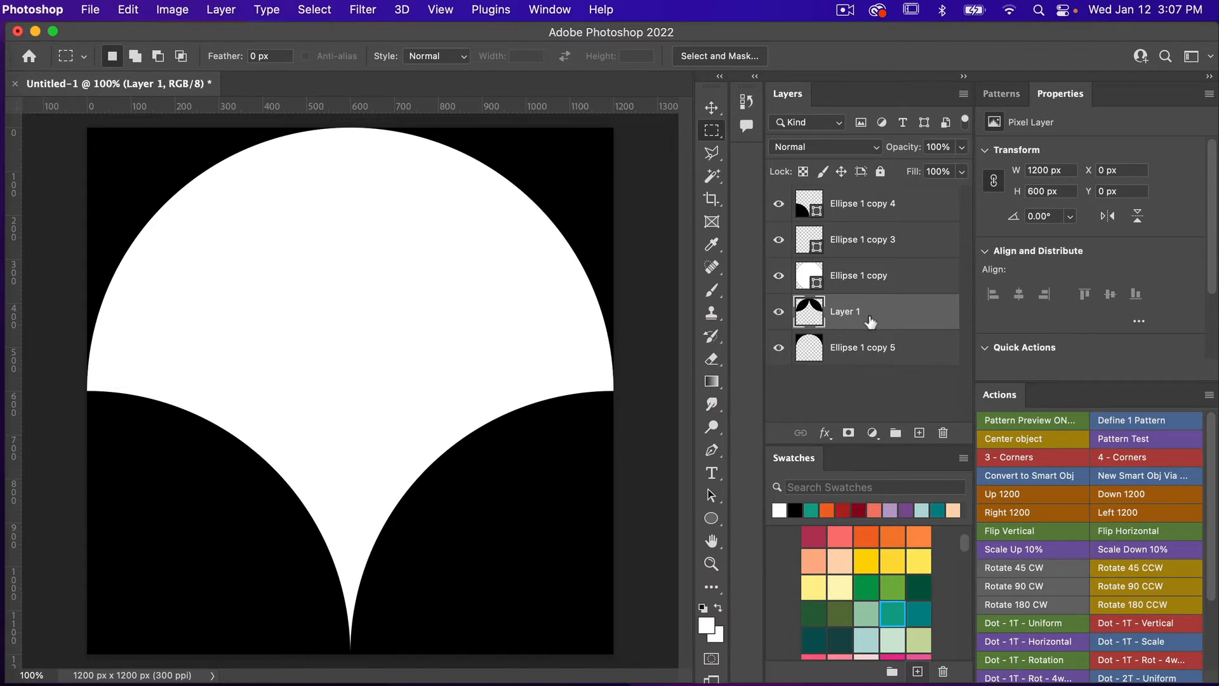
pyautogui.moveTo(943, 440)
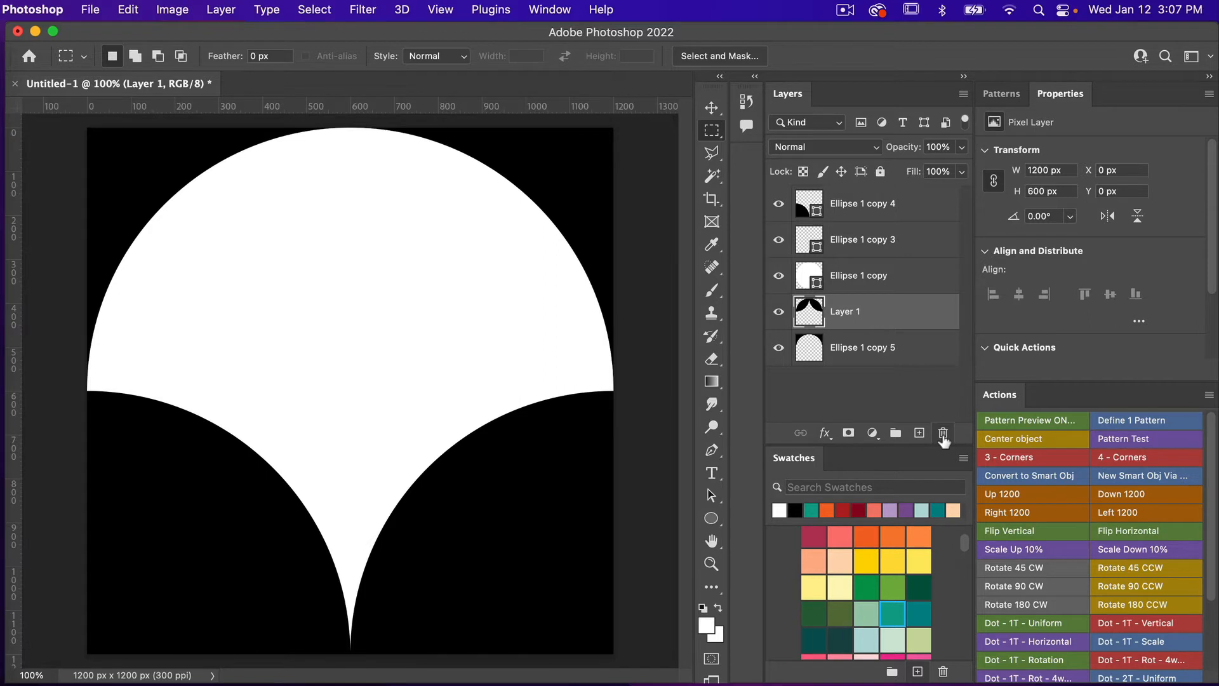
# Delete Layer 1 and hide Ellipse 1 copy, leaving a transparent hole in the black arches.
pyautogui.click(943, 433)
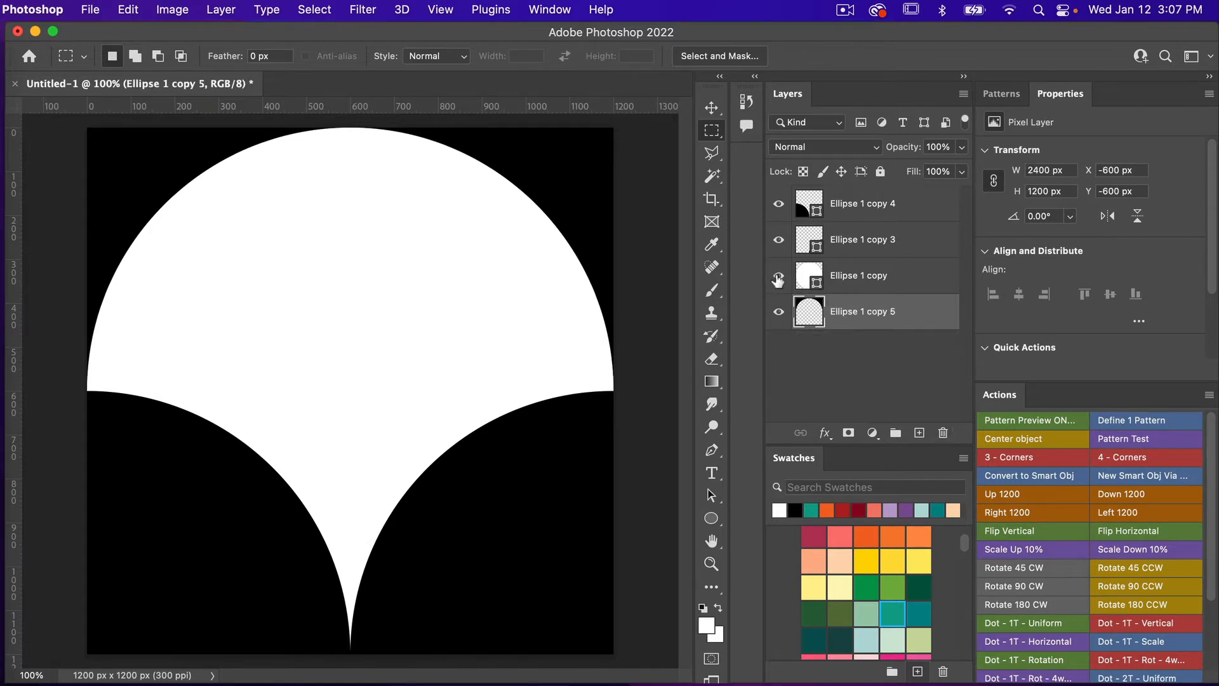
pyautogui.click(779, 275)
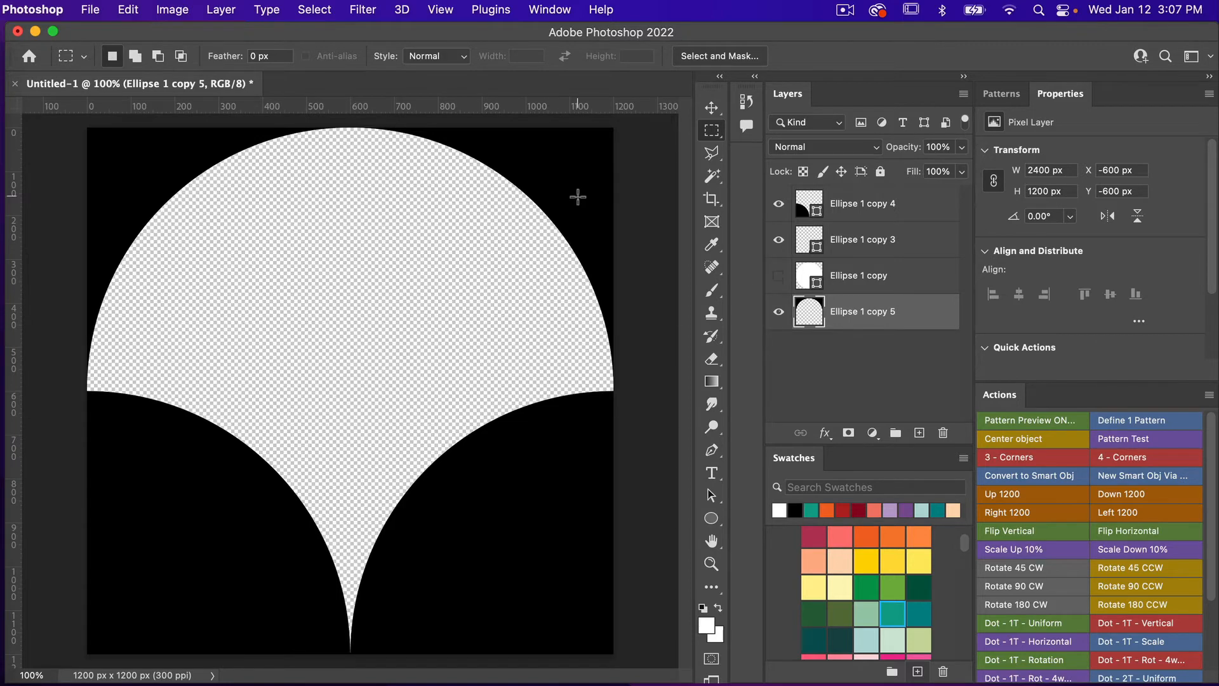
pyautogui.moveTo(552, 321)
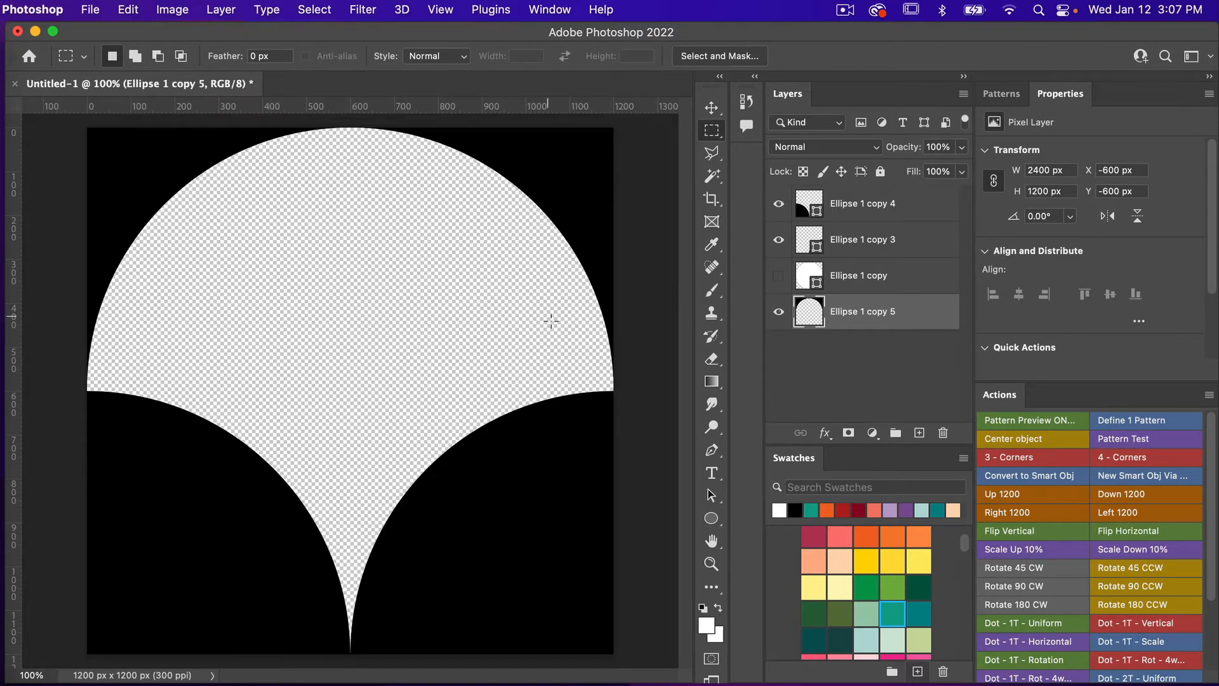
pyautogui.moveTo(633, 280)
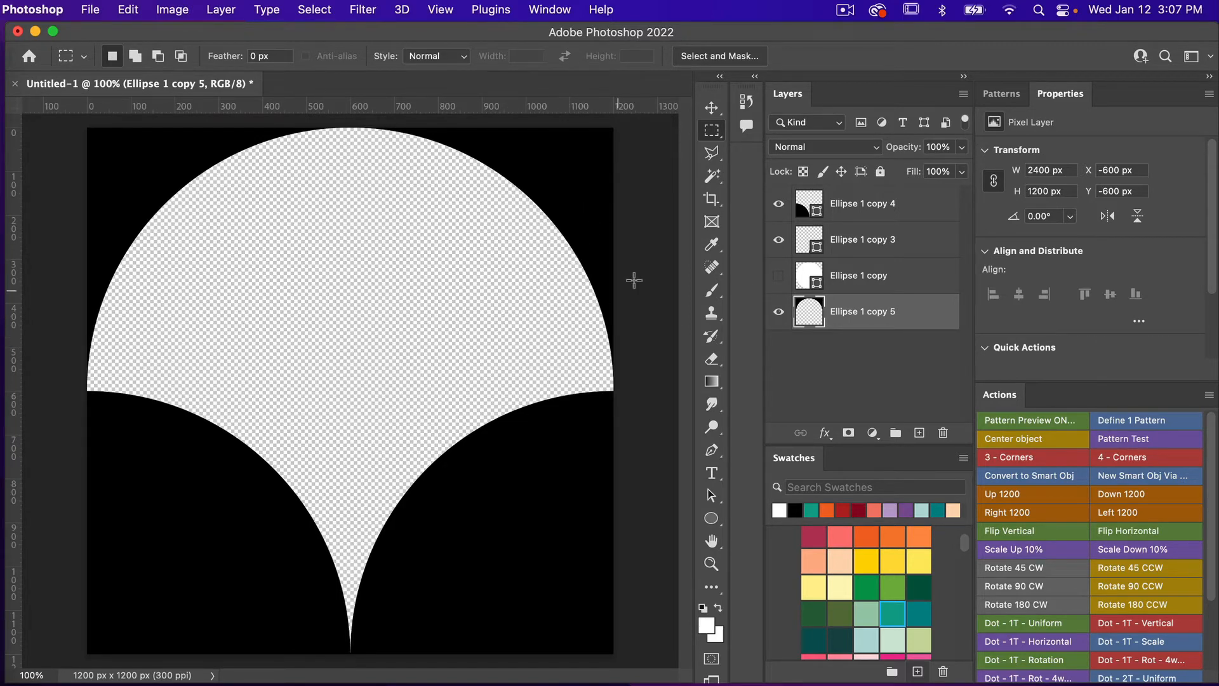
pyautogui.moveTo(390, 283)
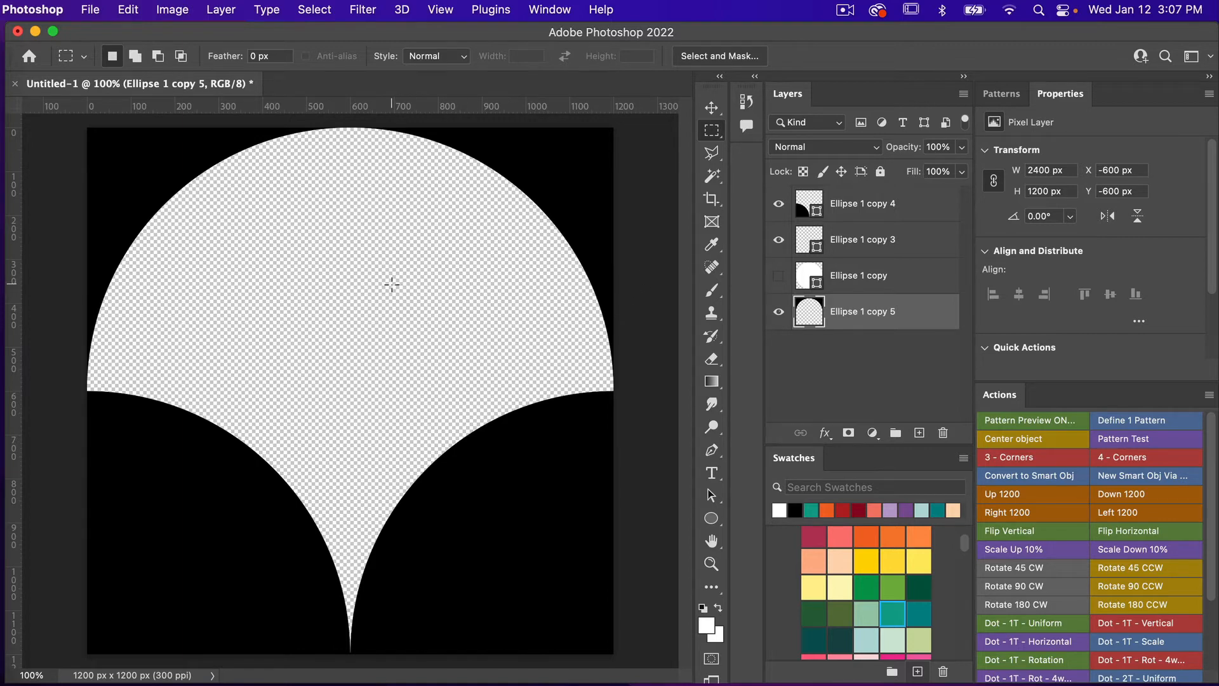
# Define the arch tile as a new 1200 × 1200 px pattern and check the Window menu panels.
pyautogui.click(128, 10)
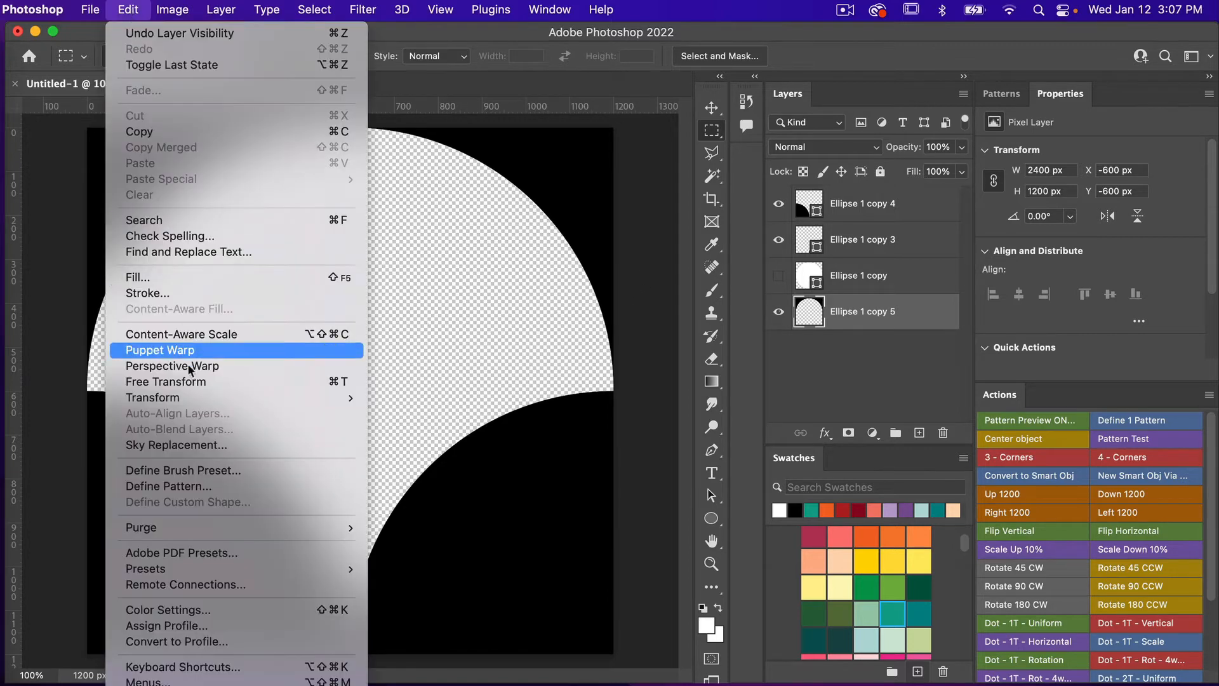
pyautogui.moveTo(639, 366)
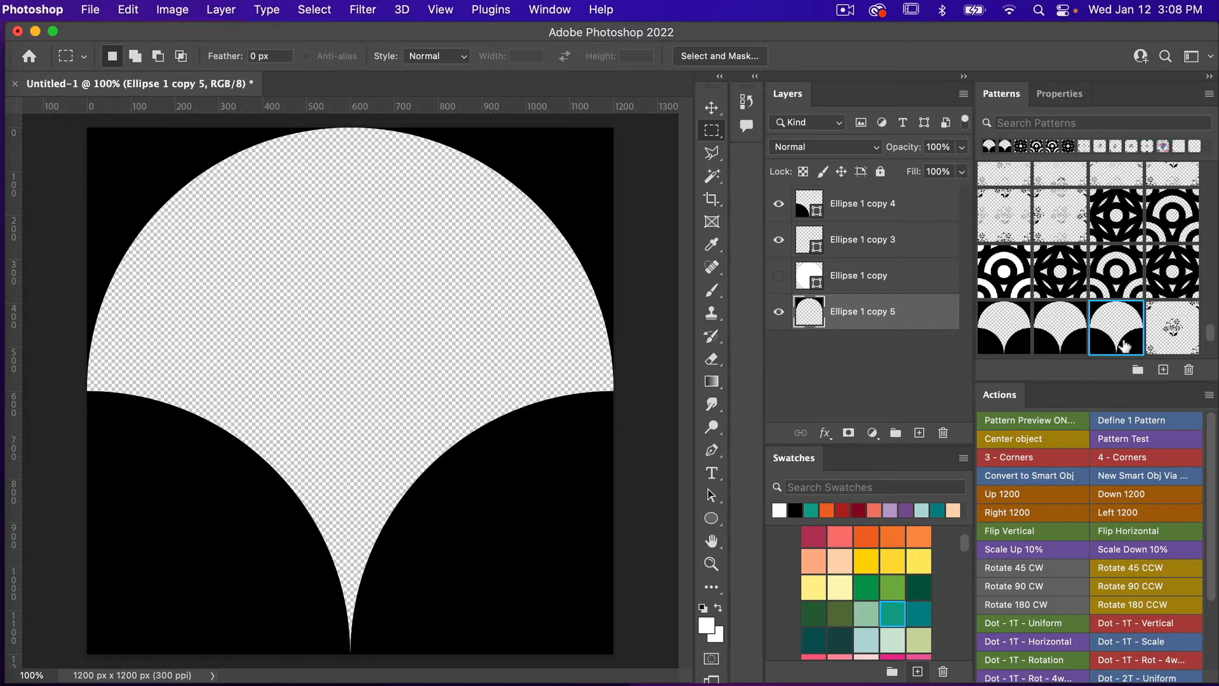
pyautogui.moveTo(1125, 328)
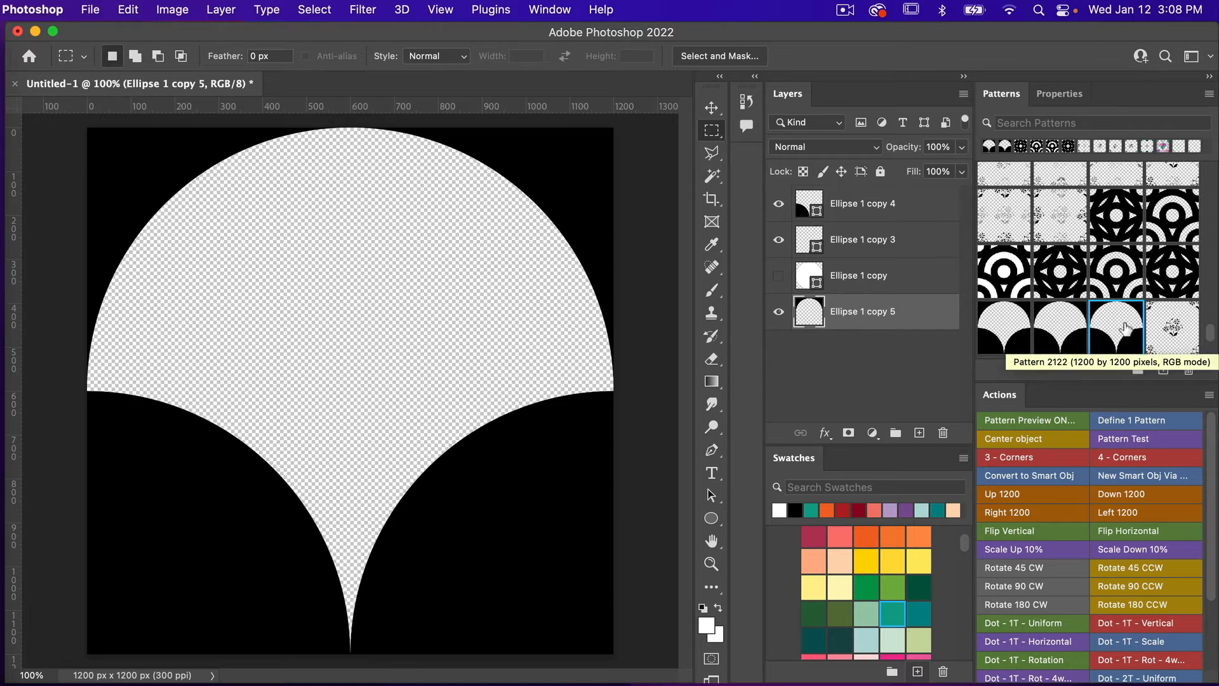
pyautogui.click(548, 9)
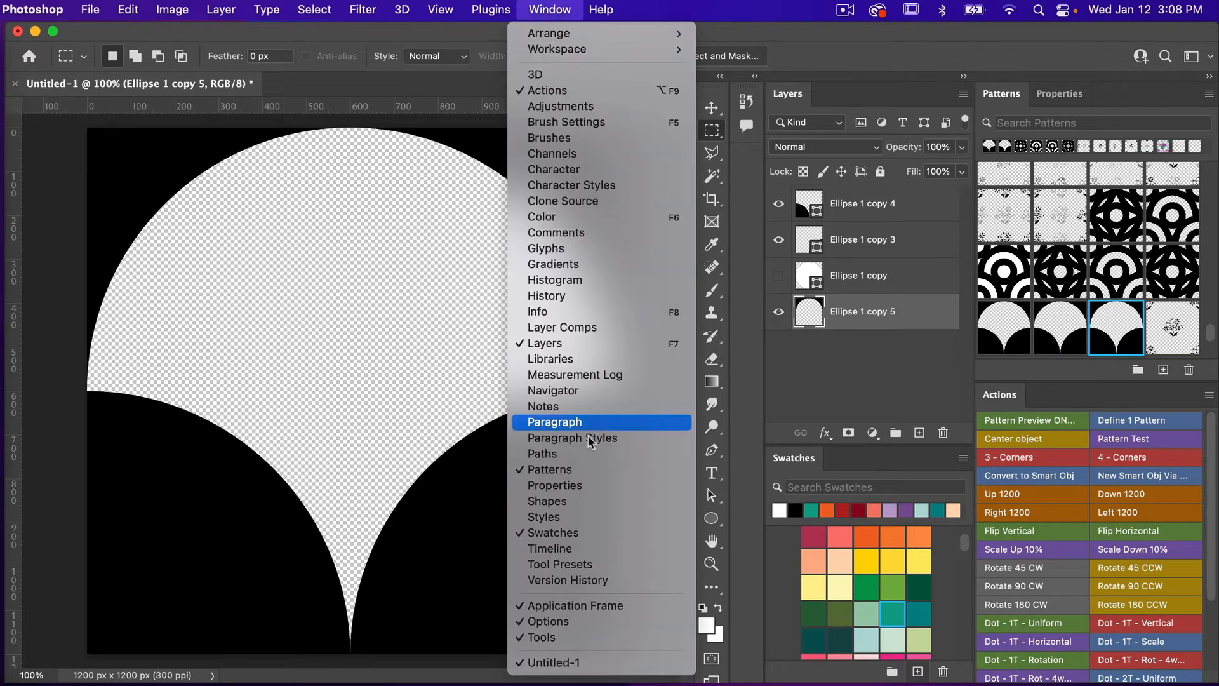
pyautogui.moveTo(548, 468)
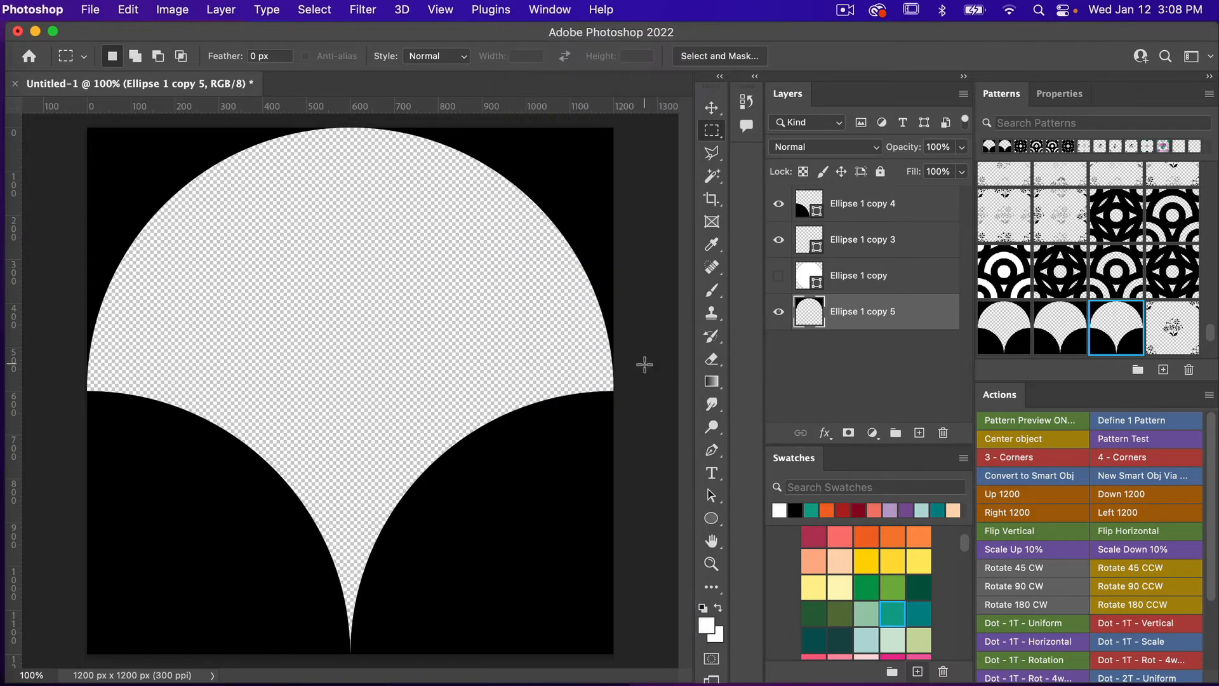
pyautogui.moveTo(330, 205)
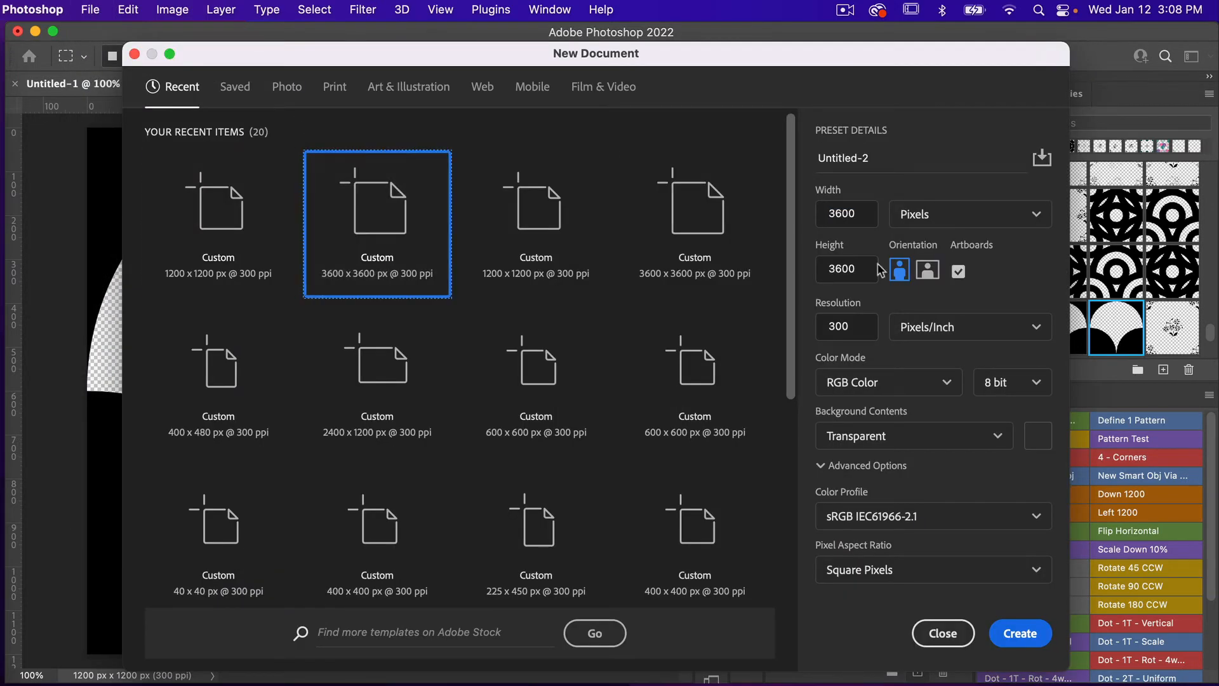
# Create Untitled-2 from the 3600 × 3600 px, 300 ppi transparent artboard preset.
pyautogui.click(845, 214)
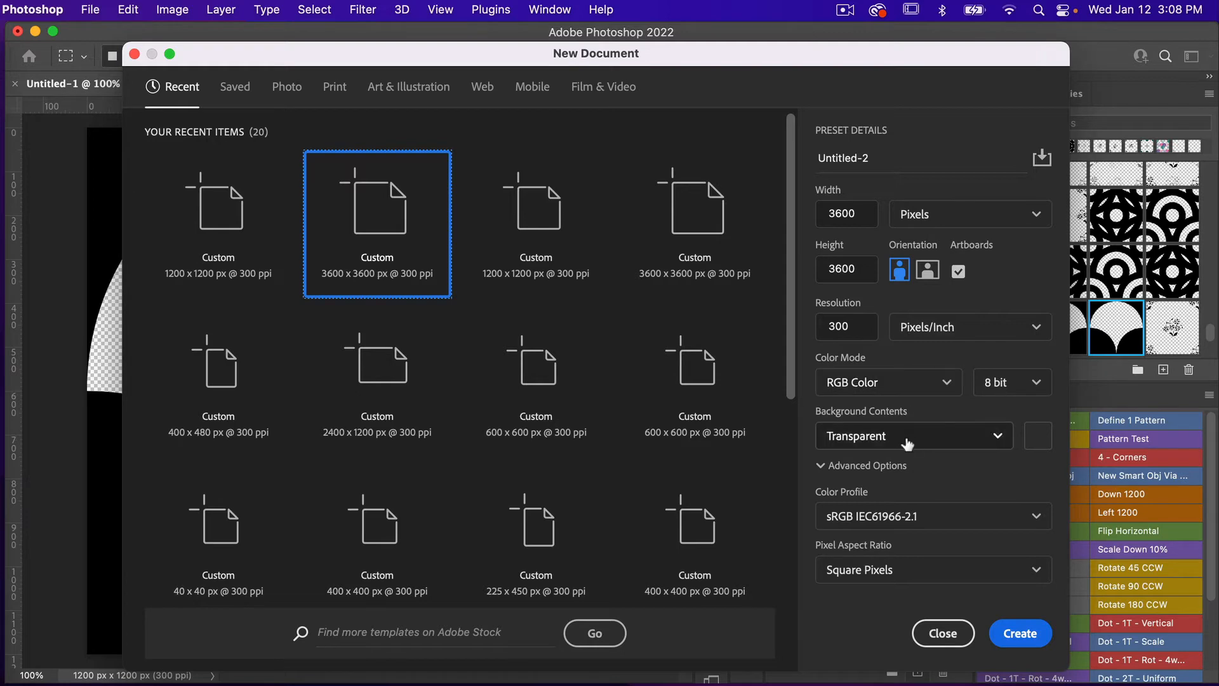
pyautogui.moveTo(1003, 482)
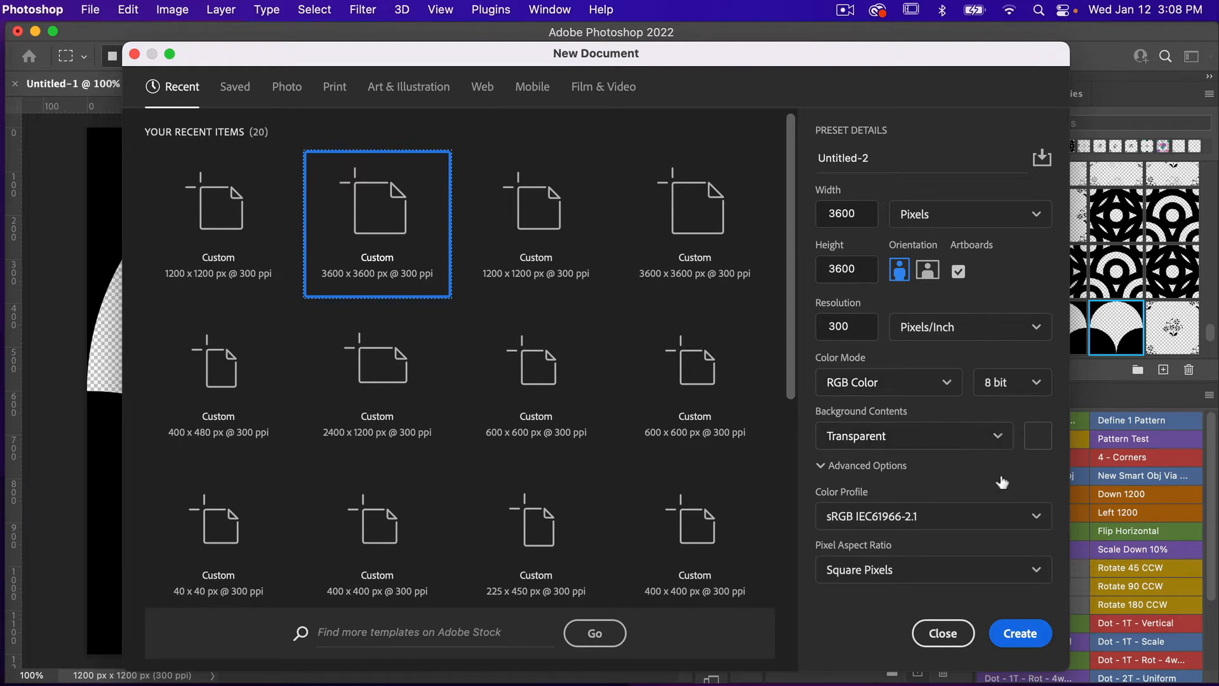
pyautogui.click(1019, 633)
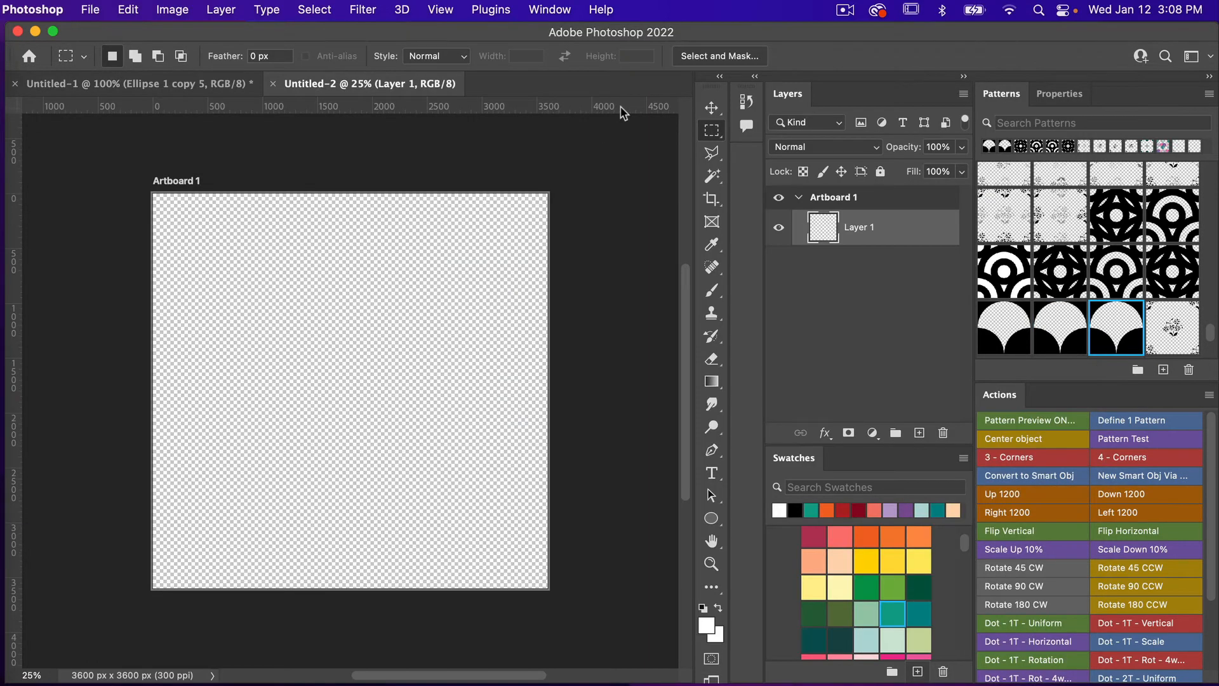
# Run the Pattern Test setup, apply the new arch pattern to Pattern Fill 1 and add a black Solid Color fill.
pyautogui.click(711, 107)
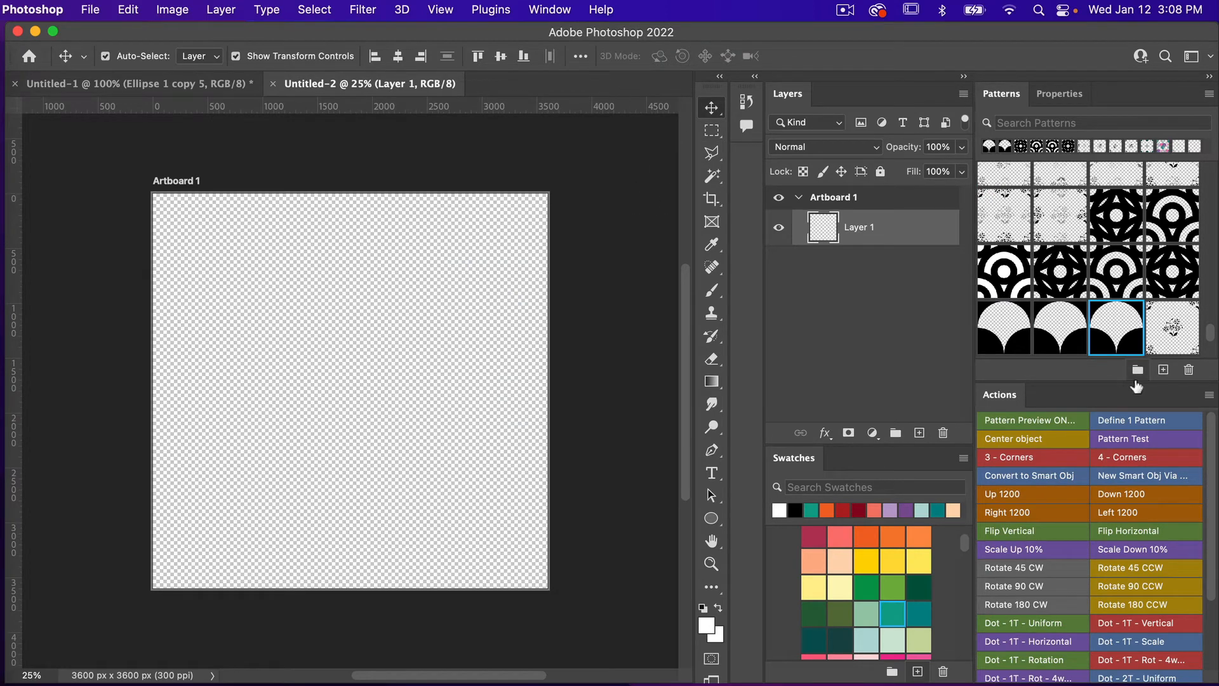
pyautogui.moveTo(1154, 443)
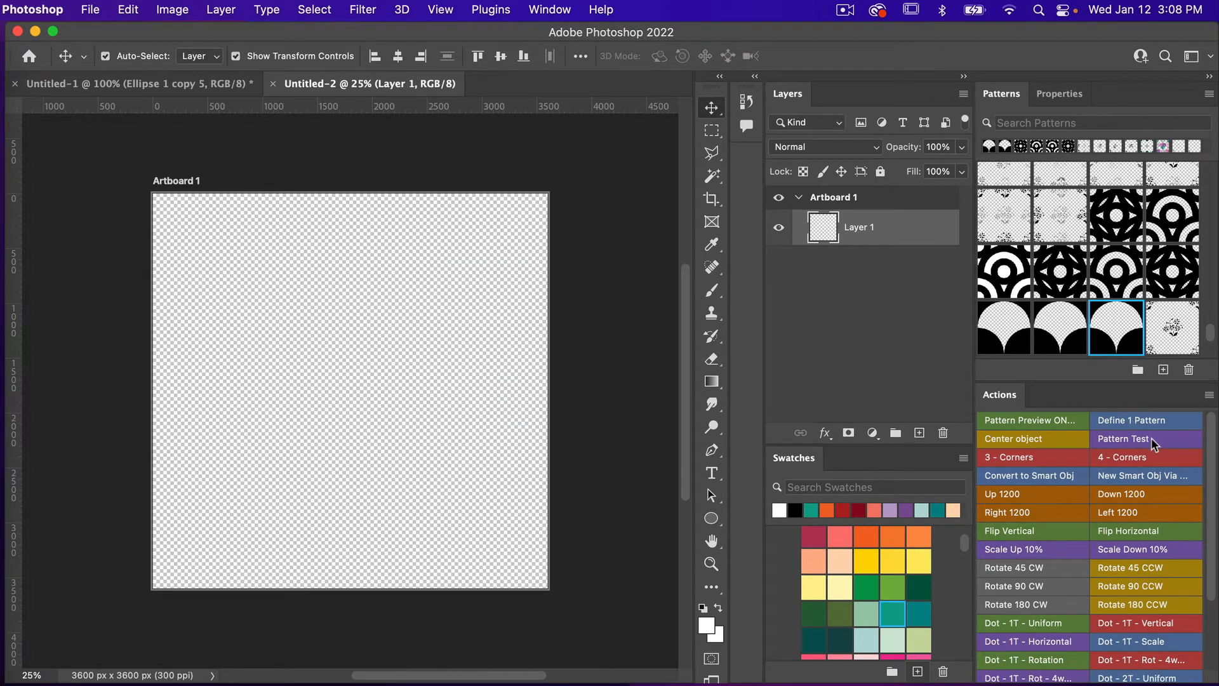
pyautogui.click(1123, 439)
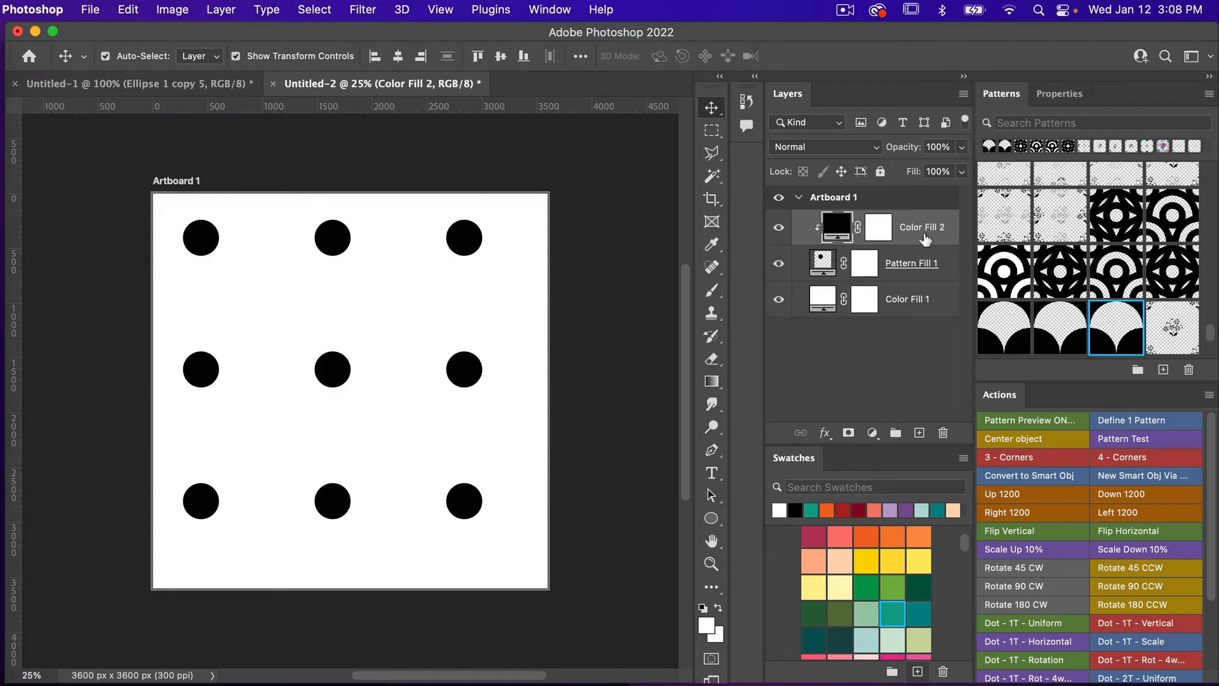
pyautogui.moveTo(925, 240)
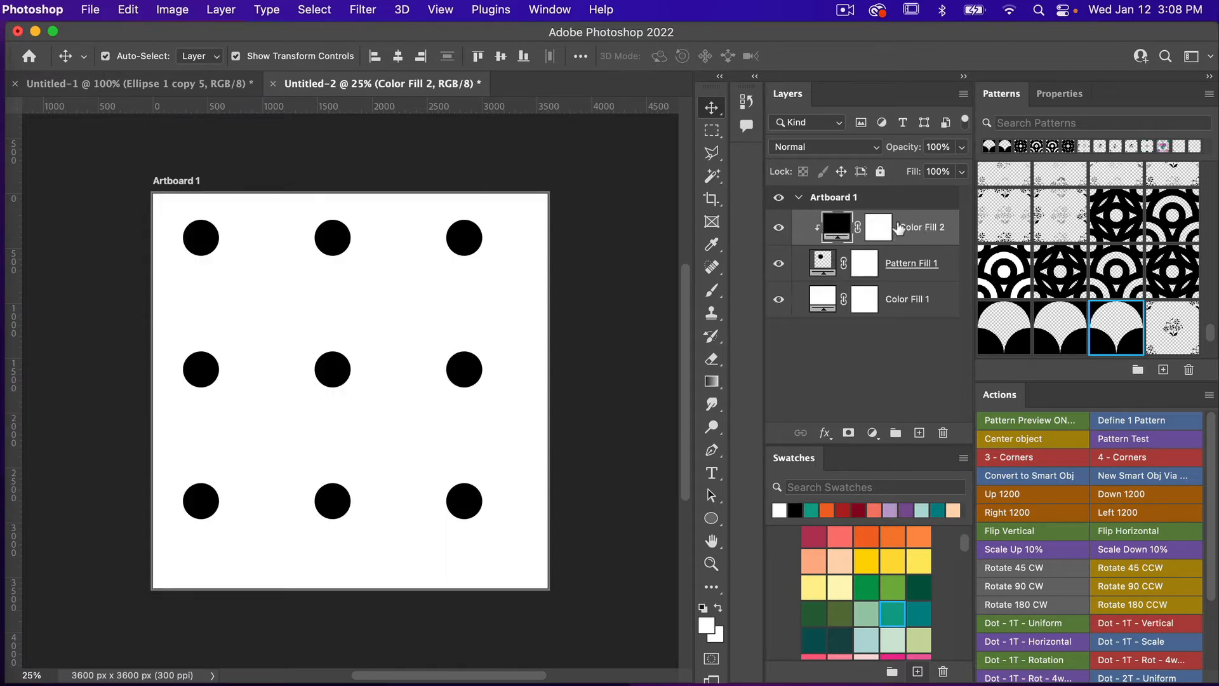
pyautogui.click(911, 263)
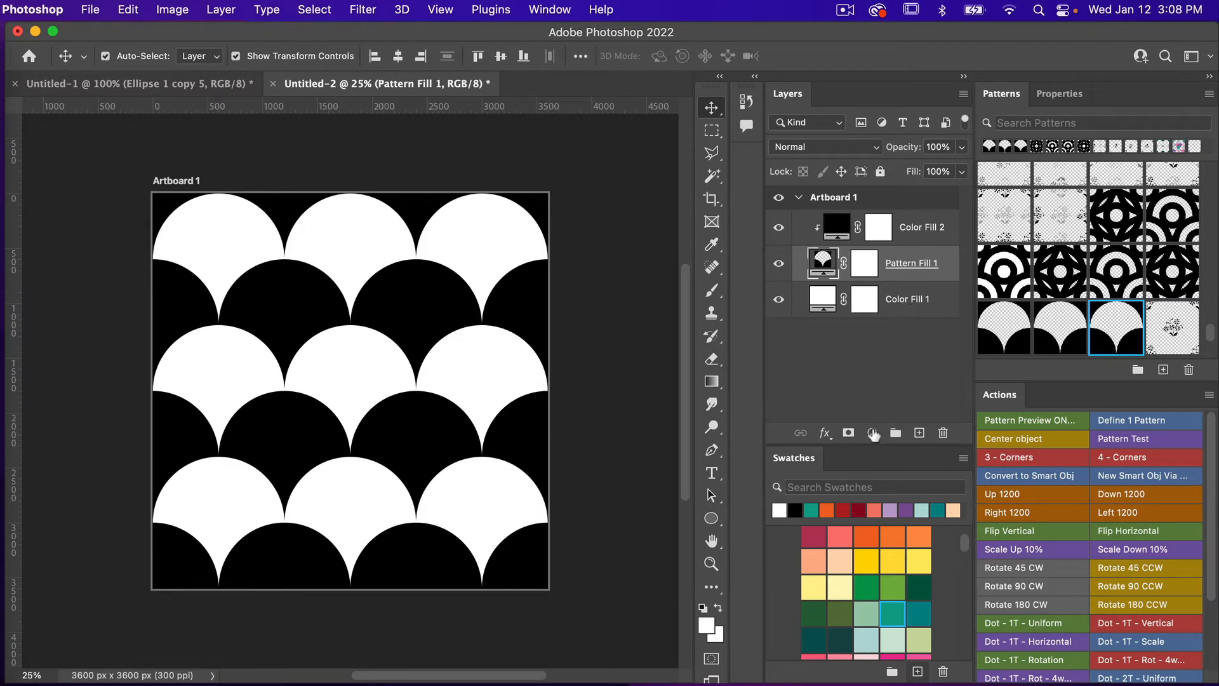
pyautogui.click(872, 433)
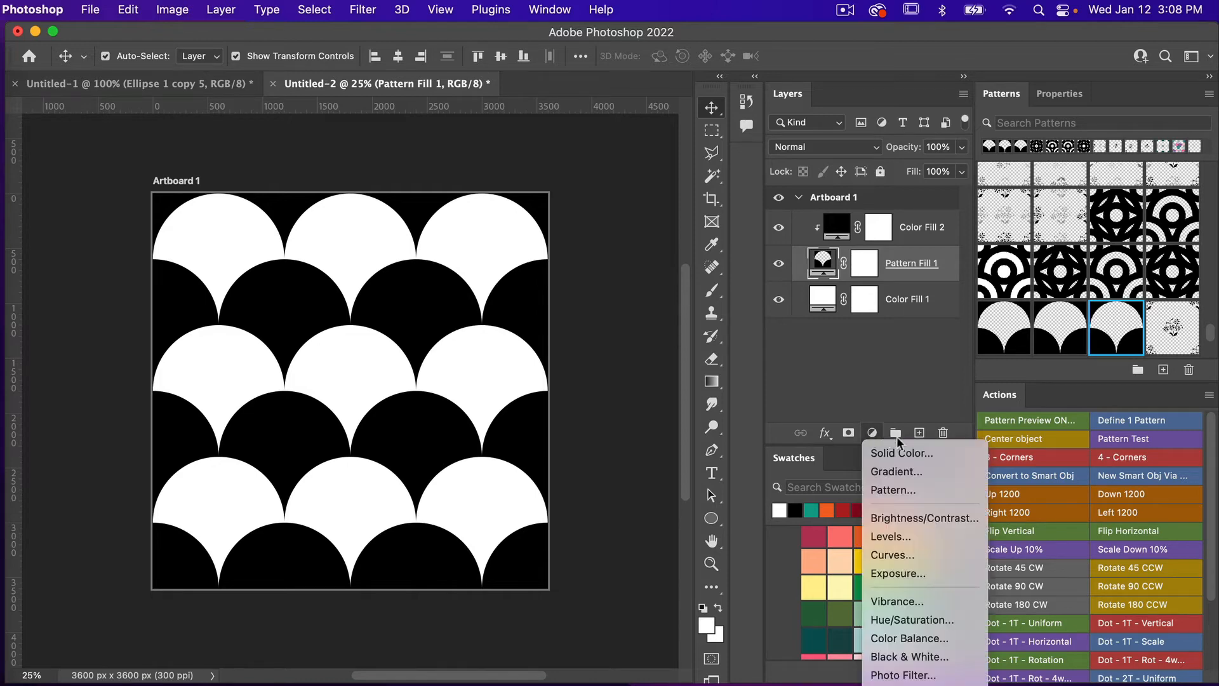
pyautogui.moveTo(925, 453)
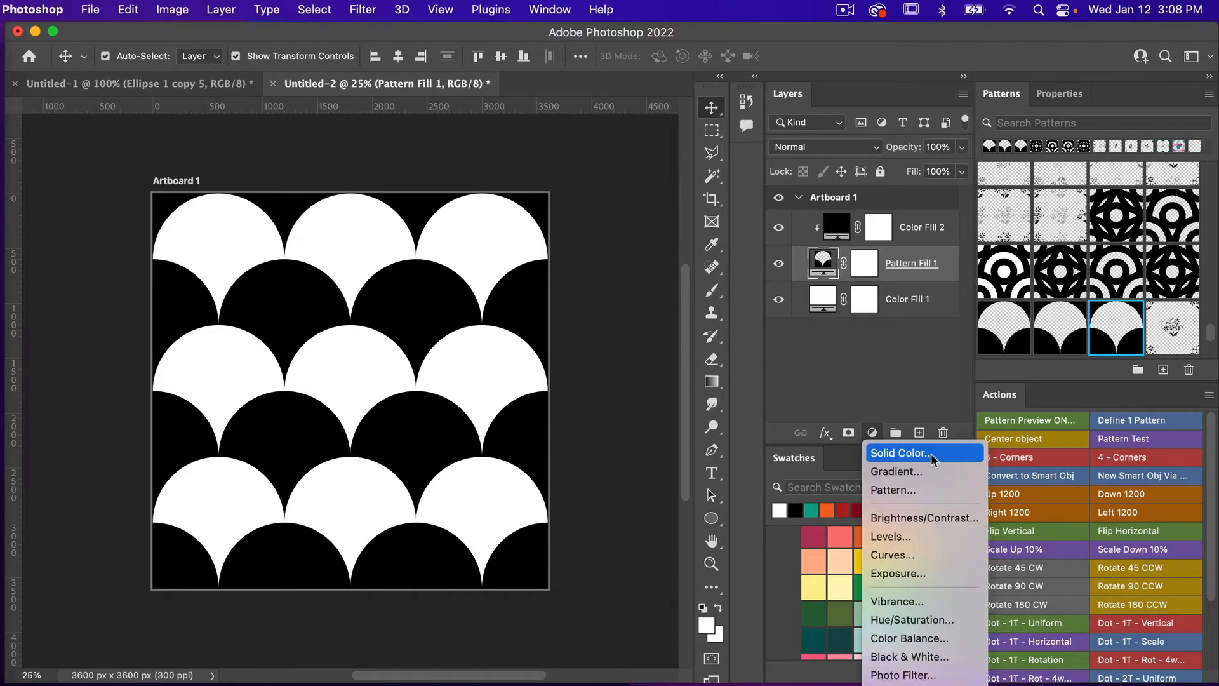
pyautogui.moveTo(907, 387)
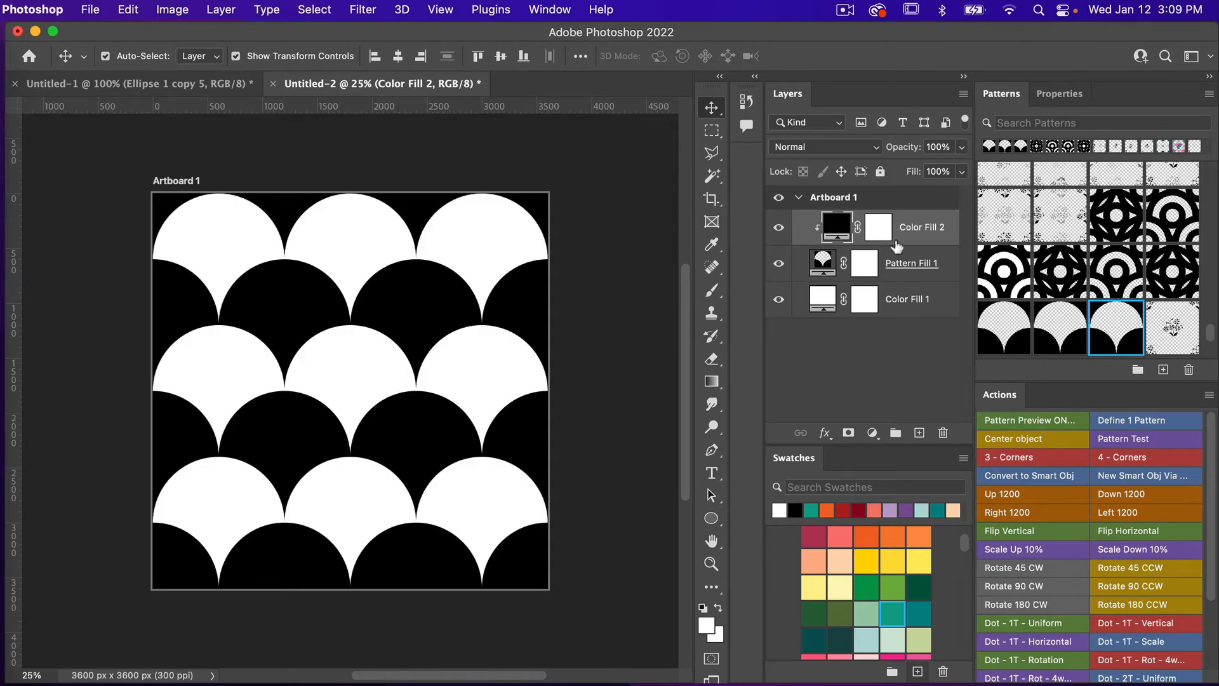
pyautogui.moveTo(901, 273)
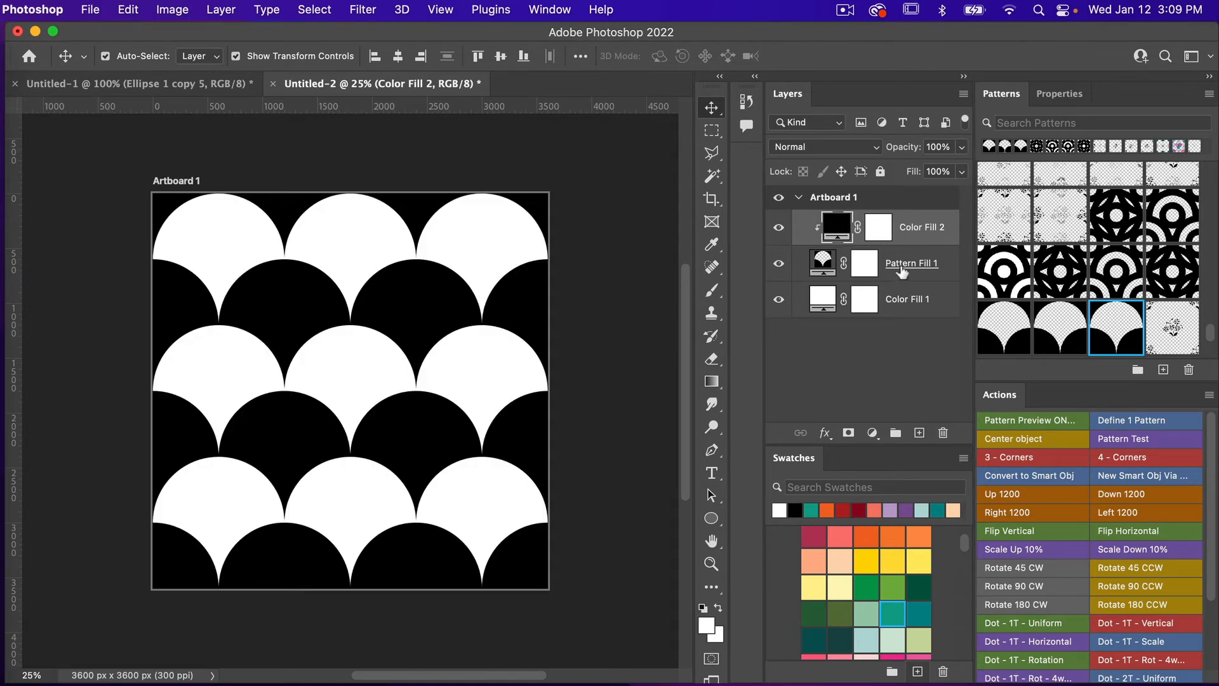
# Scale Pattern Fill 1 to 25% and snap it to the document origin.
pyautogui.click(822, 263)
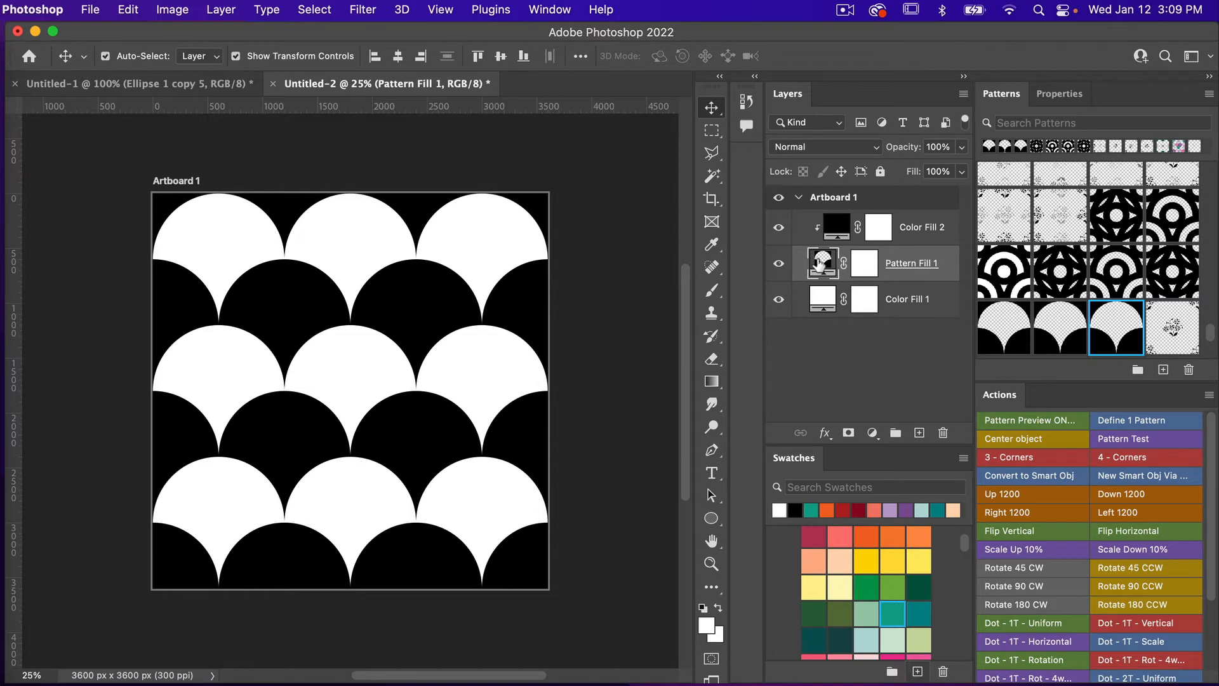
pyautogui.doubleClick(822, 263)
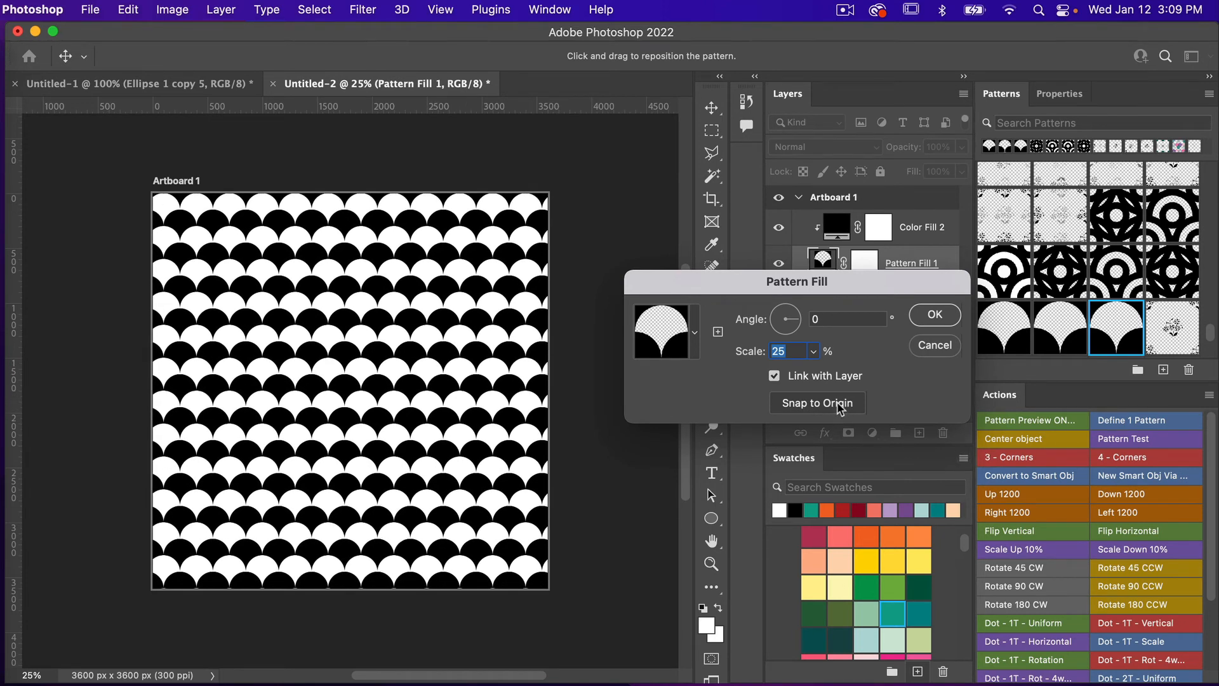
pyautogui.click(815, 403)
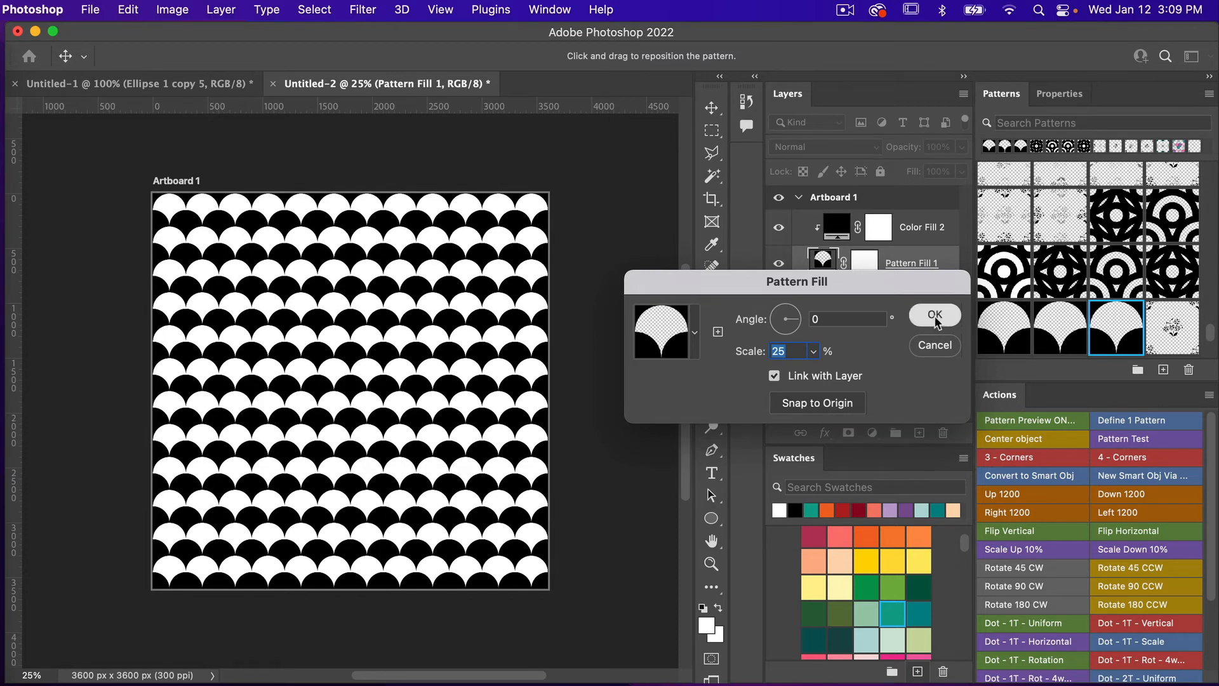
pyautogui.click(934, 315)
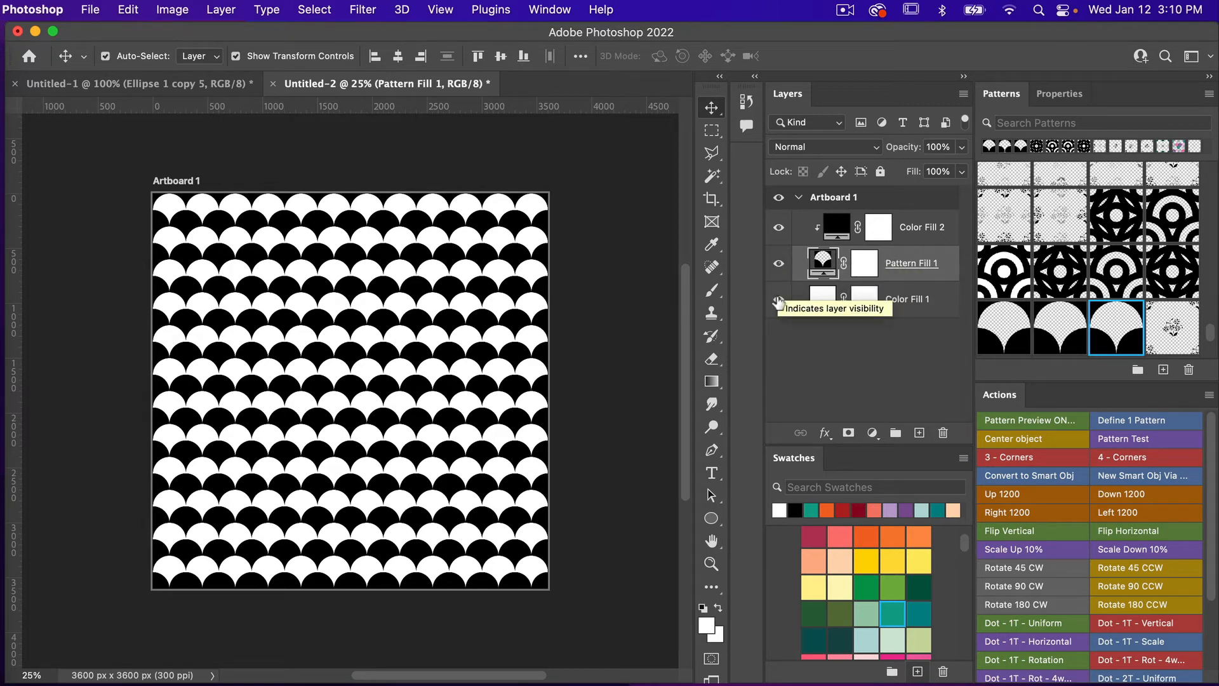
# Hide Color Fill 1, define the transparent arc tile as a pattern, and apply it to Pattern Fill 1 at 100% scale.
pyautogui.click(777, 299)
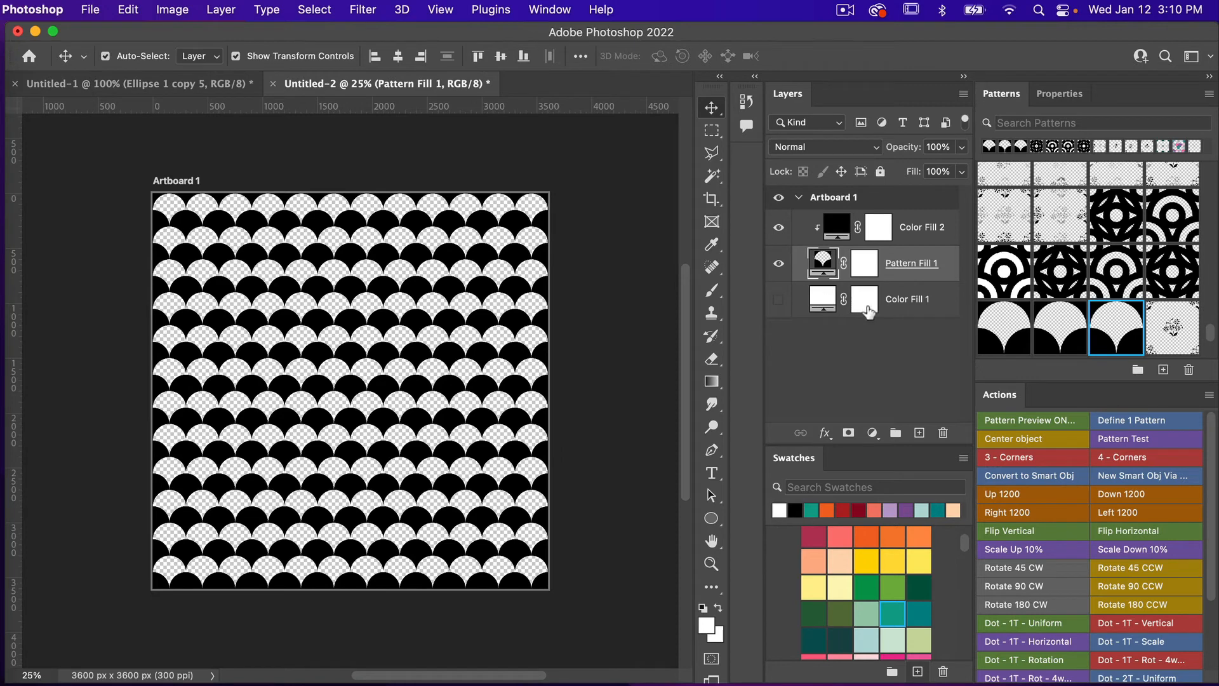
pyautogui.moveTo(657, 334)
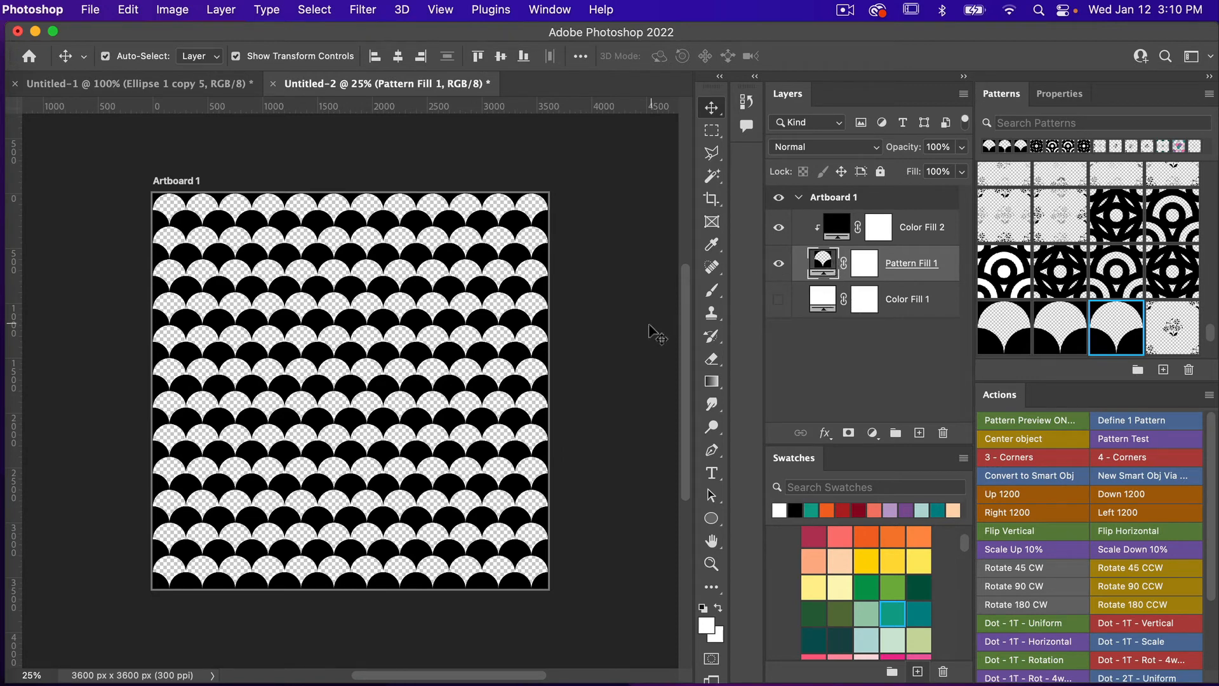
pyautogui.moveTo(614, 327)
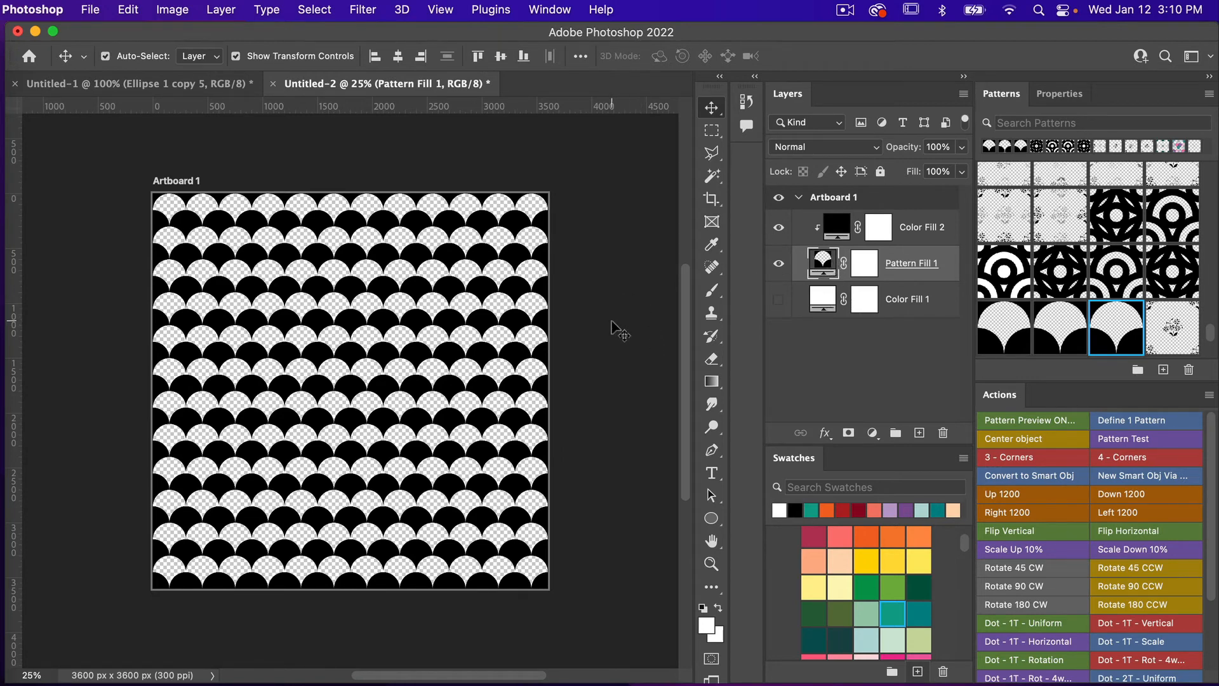
pyautogui.click(1173, 326)
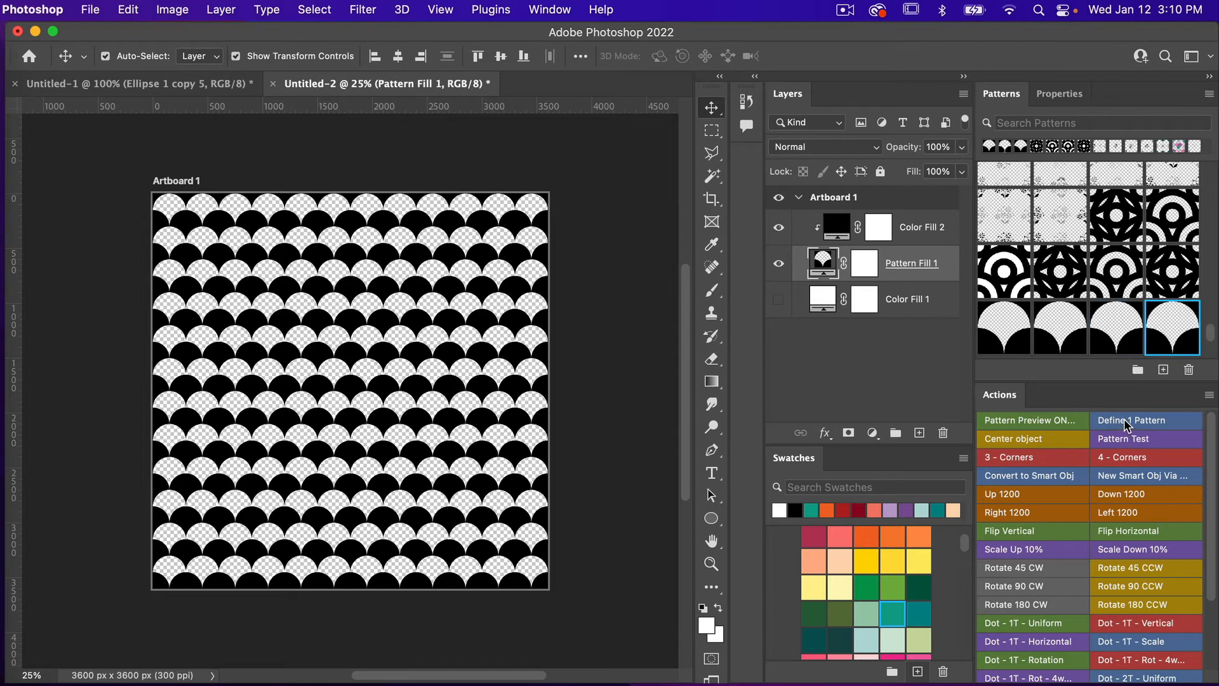
pyautogui.moveTo(1173, 324)
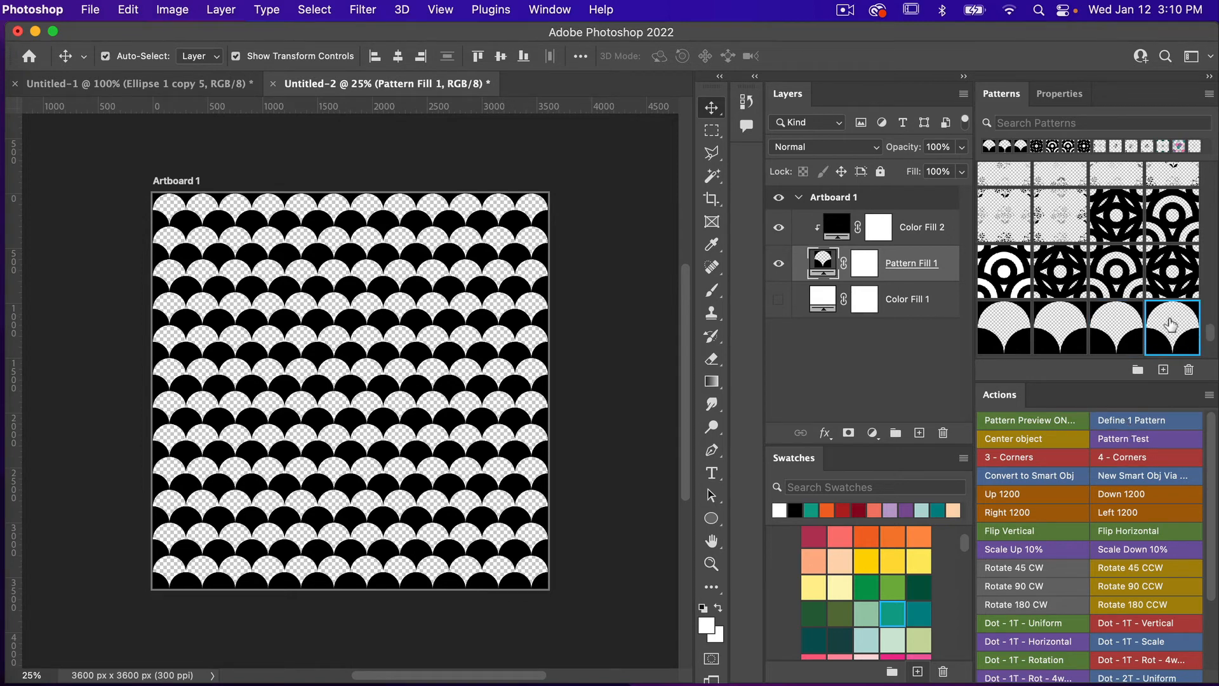
pyautogui.moveTo(1056, 281)
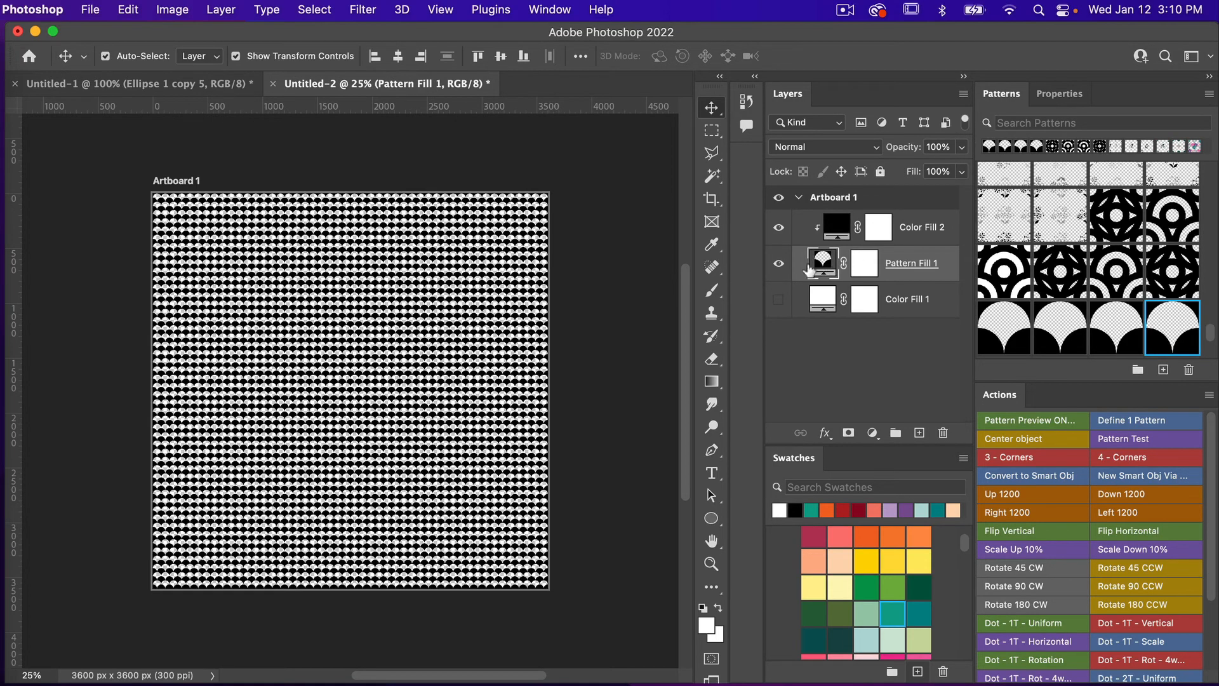
pyautogui.doubleClick(821, 263)
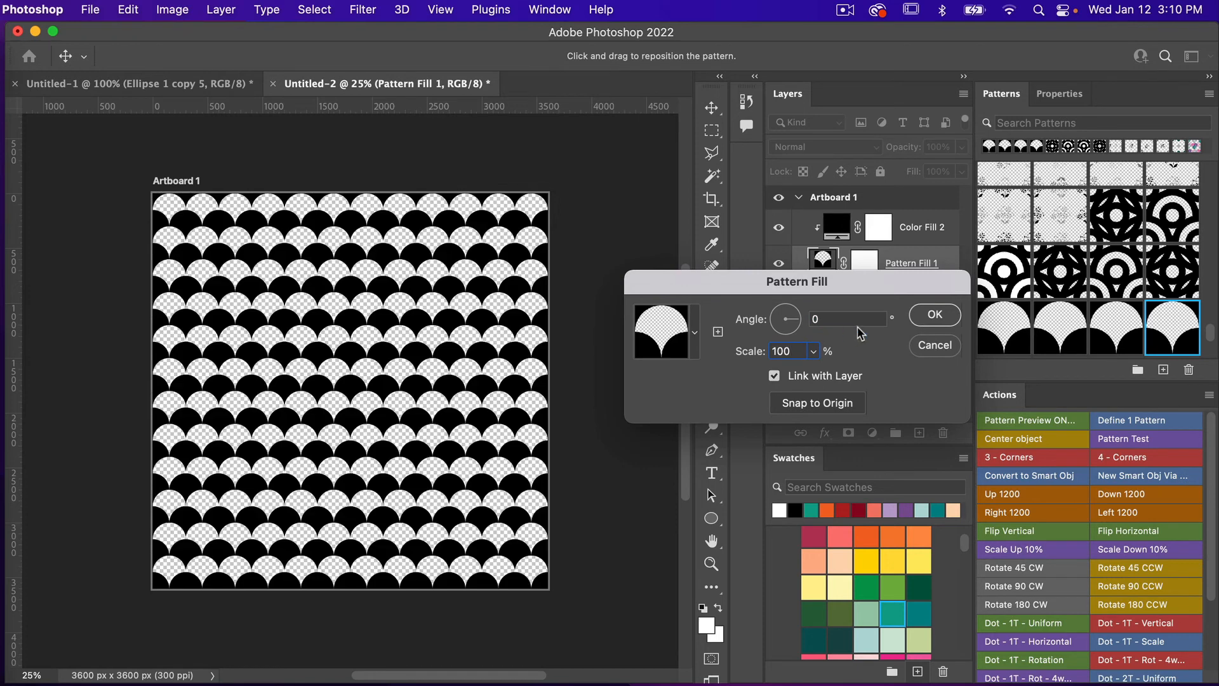
pyautogui.click(935, 315)
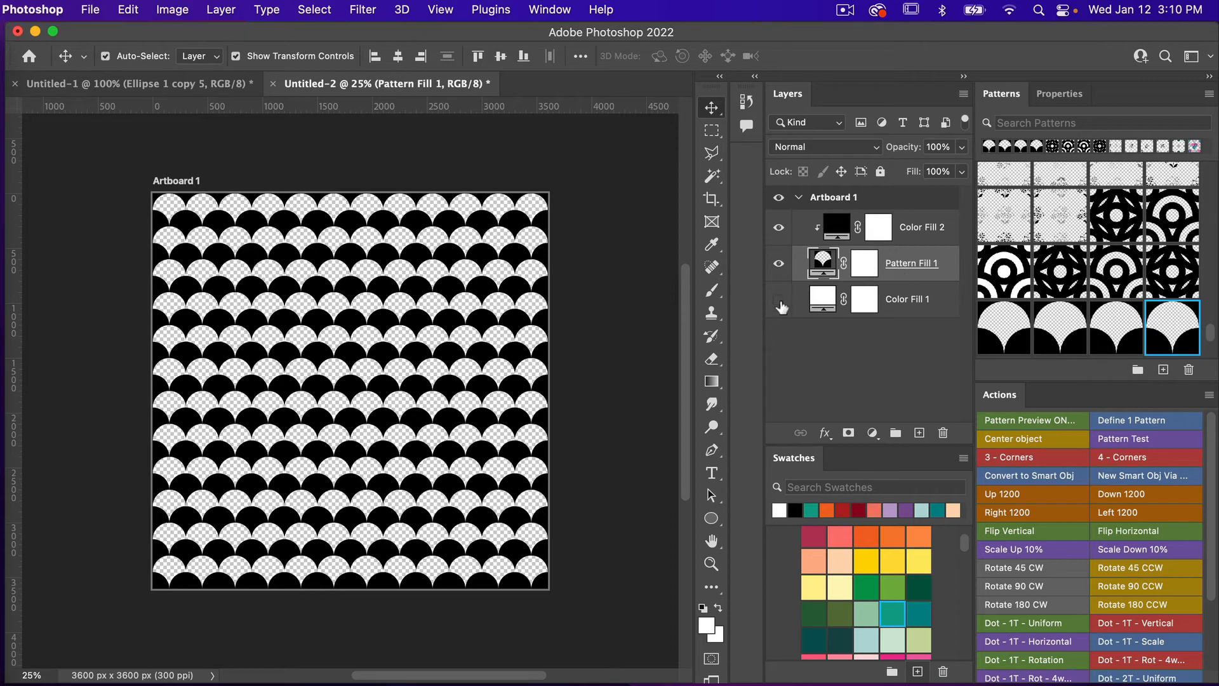
# Show Color Fill 1 again, make the arcs teal and keep the background white.
pyautogui.click(779, 299)
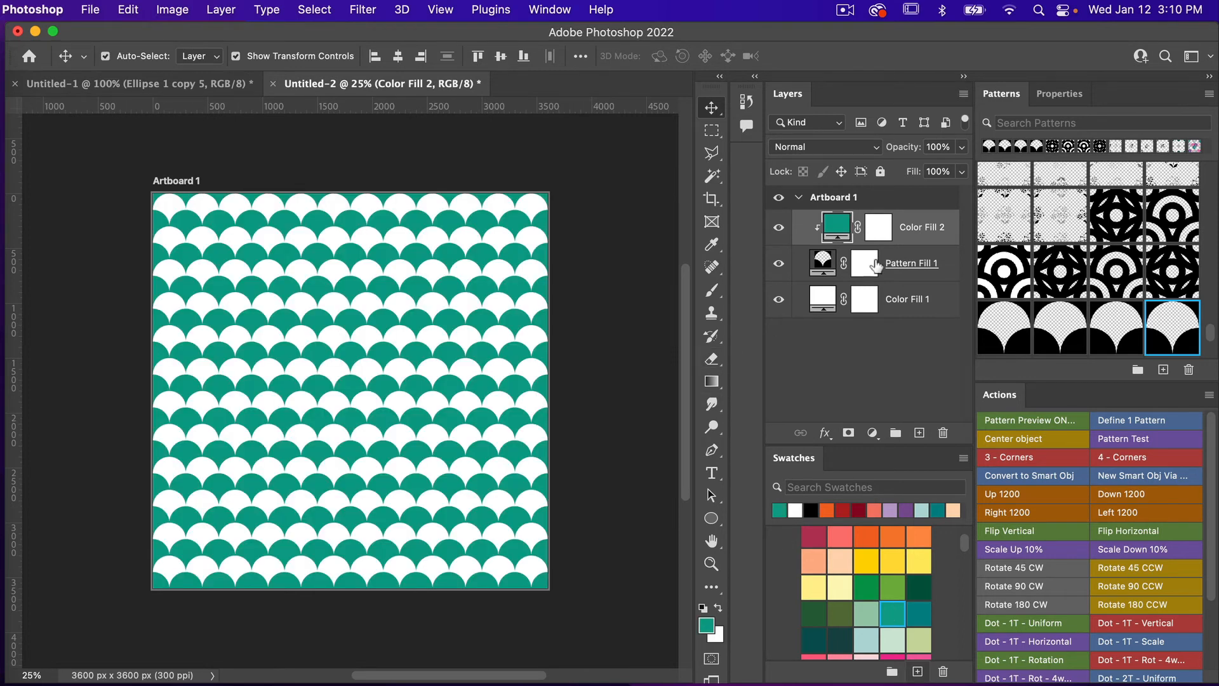
pyautogui.click(918, 613)
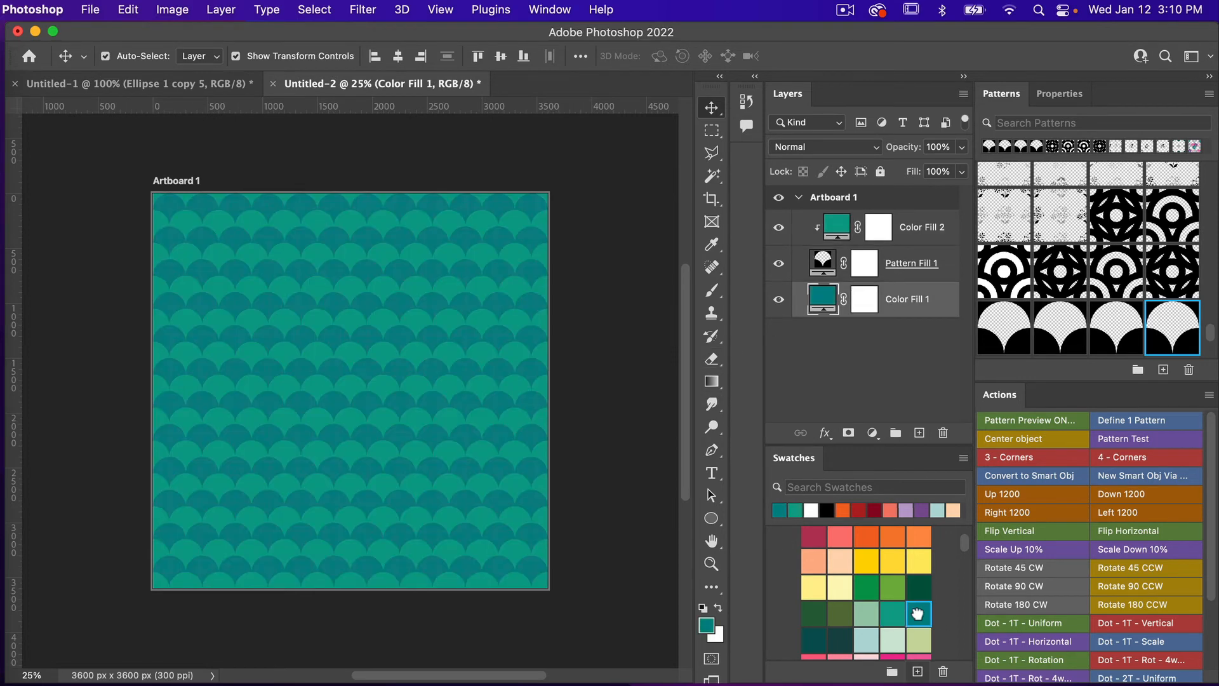
pyautogui.click(777, 511)
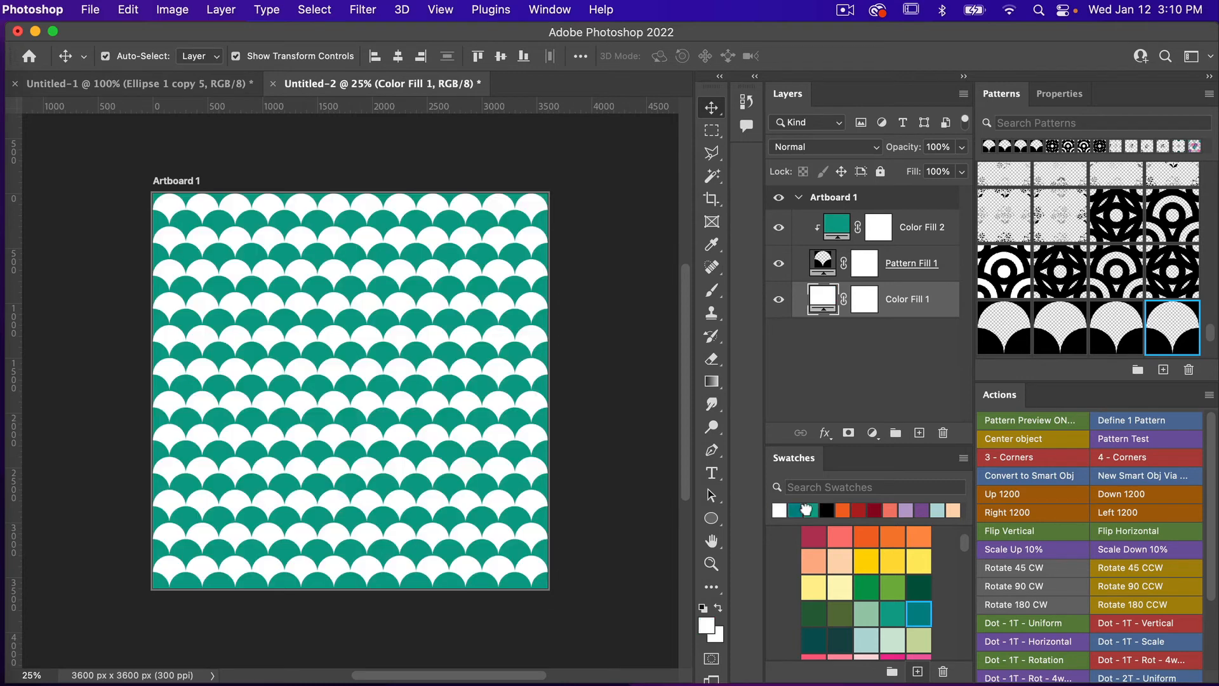
pyautogui.moveTo(623, 429)
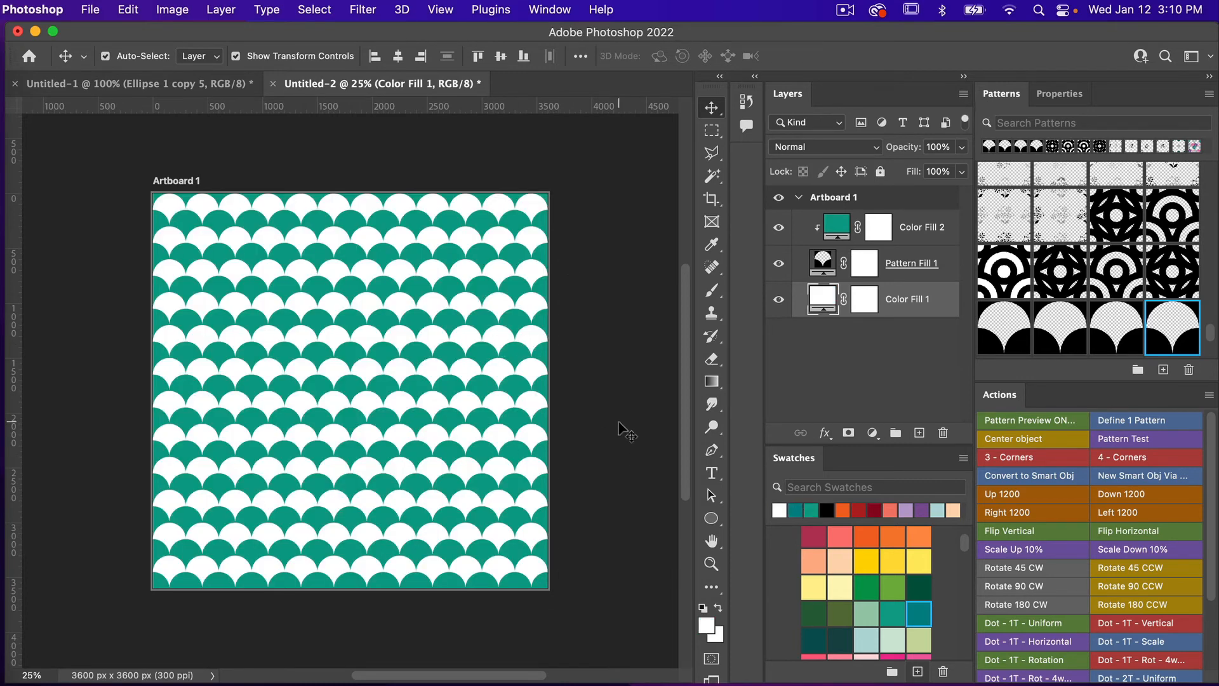
pyautogui.moveTo(352, 163)
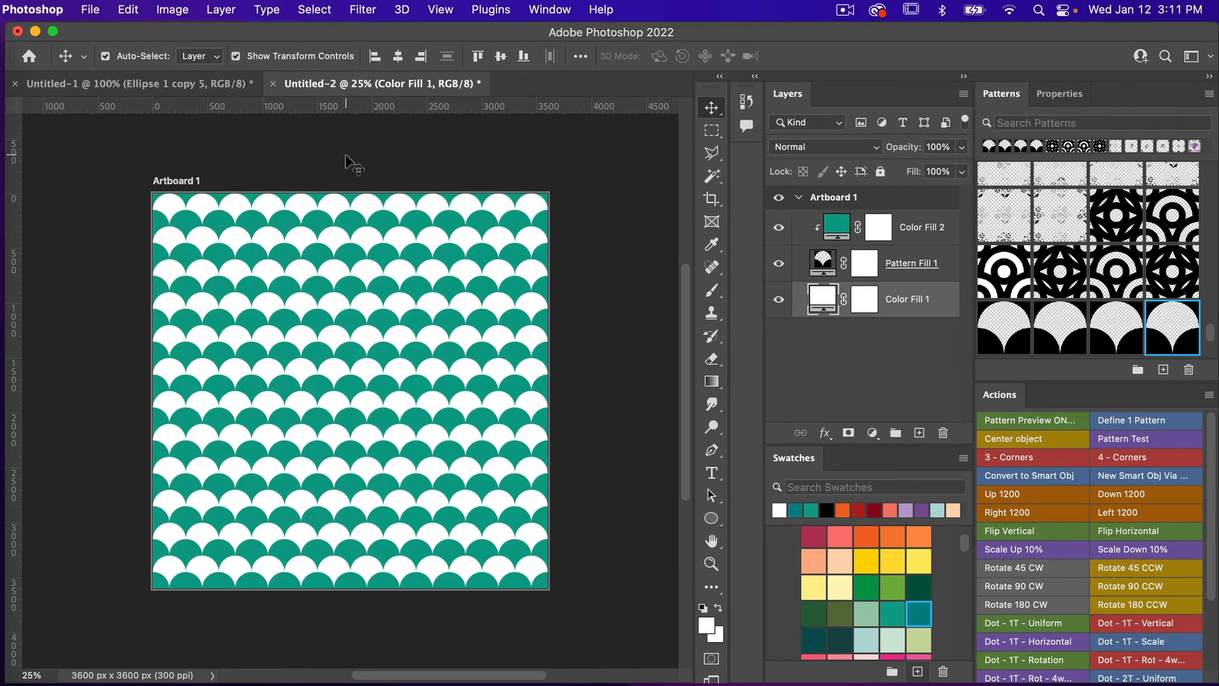
pyautogui.click(90, 10)
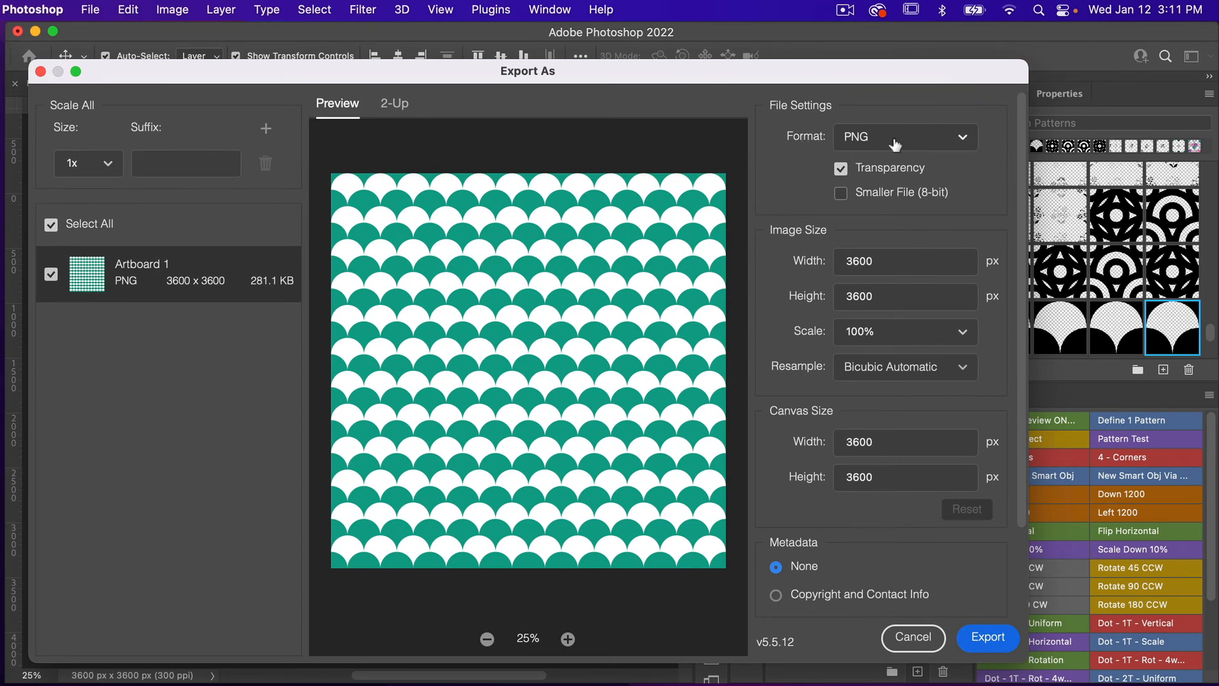
# Set Export As to JPG at Great quality, 3600 × 3600 px, and reveal the Color Space options.
pyautogui.click(904, 138)
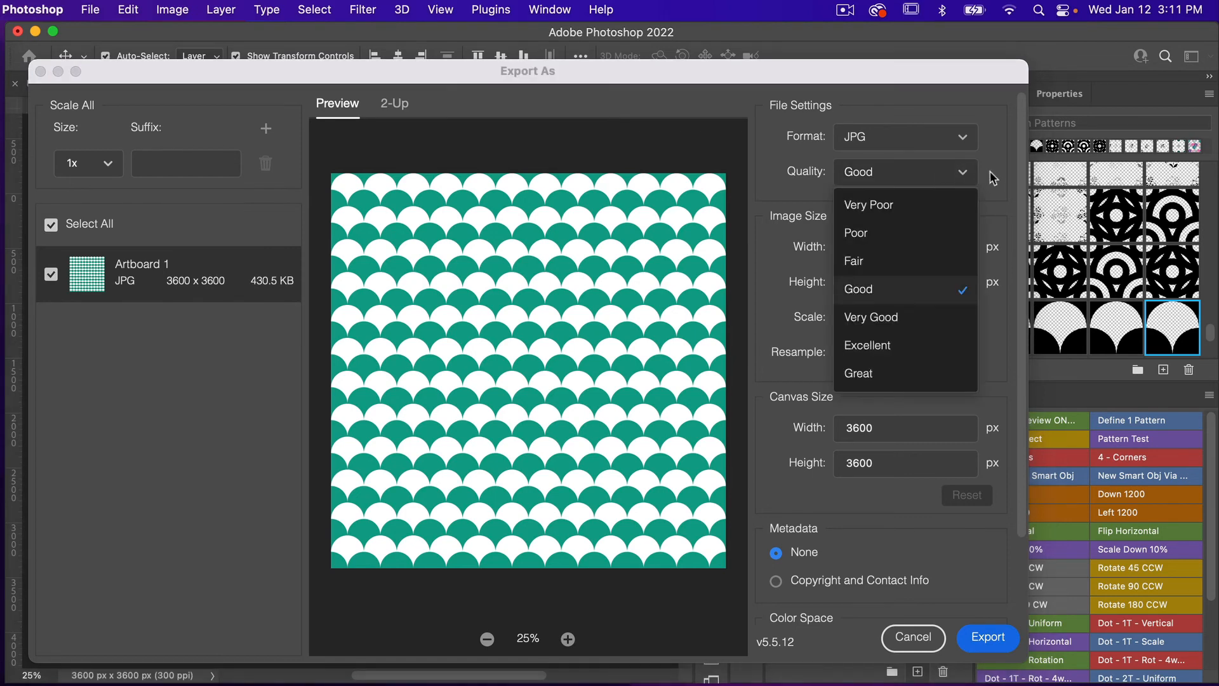
pyautogui.moveTo(922, 370)
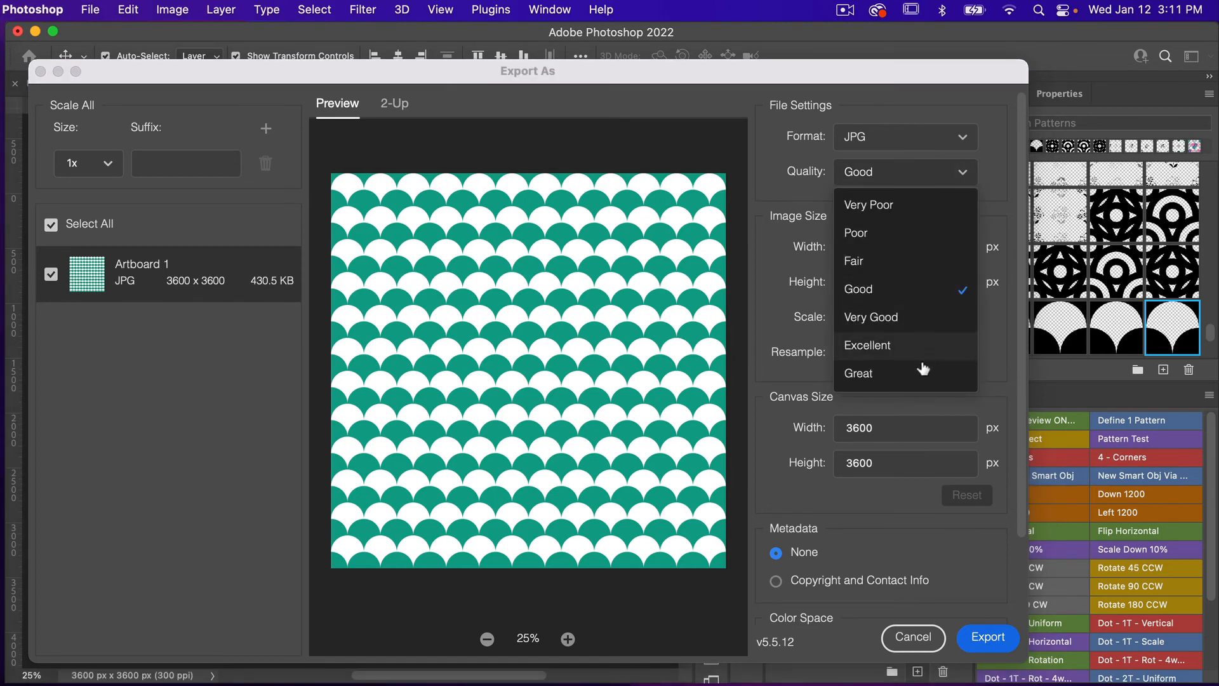
pyautogui.click(860, 374)
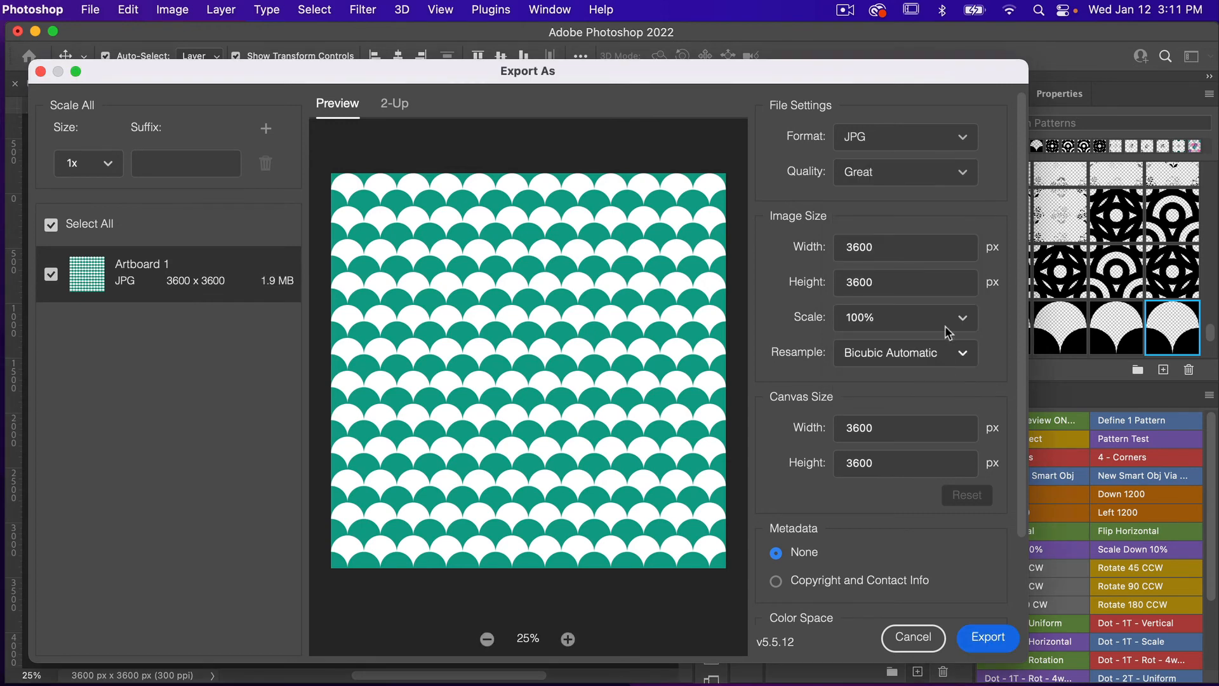
pyautogui.moveTo(968, 197)
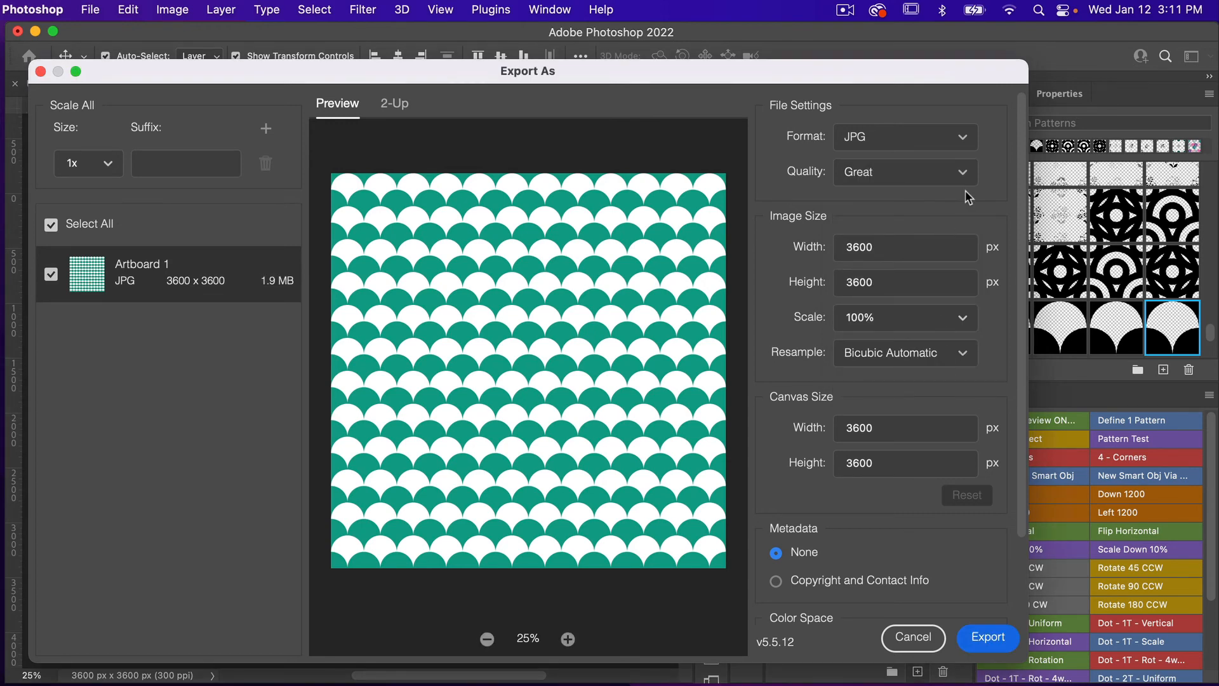
pyautogui.moveTo(986, 404)
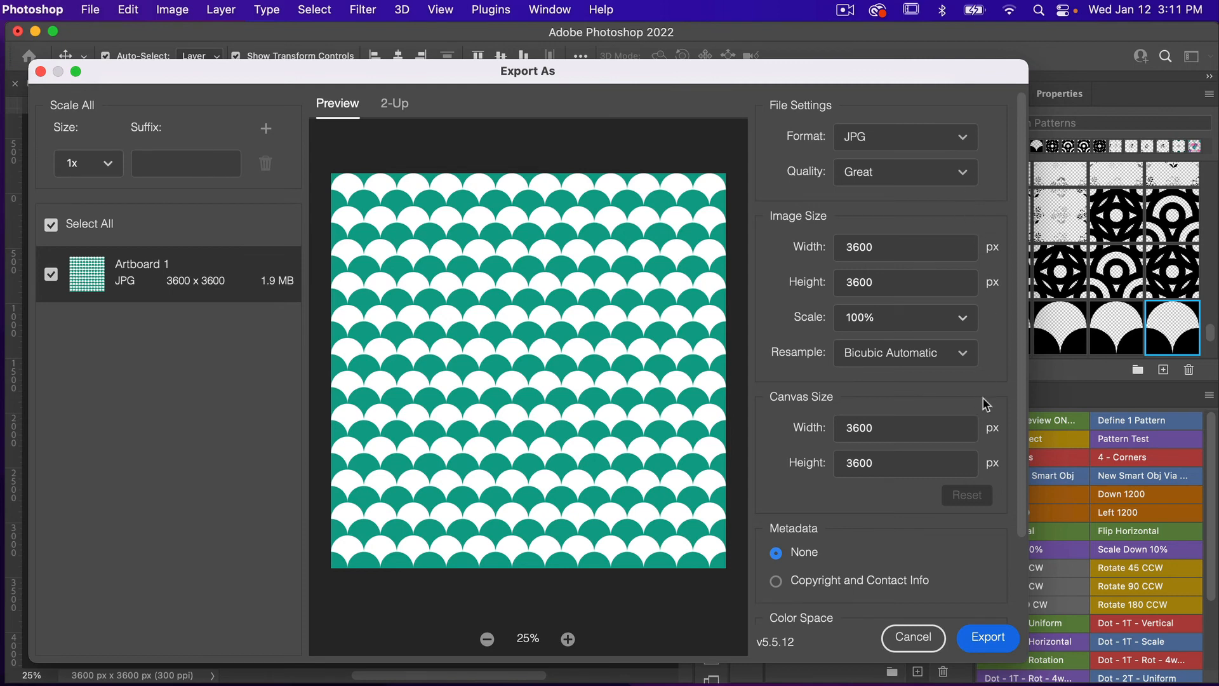
pyautogui.scroll(-3)
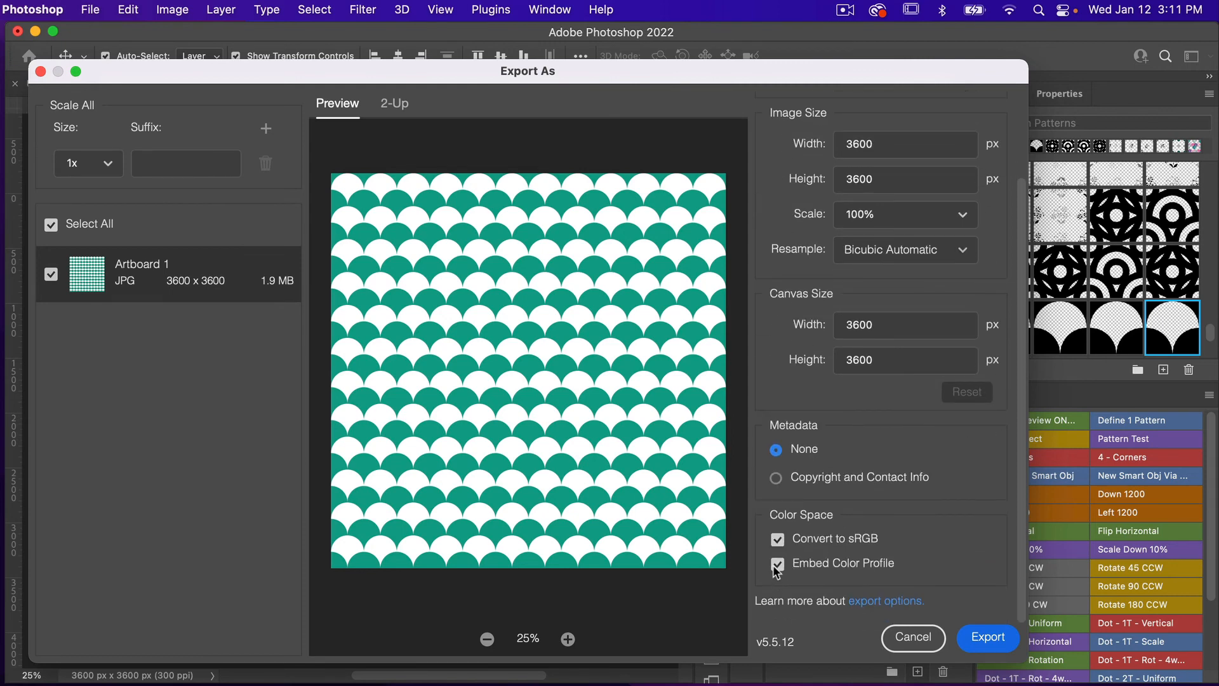